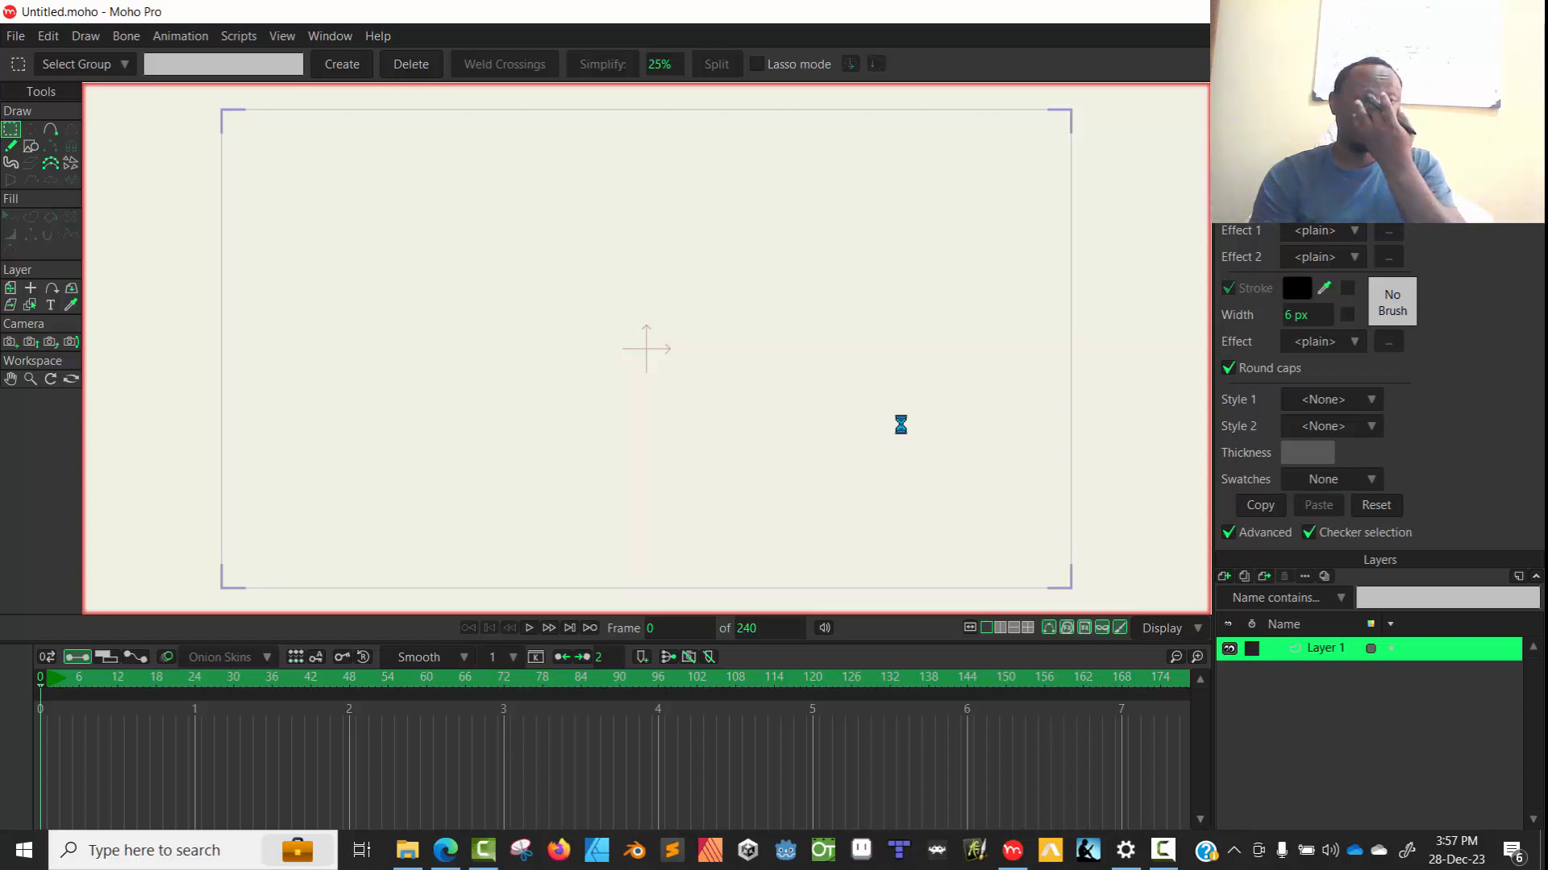
mouse_move(652, 730)
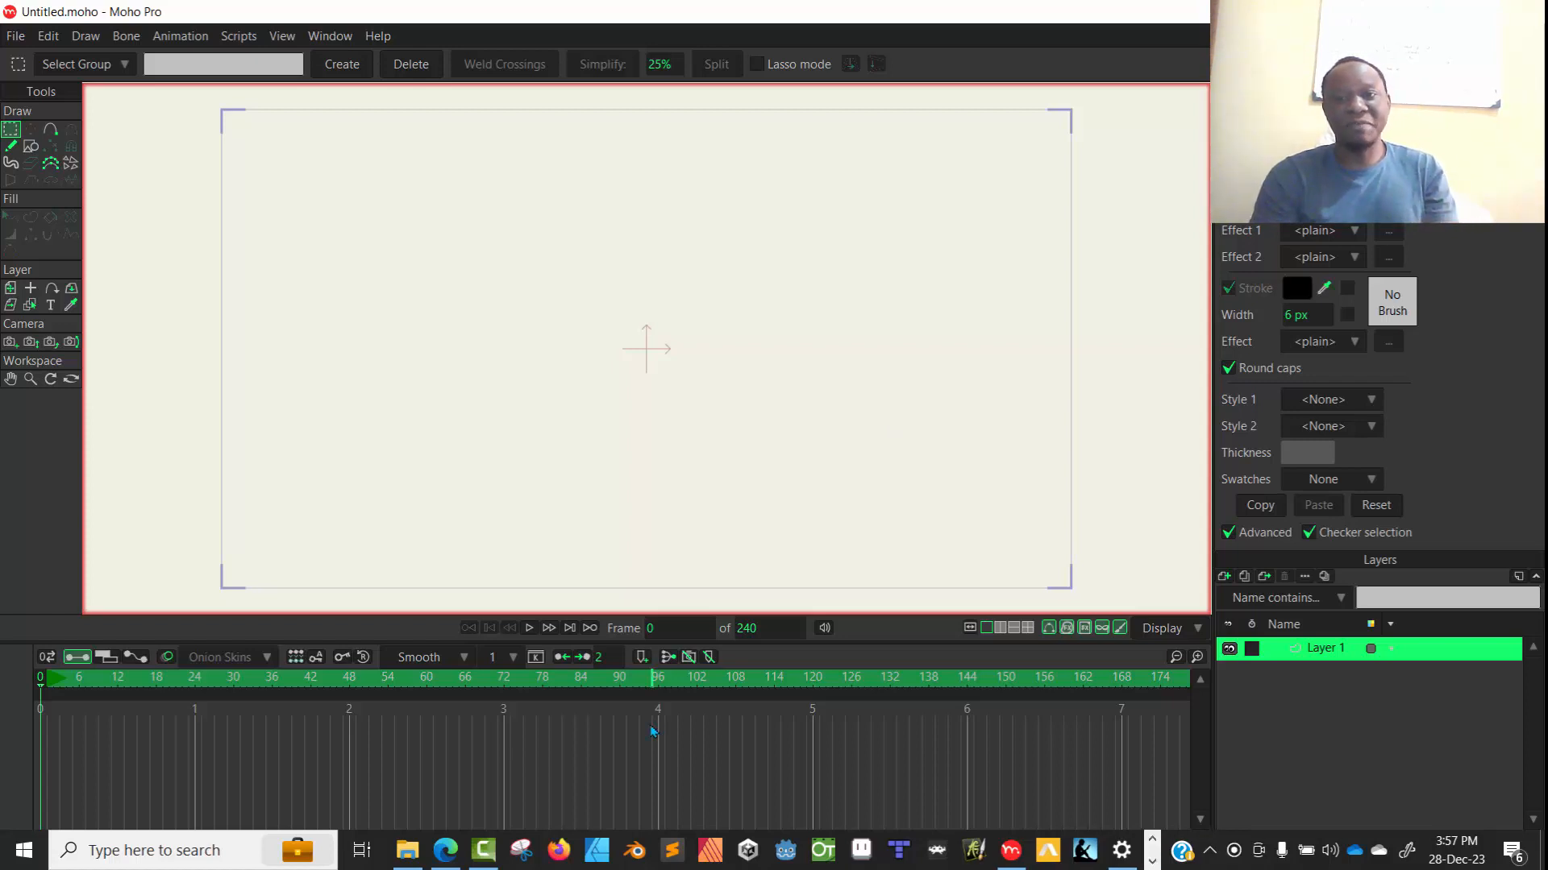
mouse_move(1270, 693)
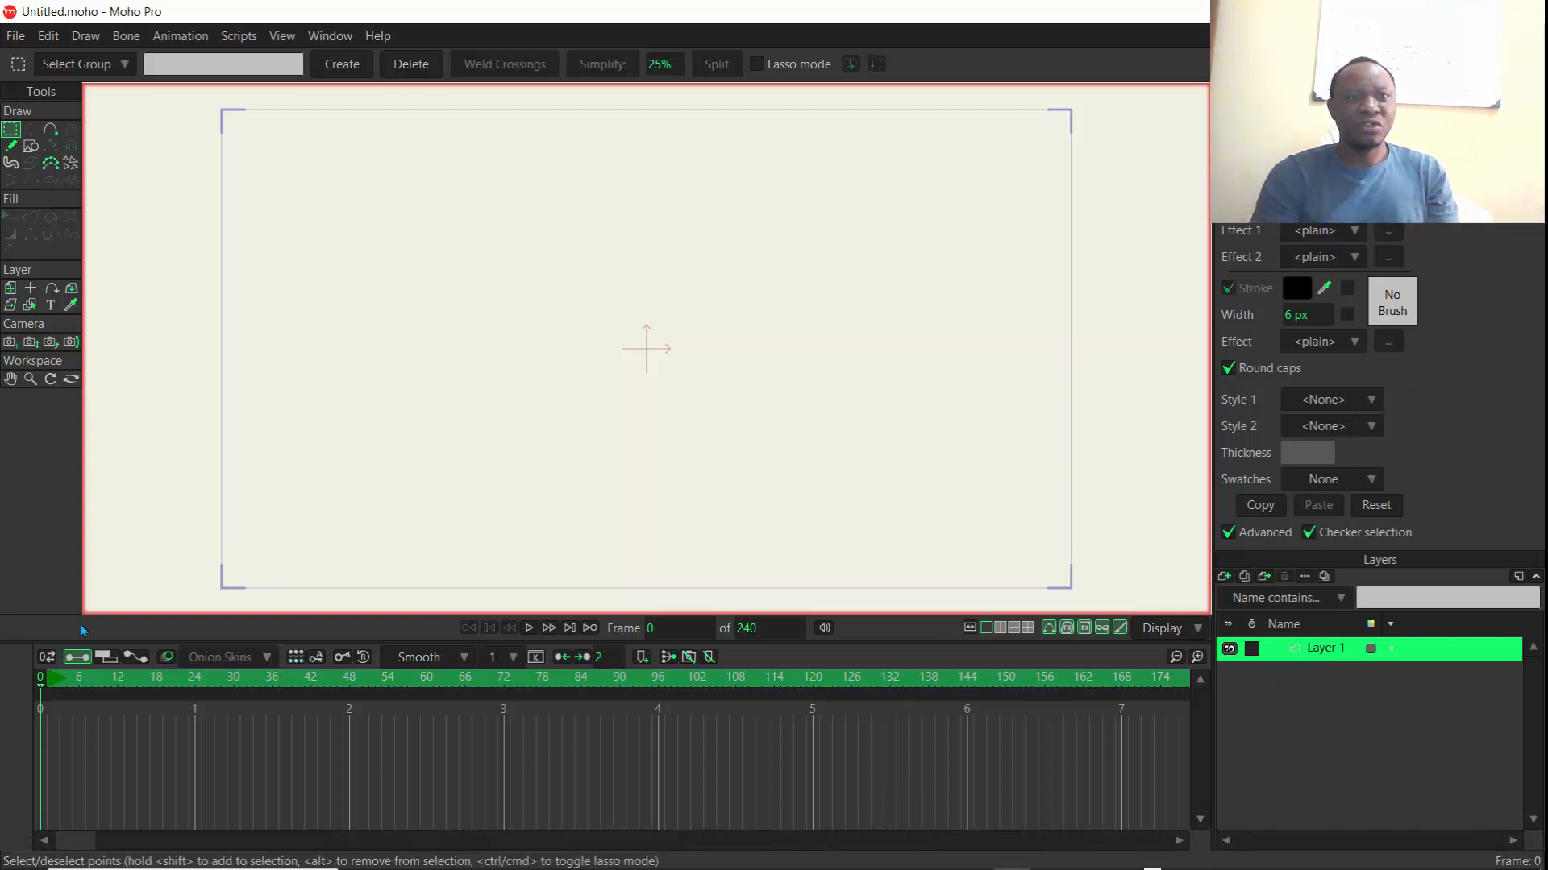
Switch to the Freehand drawing tool.
click(12, 145)
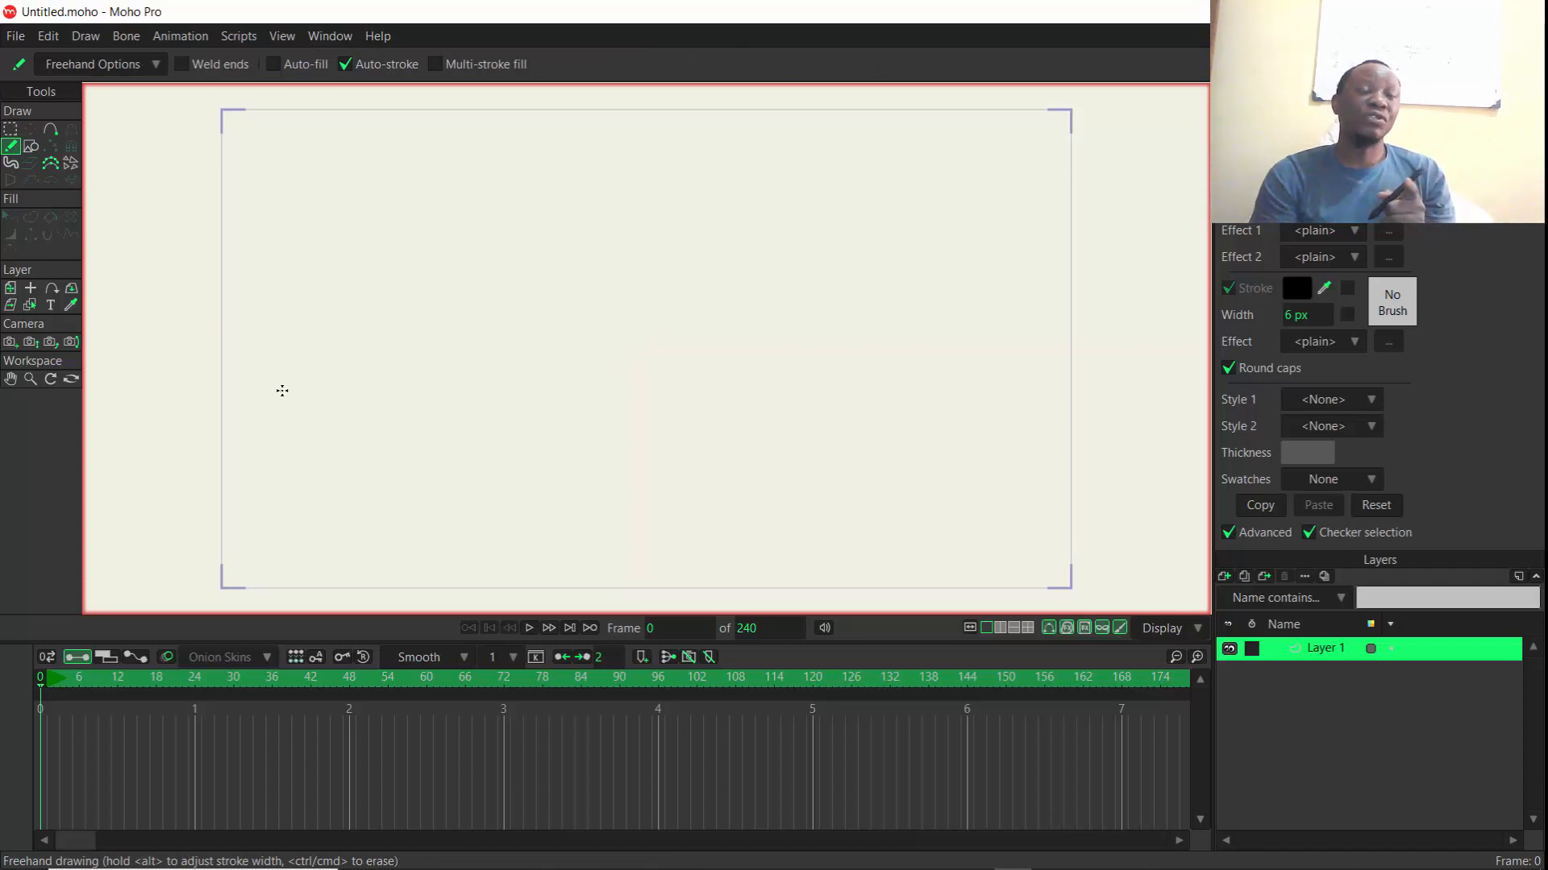
mouse_move(729, 612)
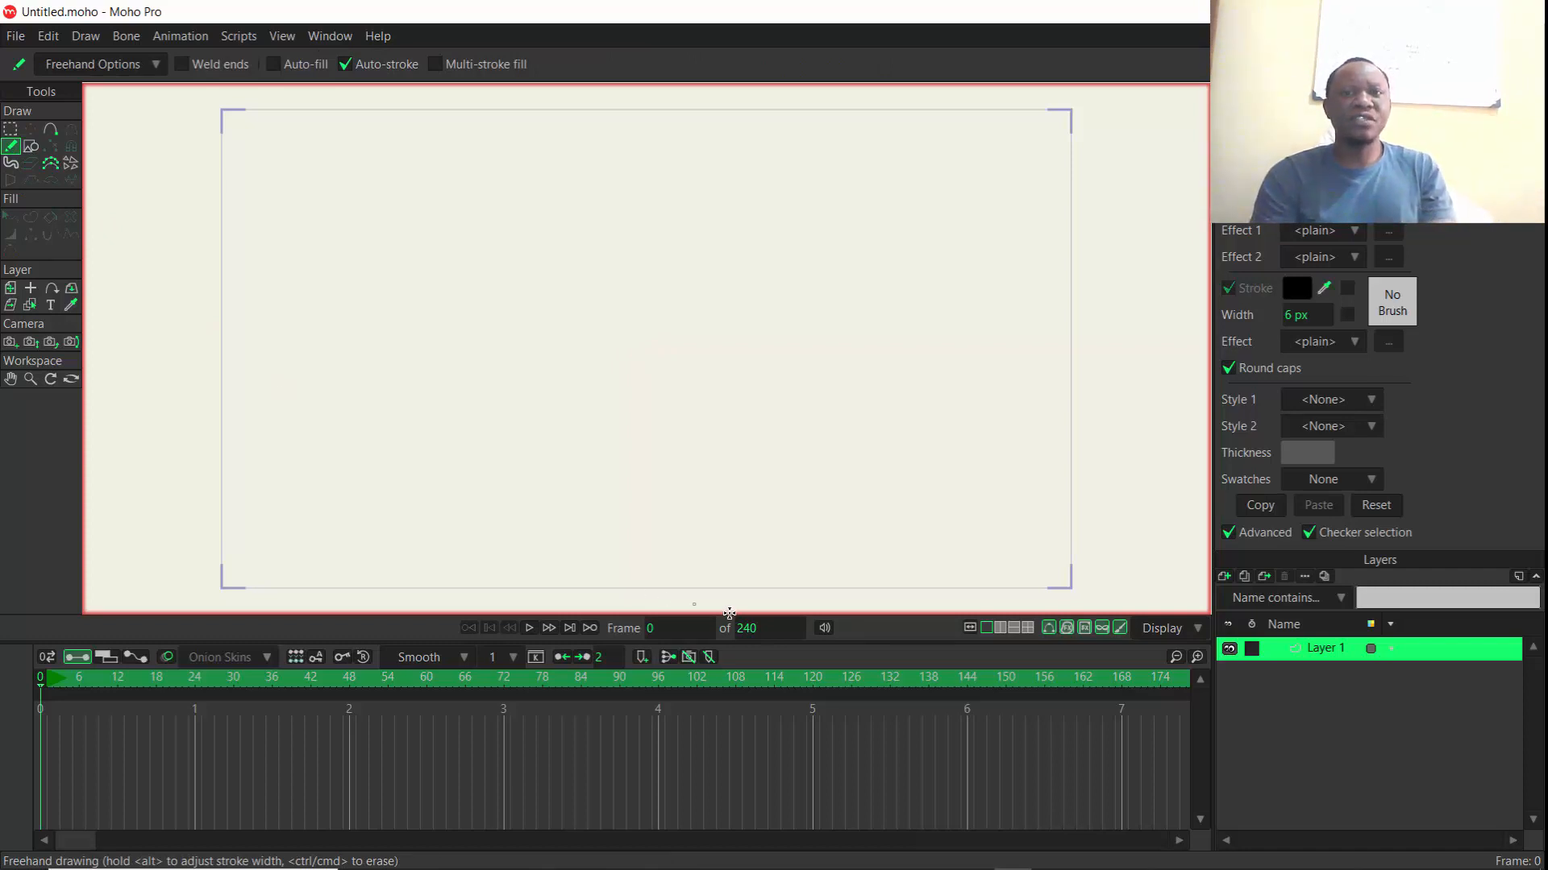
Draw the long horizontal ground line across the bottom of the frame.
drag(862, 550, 1094, 538)
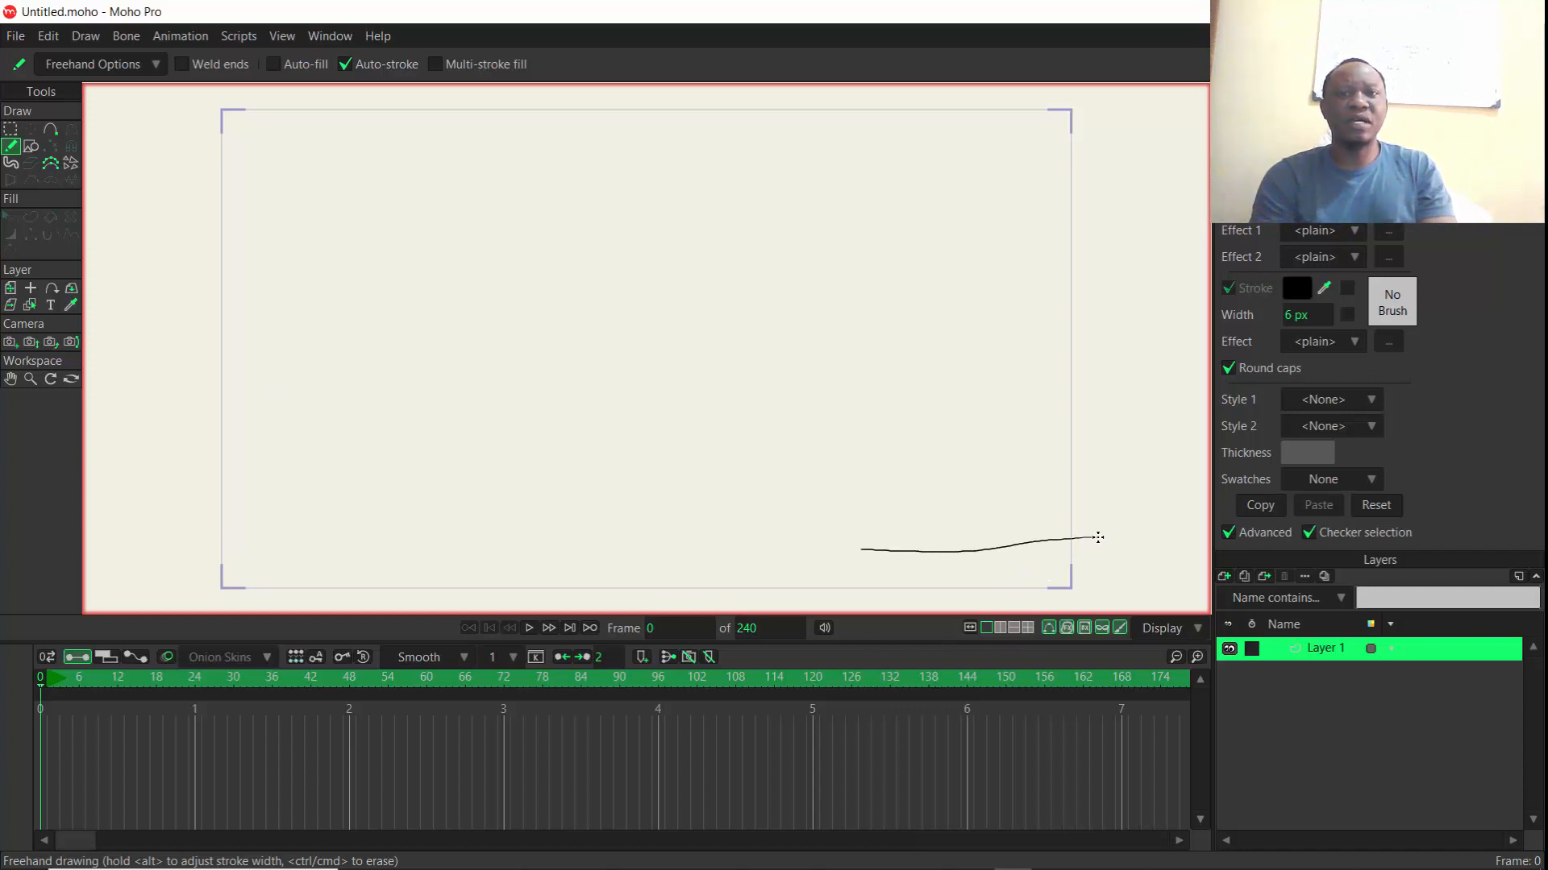
drag(1085, 537, 130, 541)
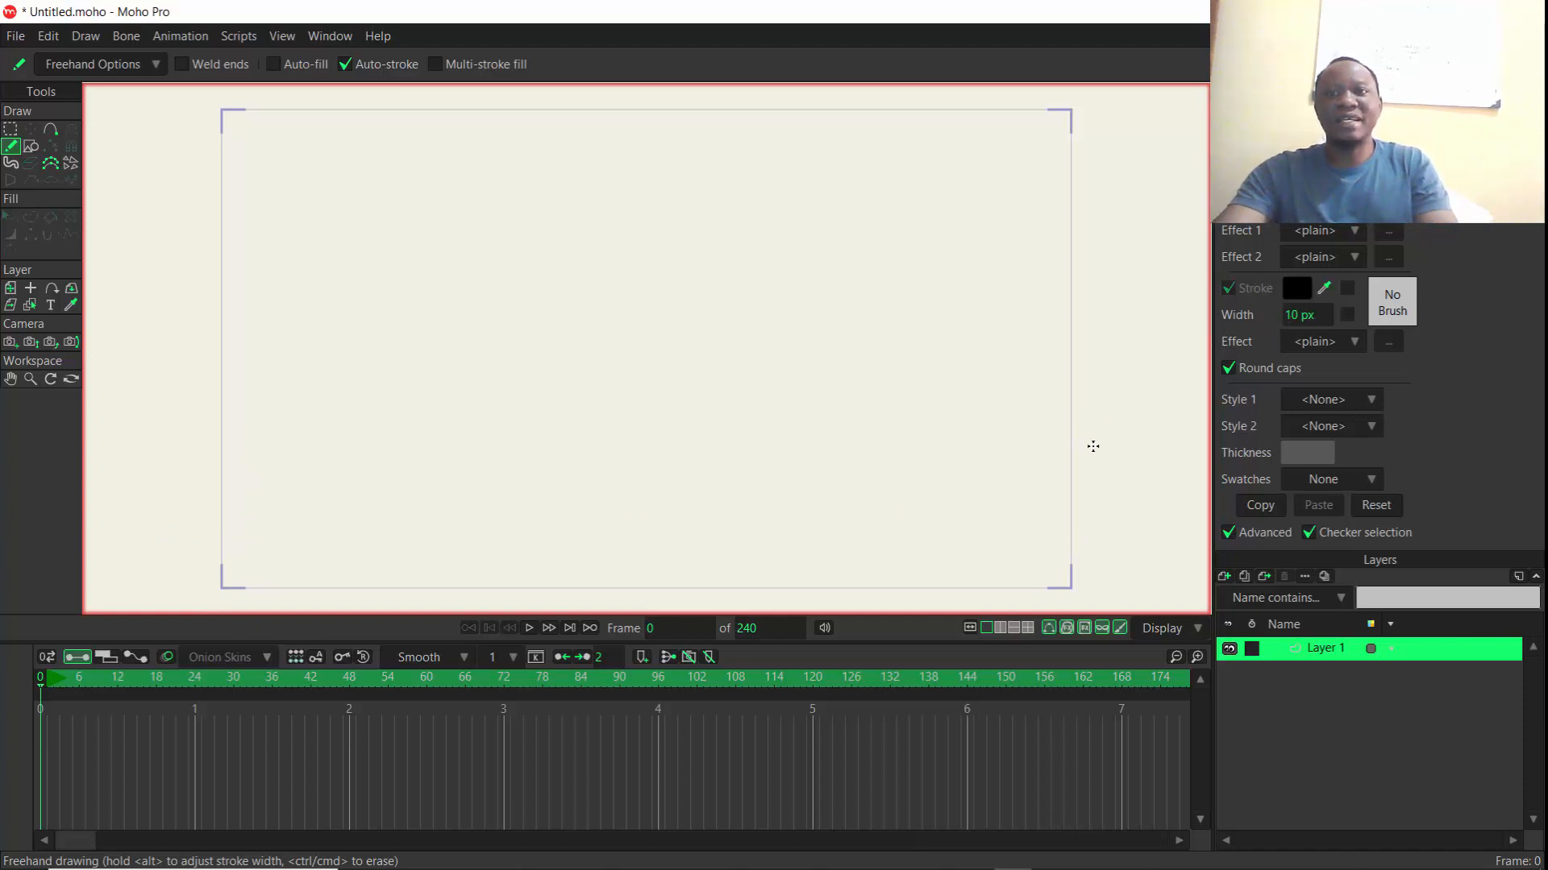
drag(878, 523, 1093, 517)
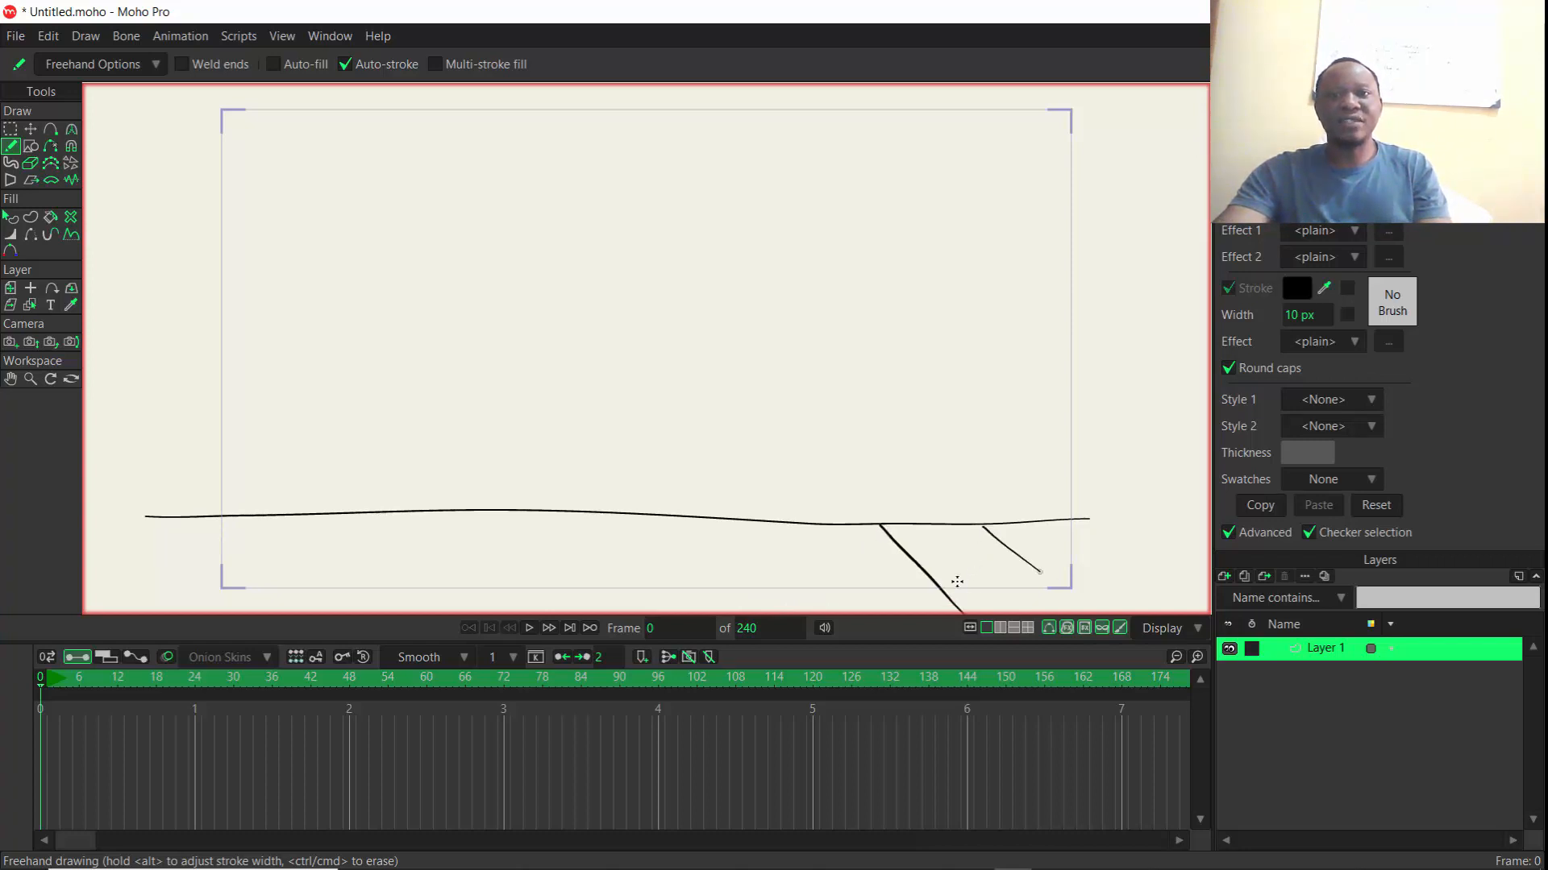
Add three slanted grass strokes hanging beneath the ground line.
drag(725, 518, 790, 573)
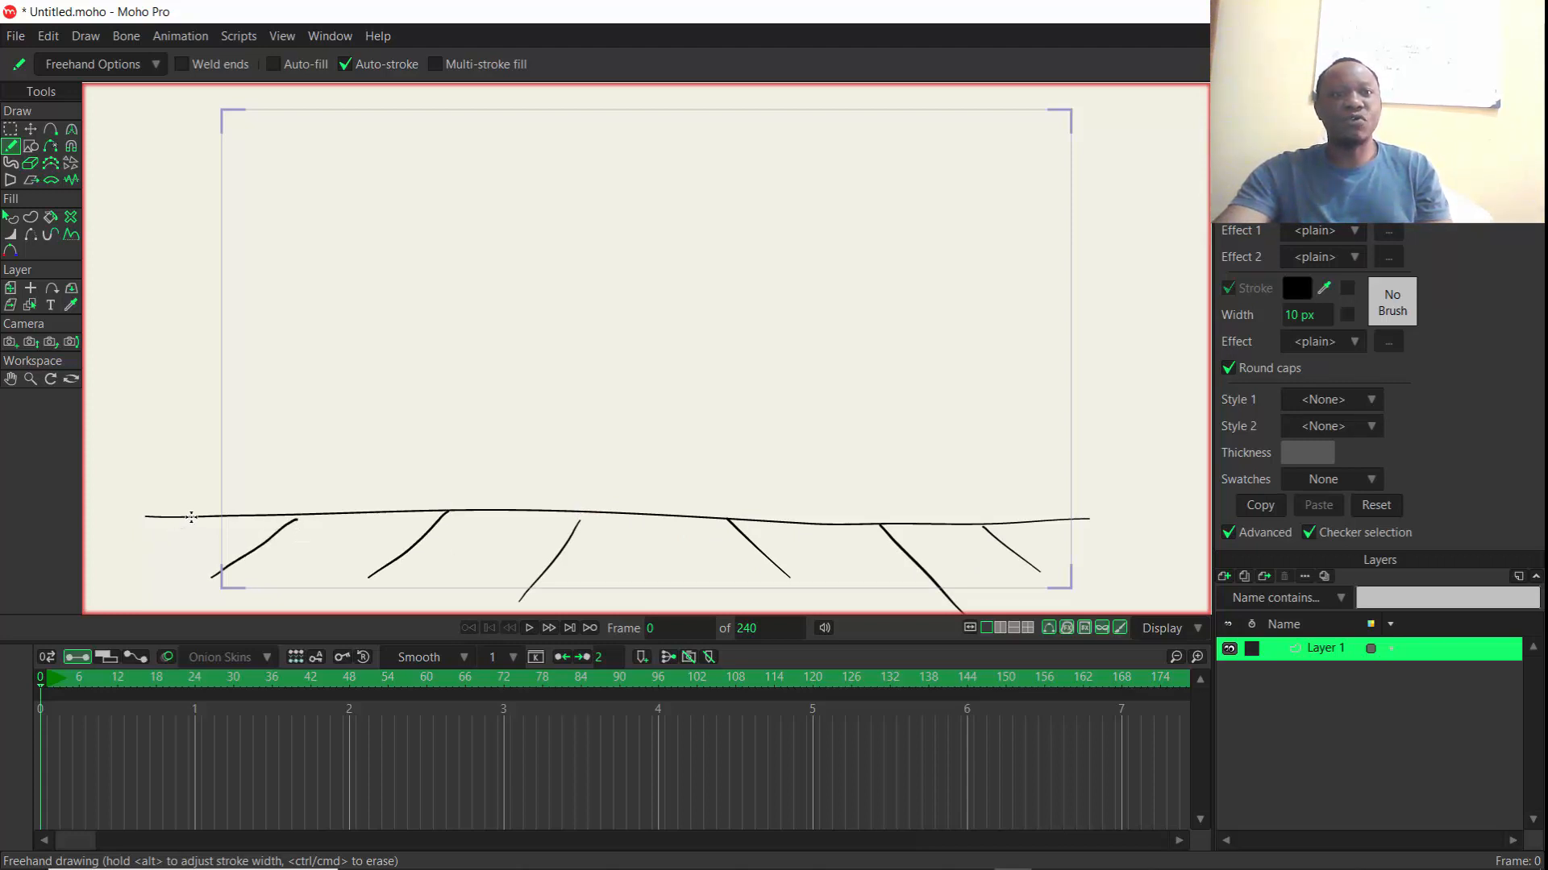
drag(193, 514, 118, 562)
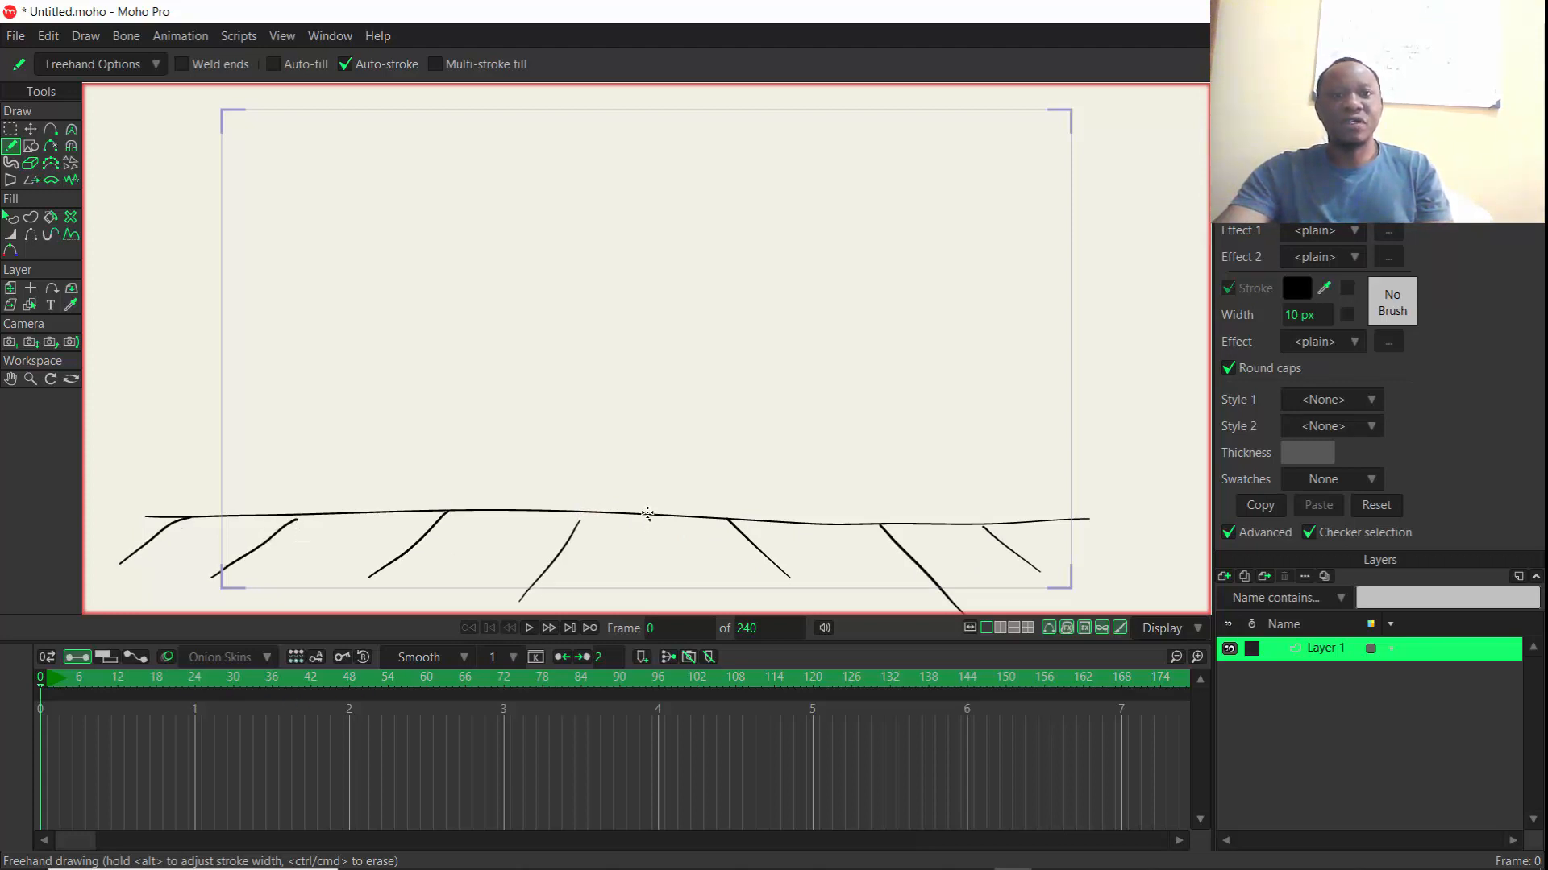
drag(647, 513, 700, 592)
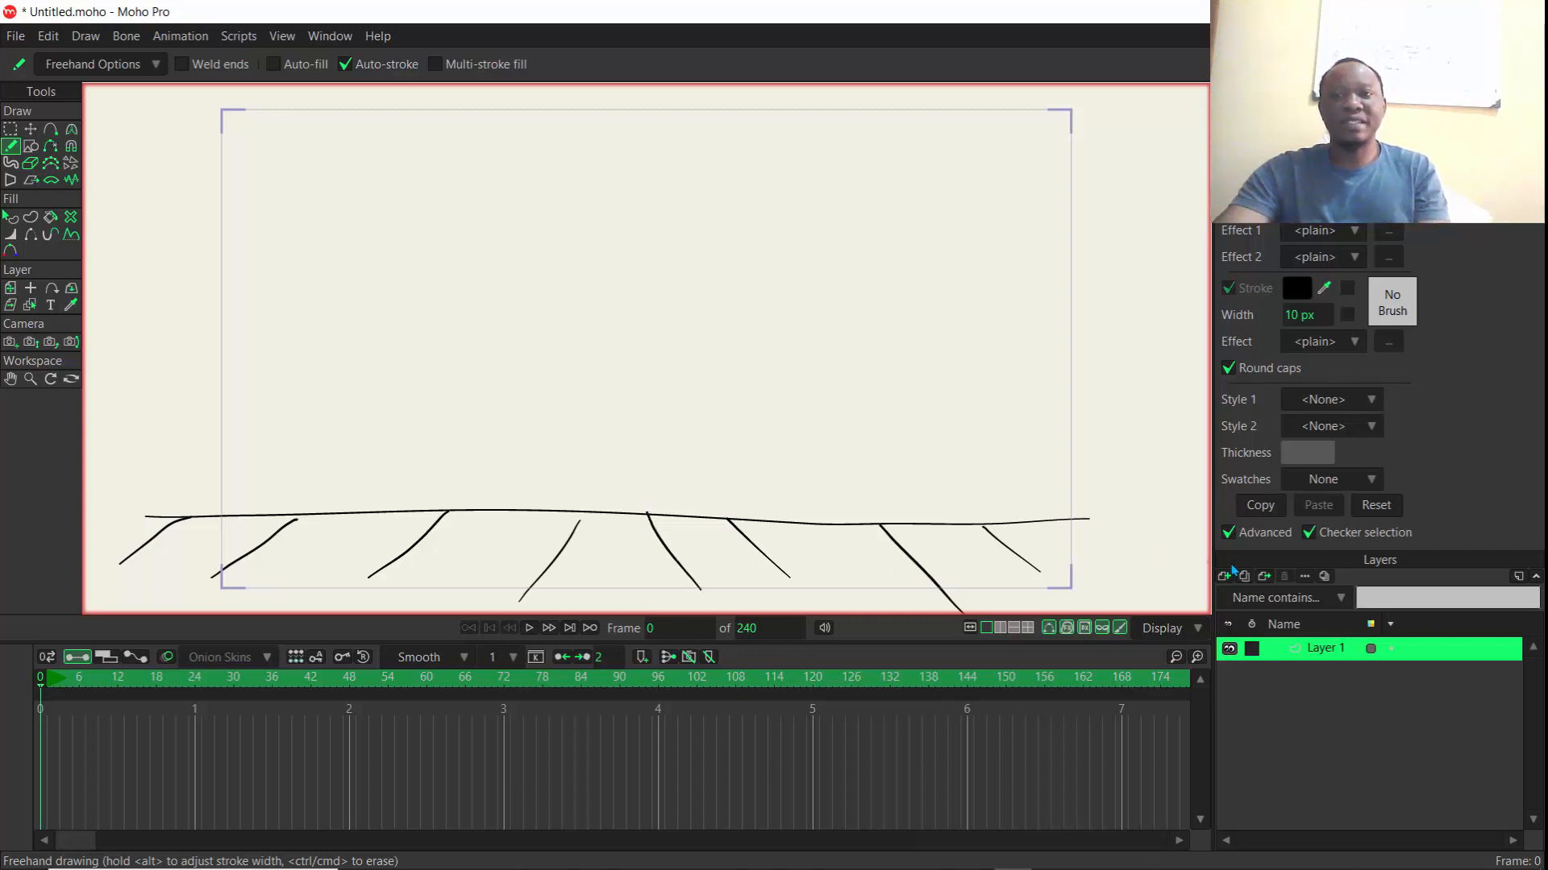
mouse_move(1226, 577)
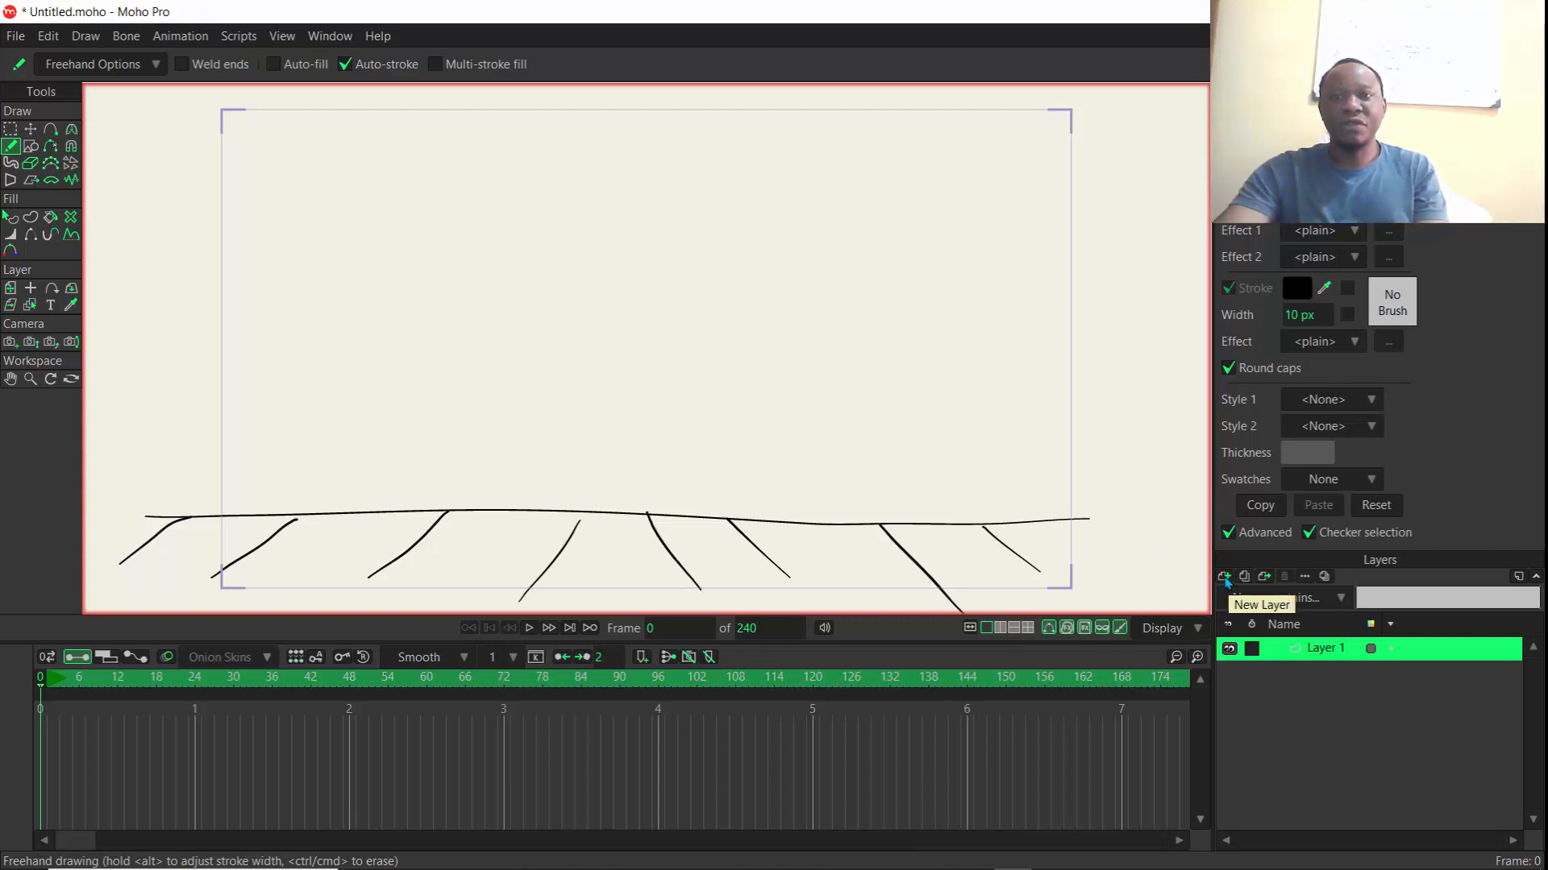
Add a Frame By Frame layer from the New Layer menu.
click(1225, 576)
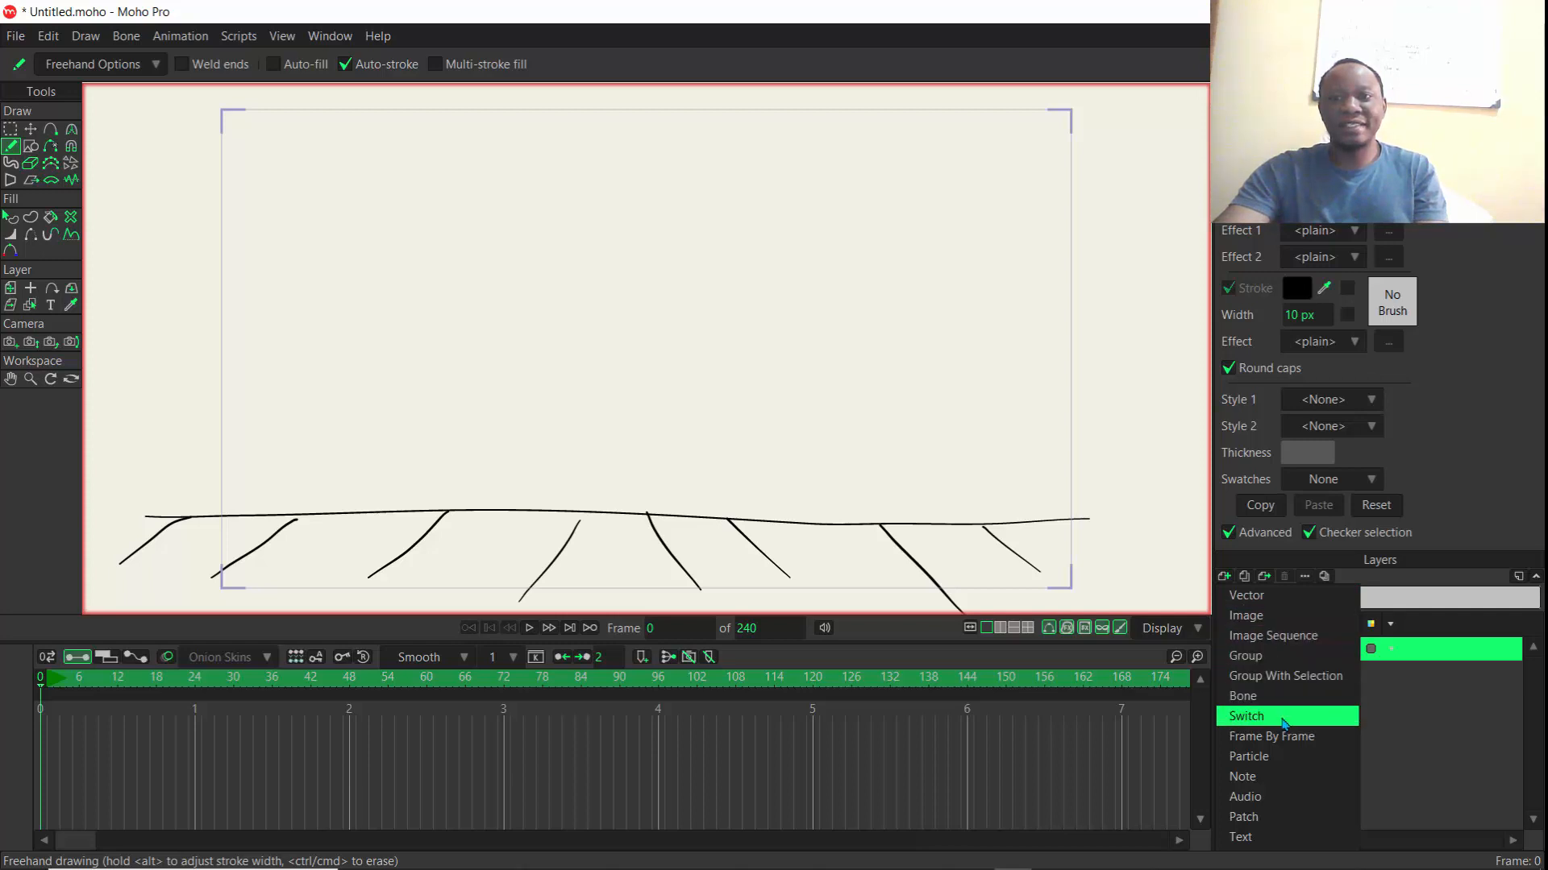
click(1246, 716)
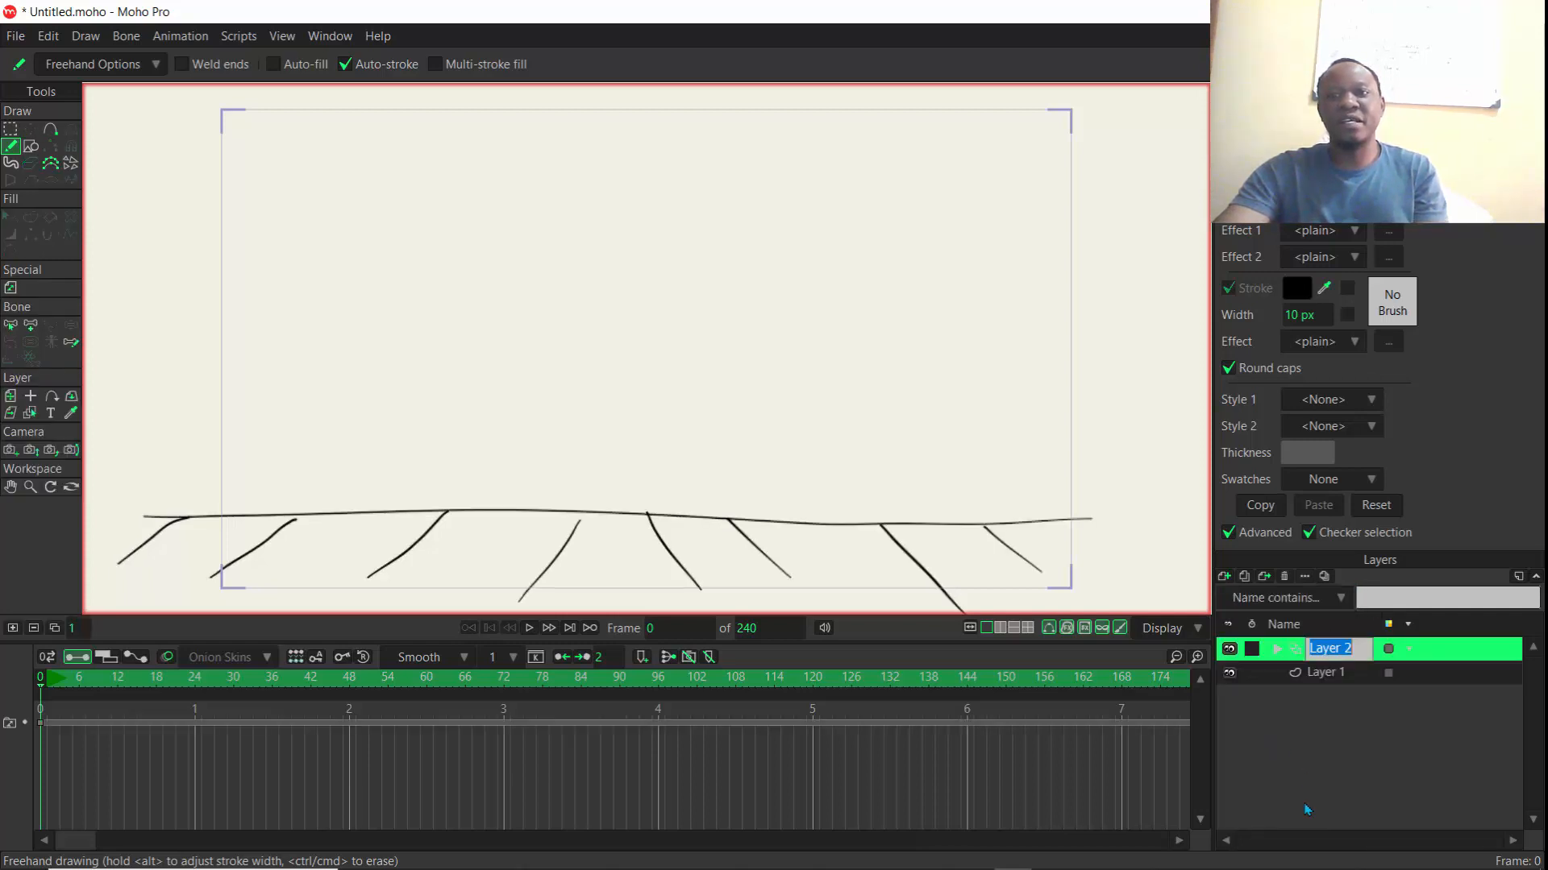
mouse_move(1312, 840)
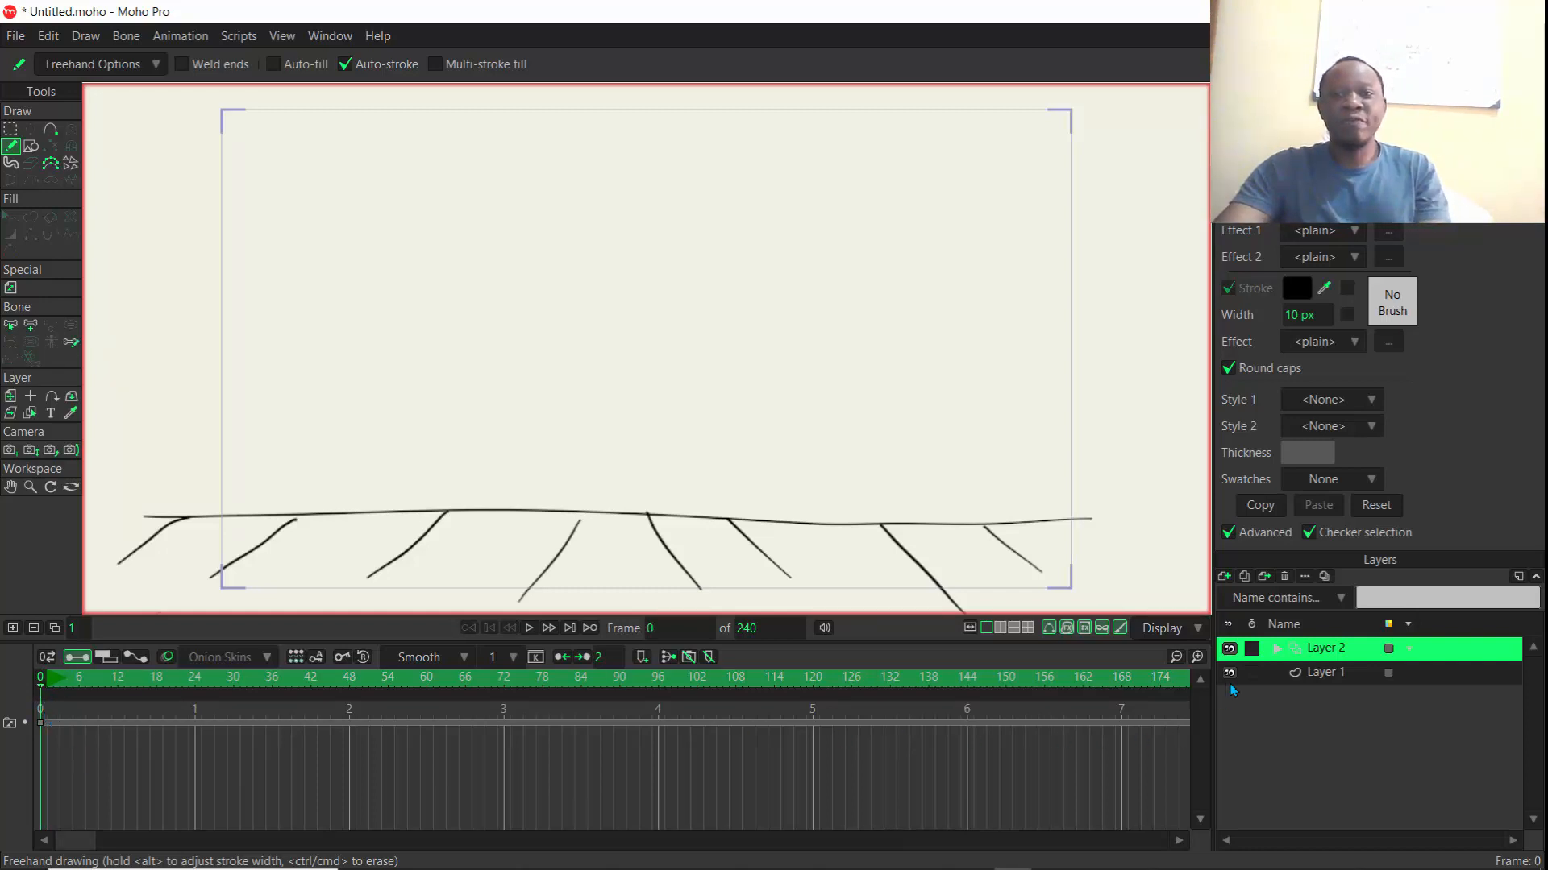
On Layer 1, sketch the falling arc and smaller bounce arcs, redrawing them after an undo.
click(1327, 673)
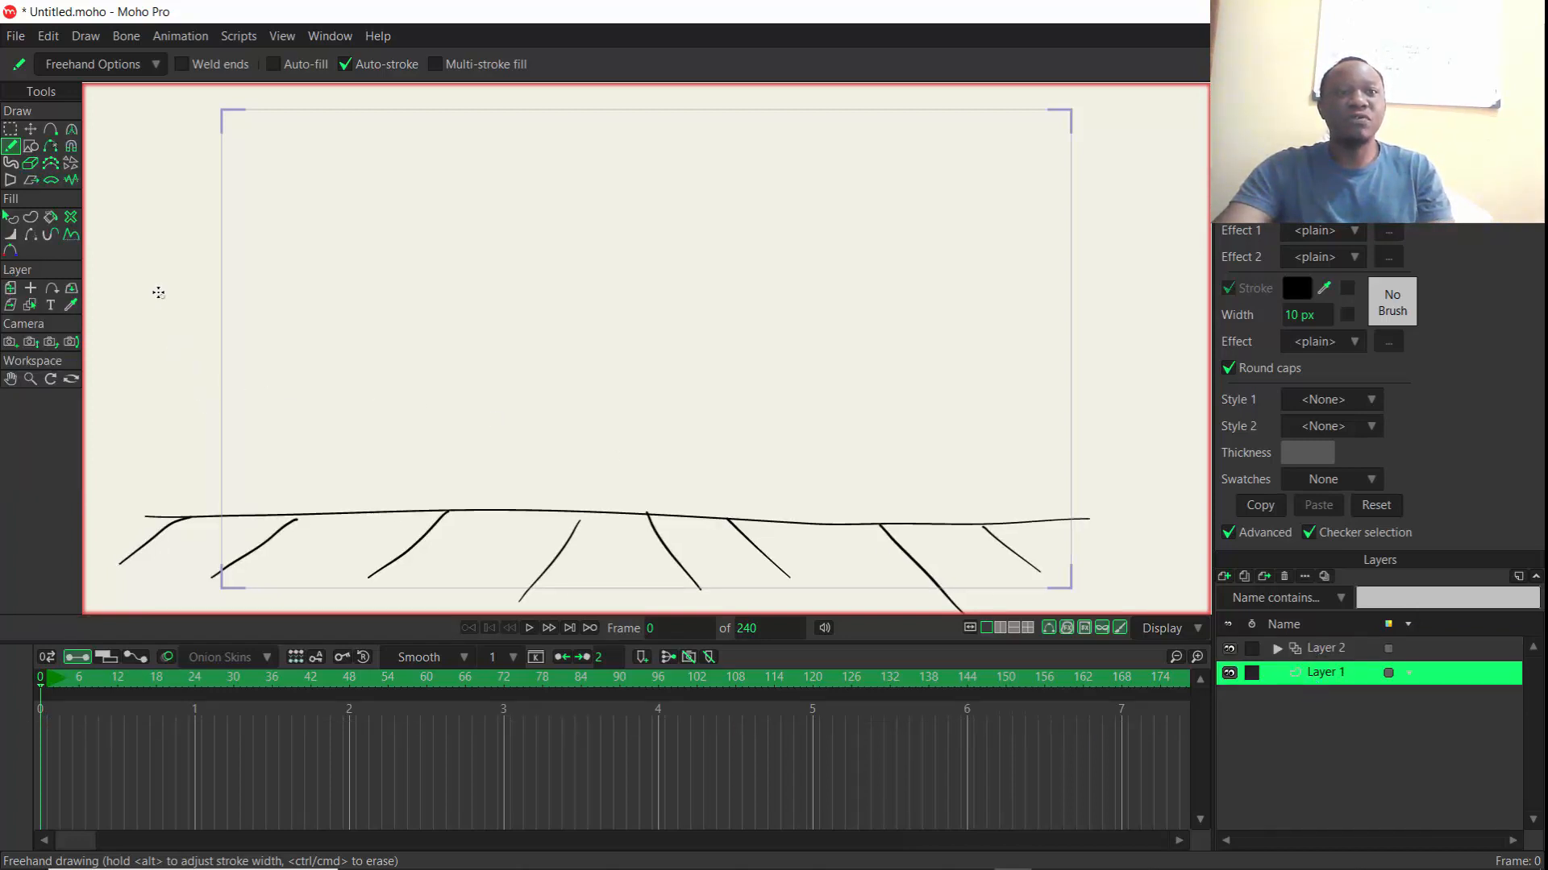
drag(153, 293, 362, 515)
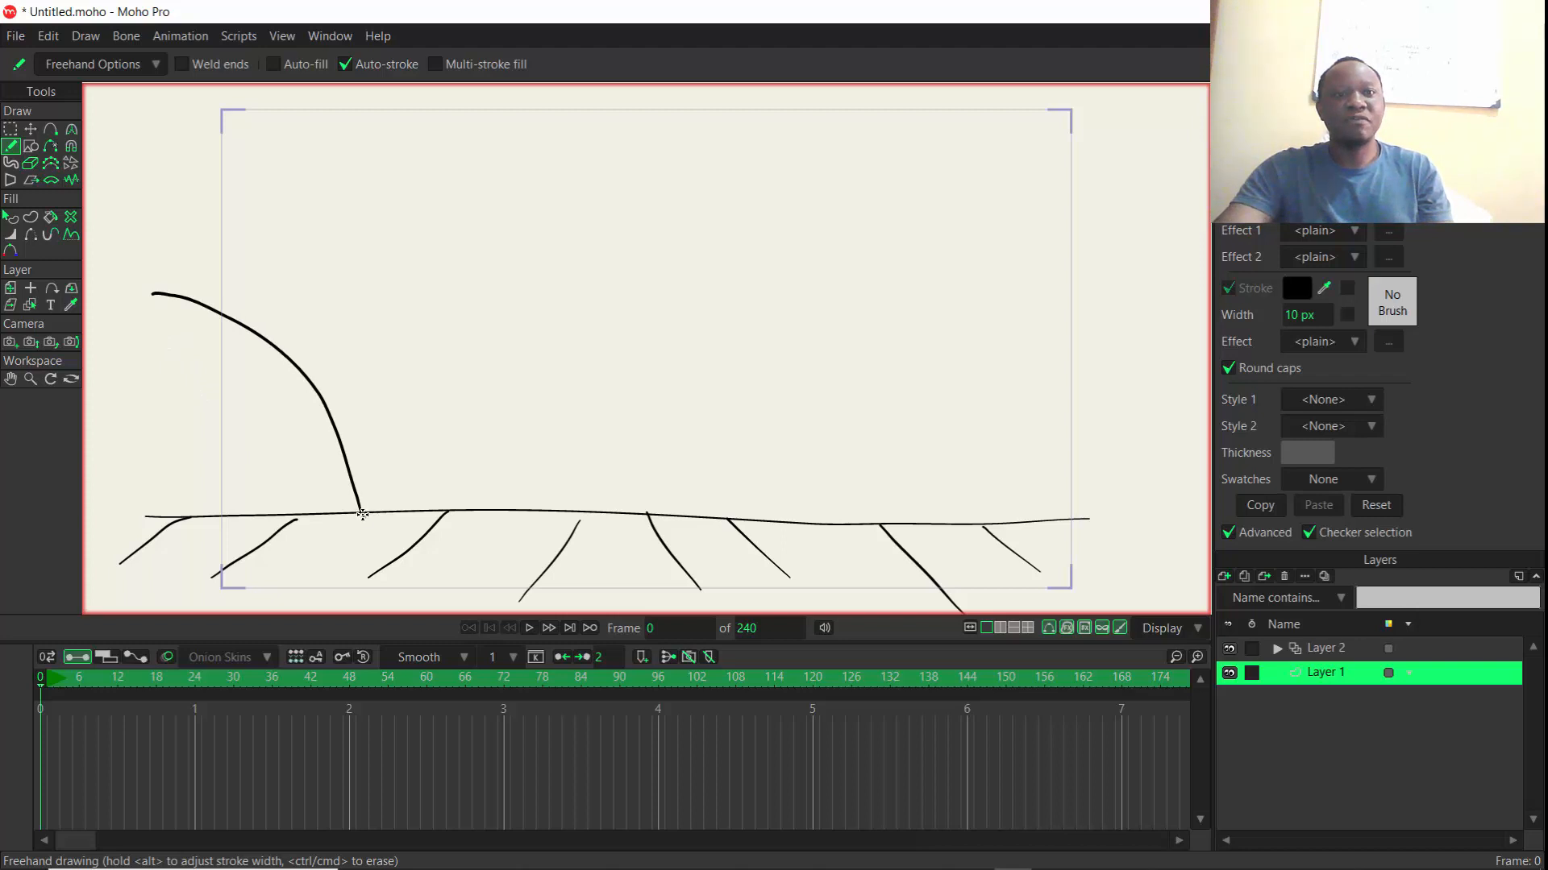
drag(370, 538, 548, 434)
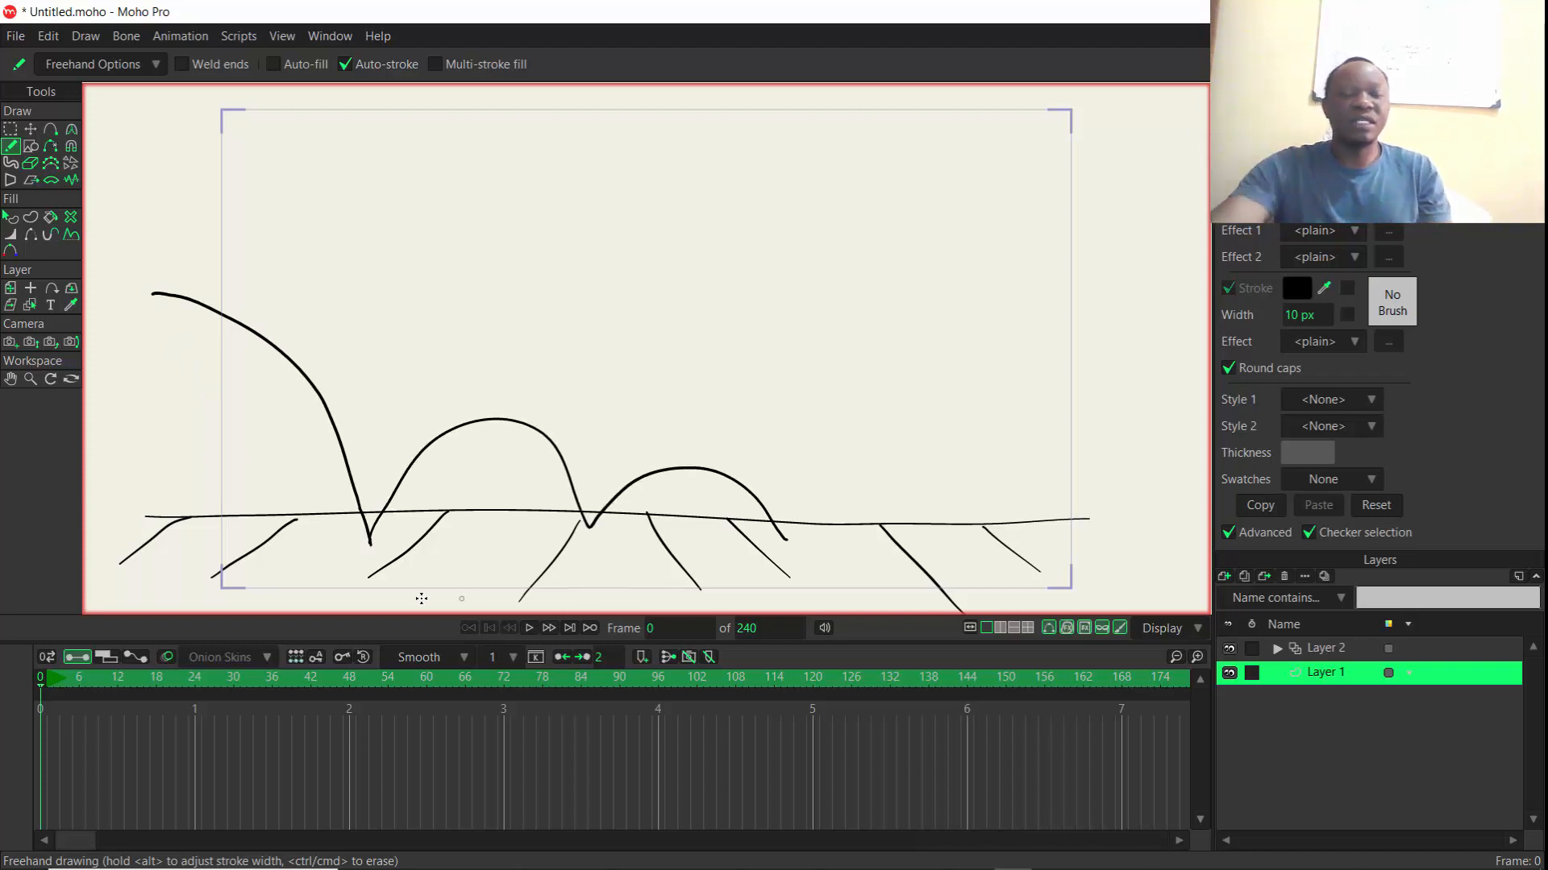
key(ctrl+z)
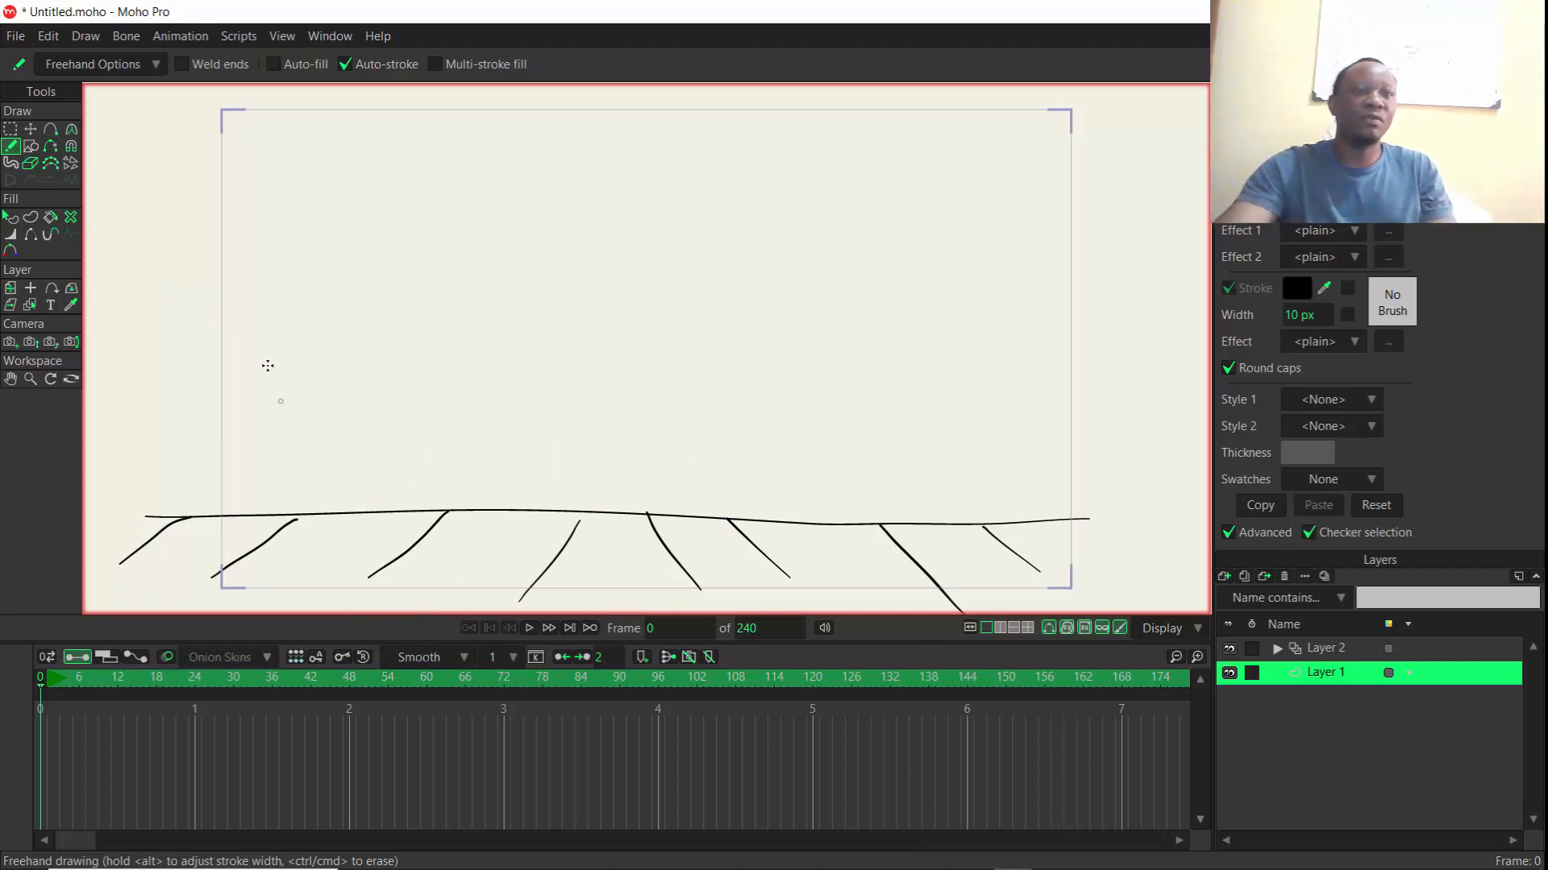
drag(184, 278, 357, 541)
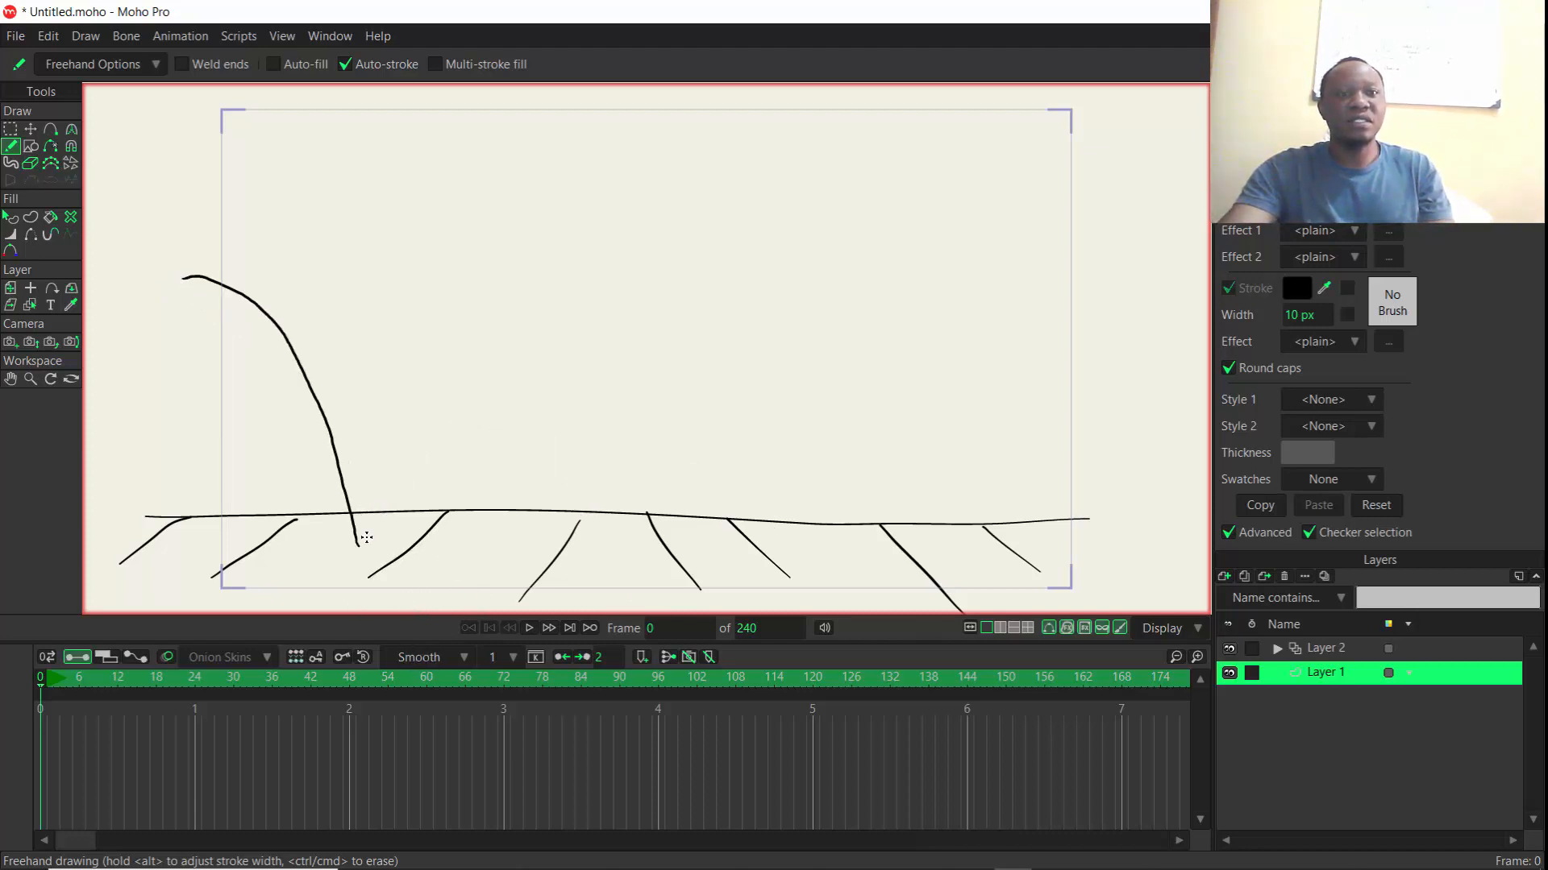
drag(358, 543, 548, 419)
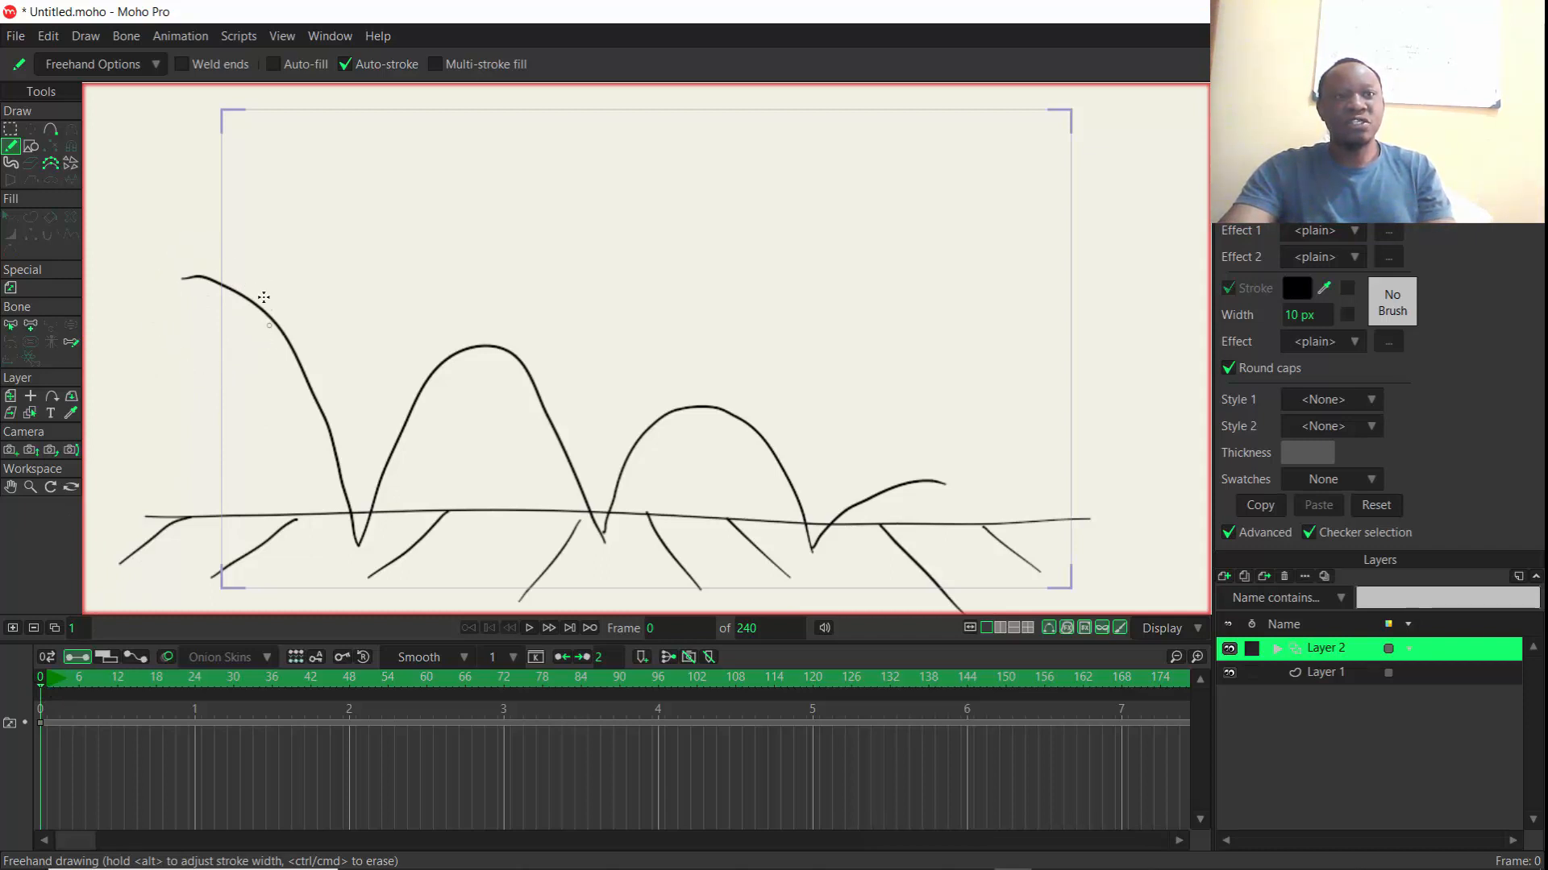
Draw the ball circle at the top-left start of the arc and step through frames.
drag(183, 276, 237, 267)
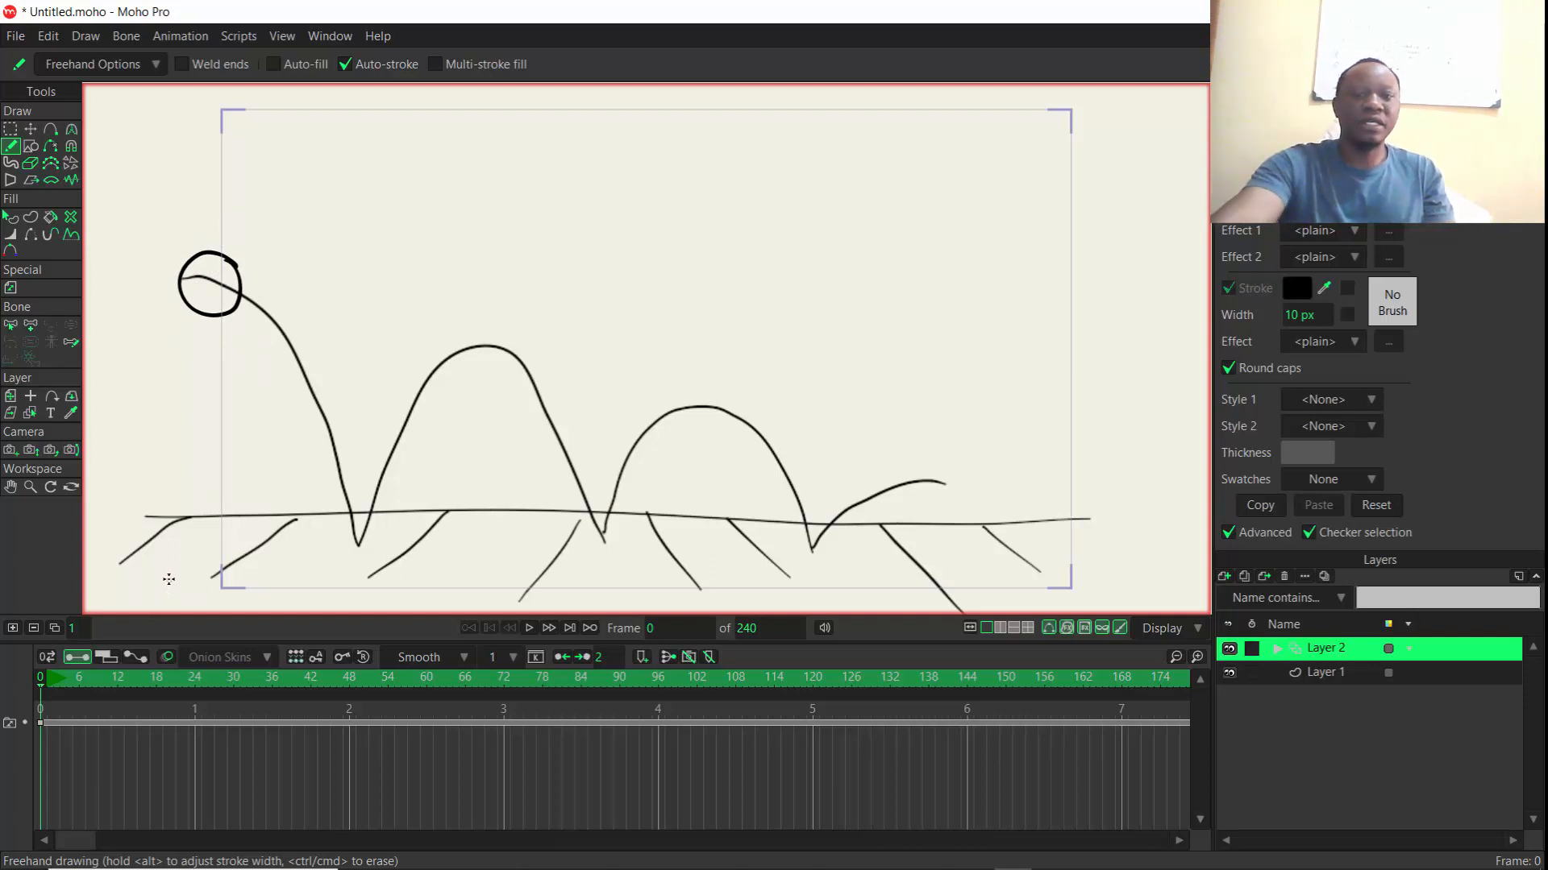
click(570, 628)
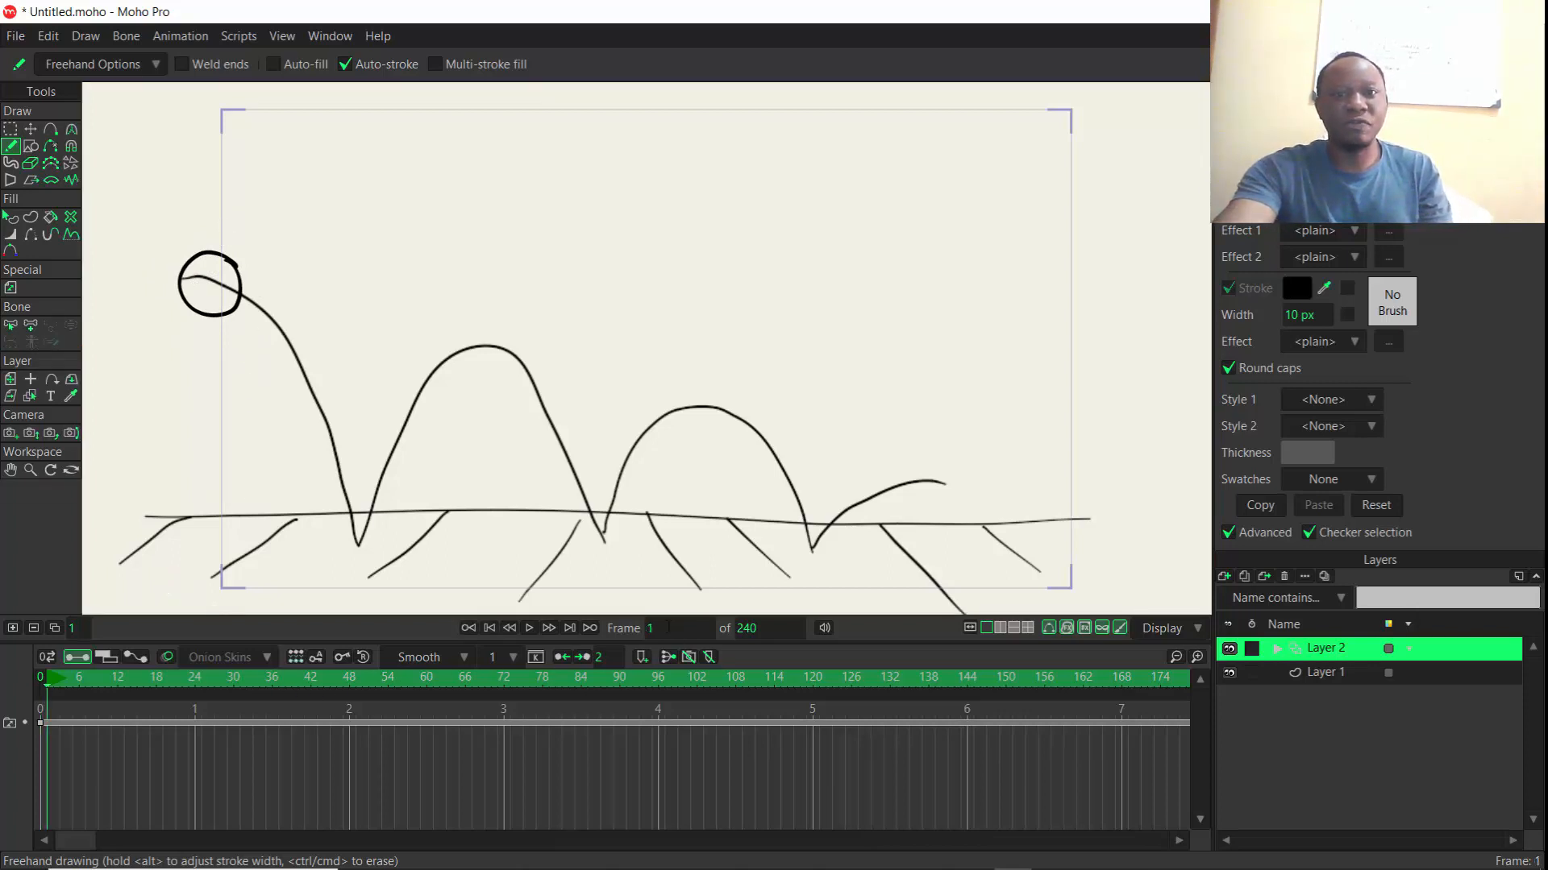
click(549, 628)
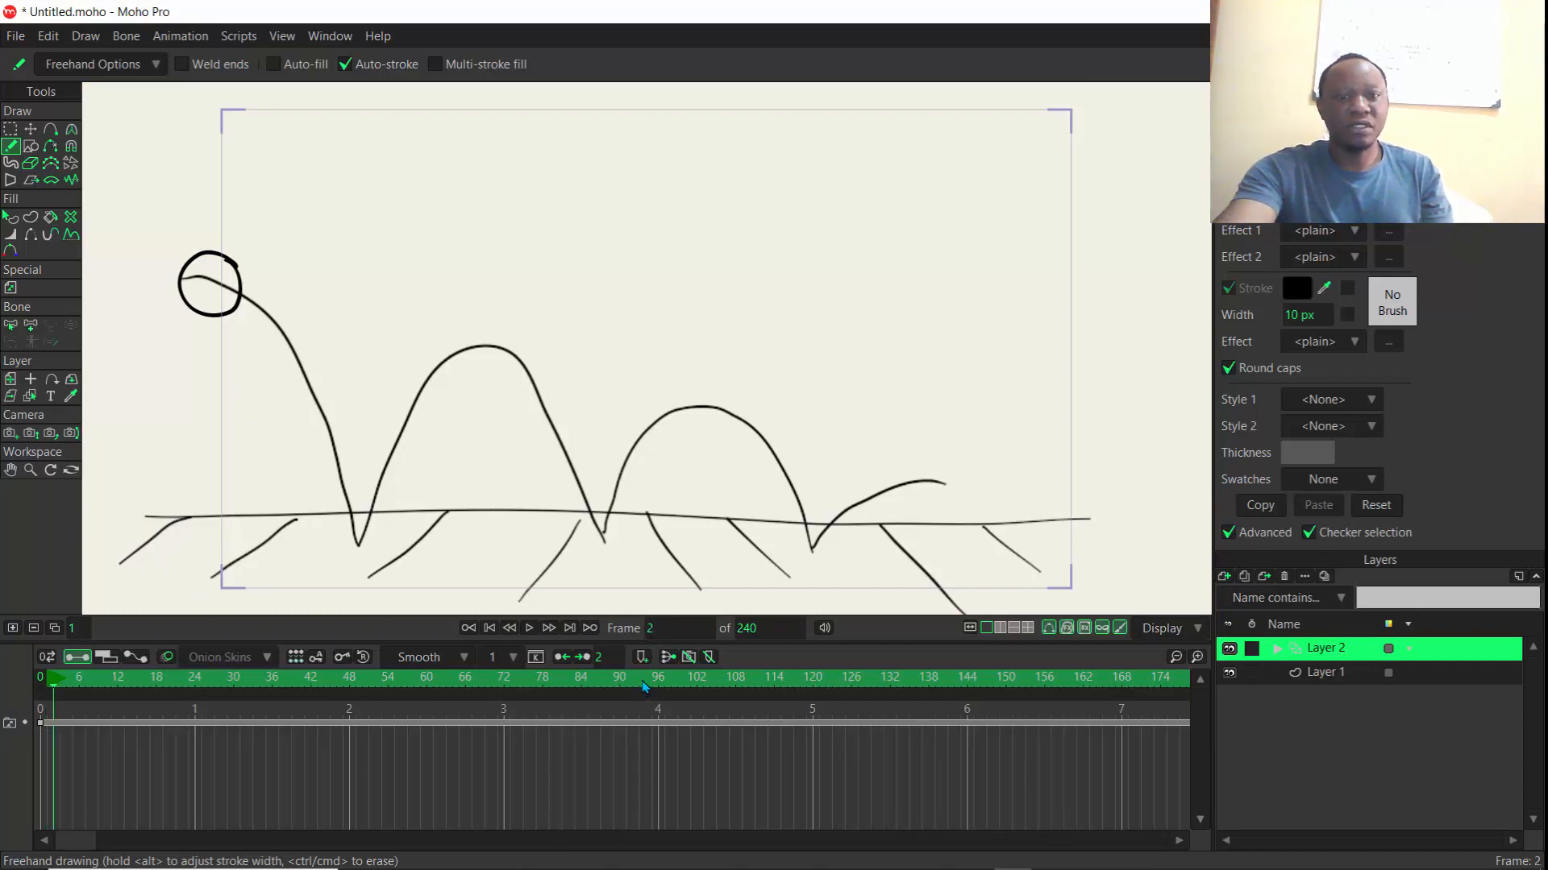
click(469, 628)
text(4)
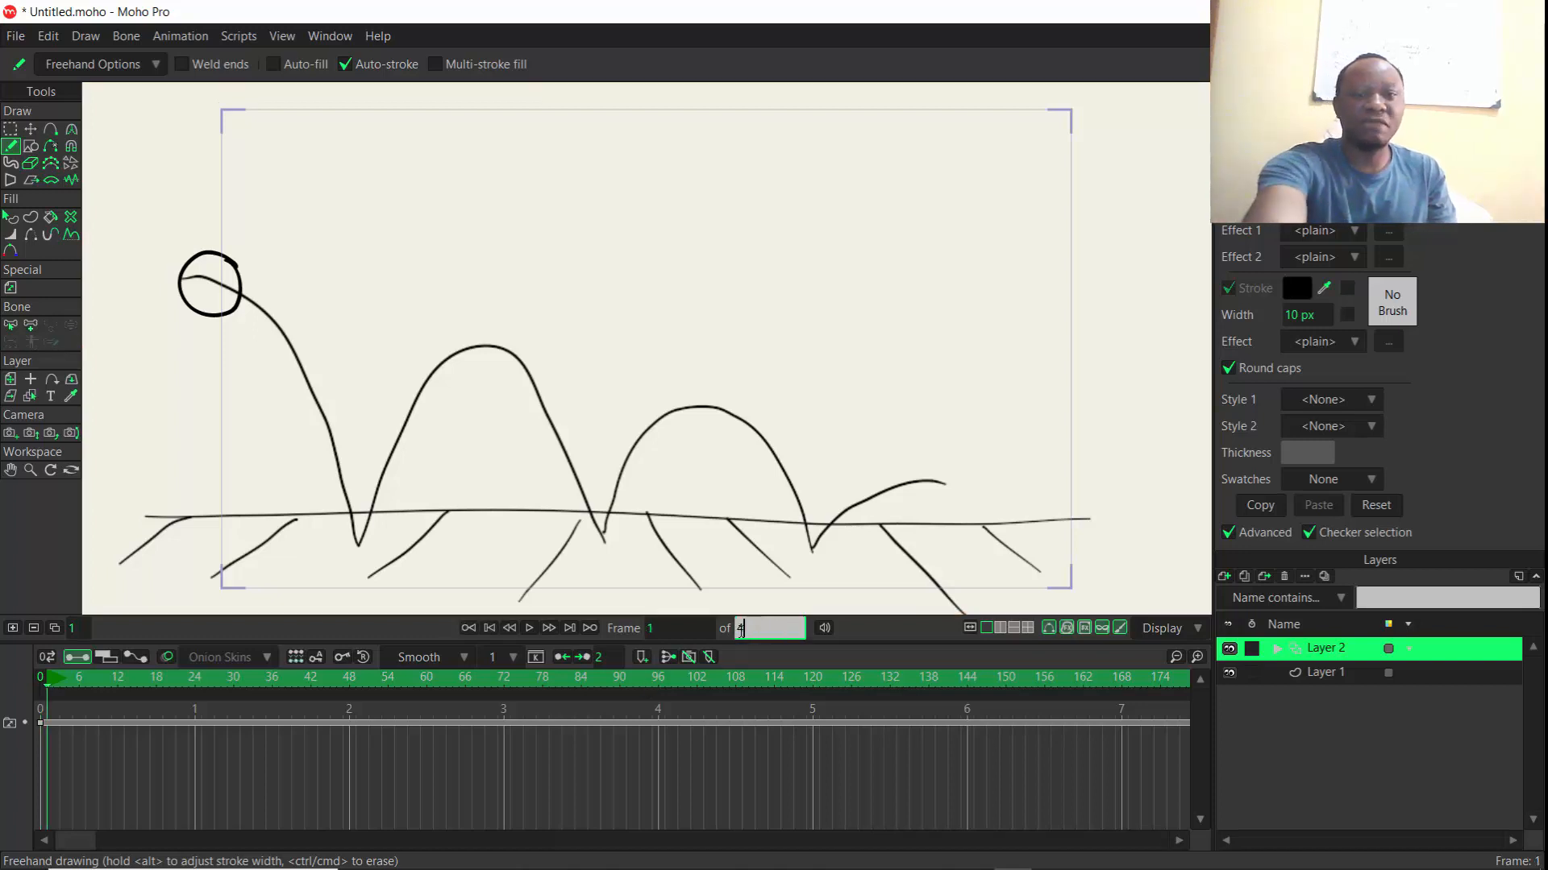
Set the animation end frame to 40 and scrub to frame 2.
text(0)
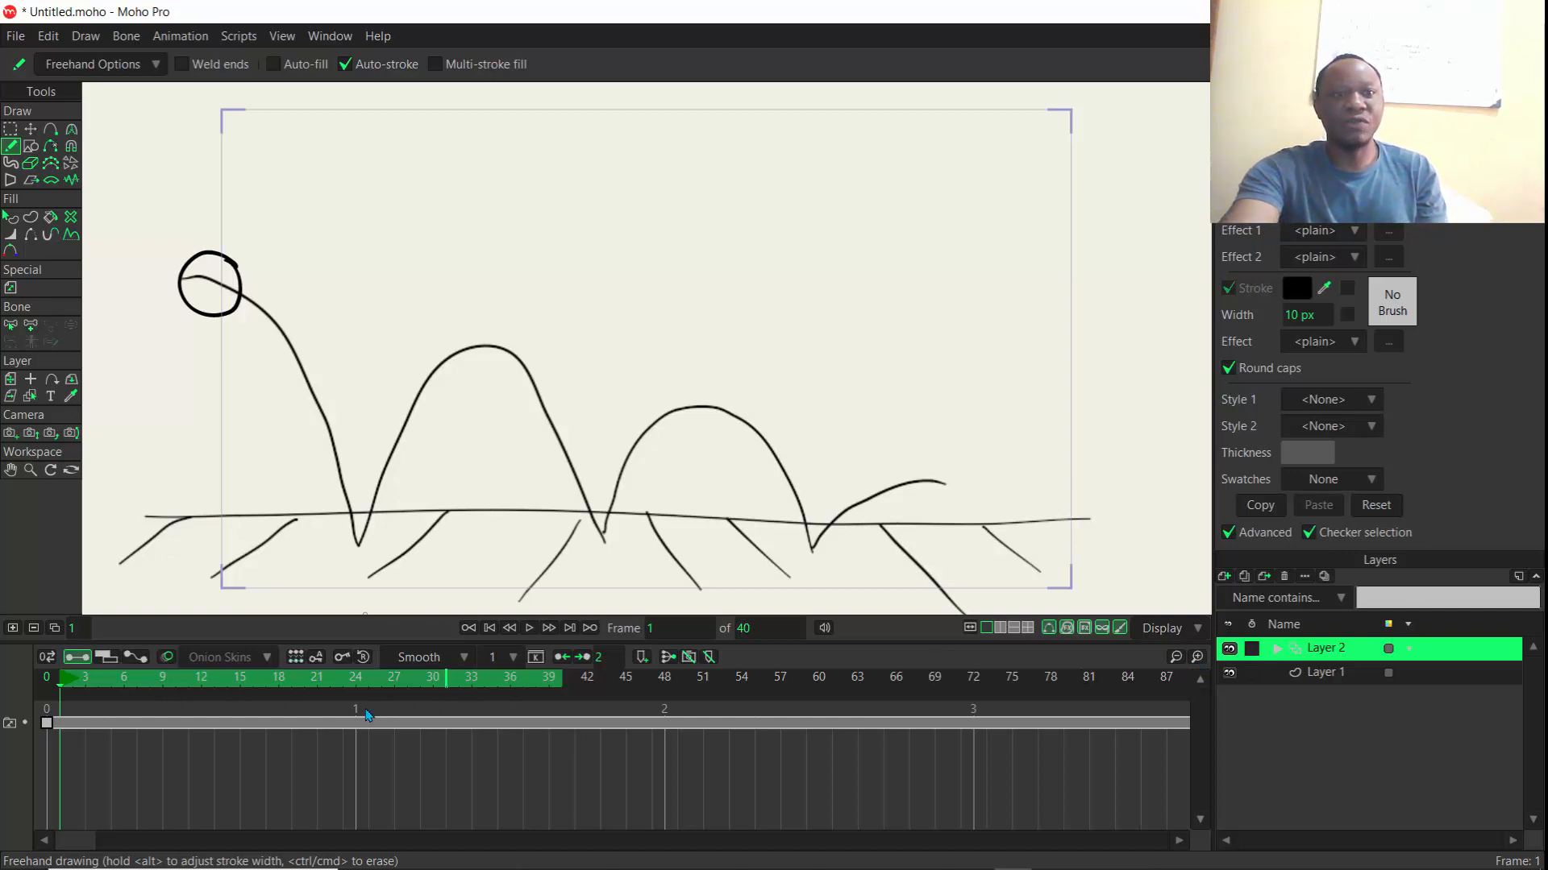
mouse_move(553, 691)
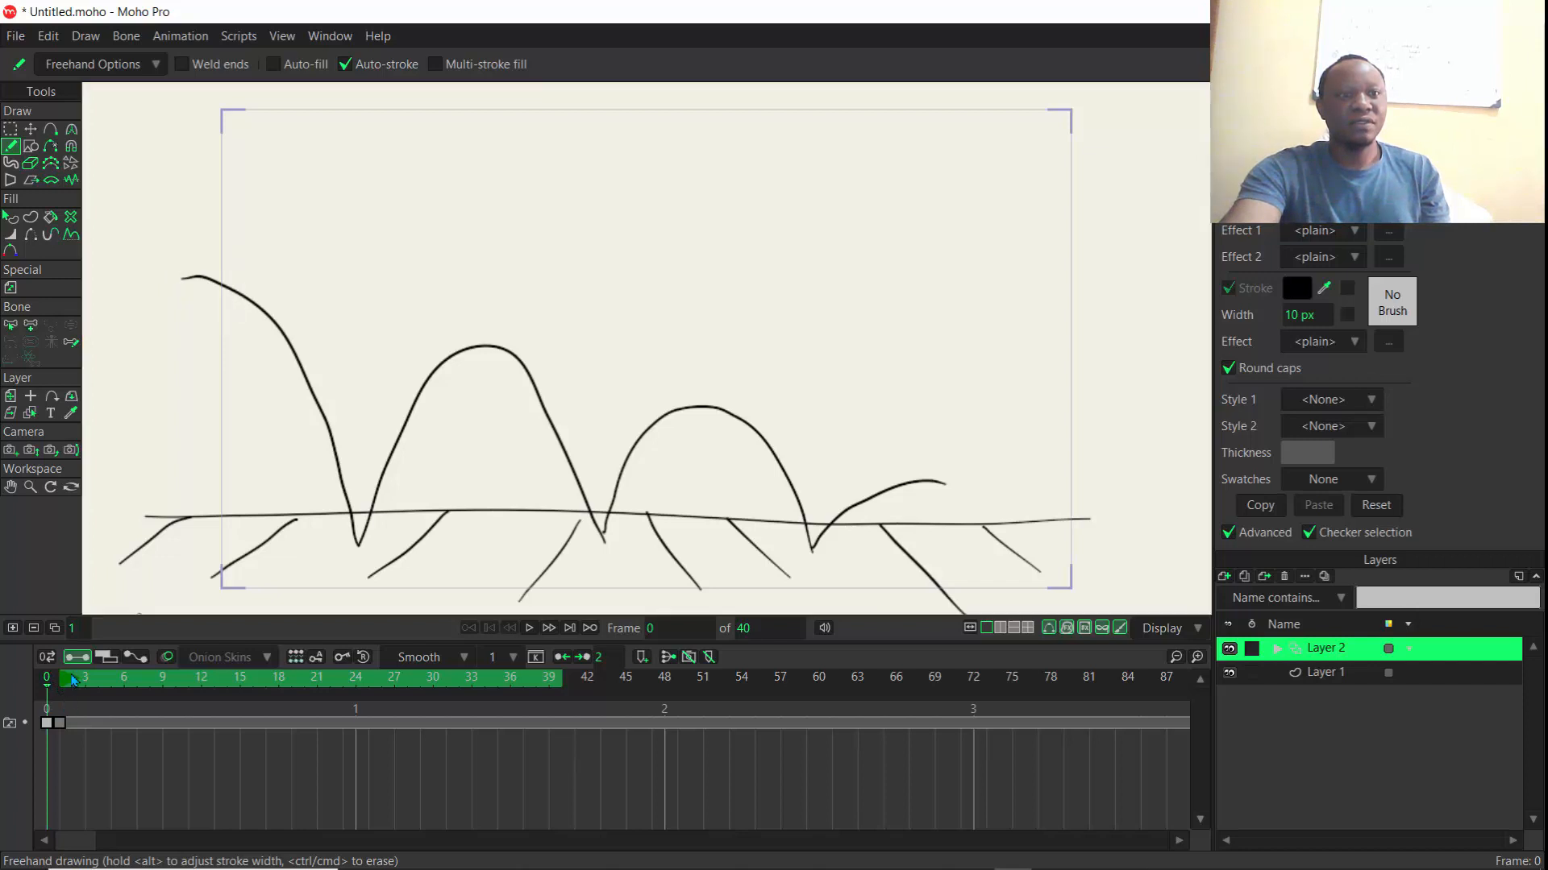
drag(237, 256, 207, 326)
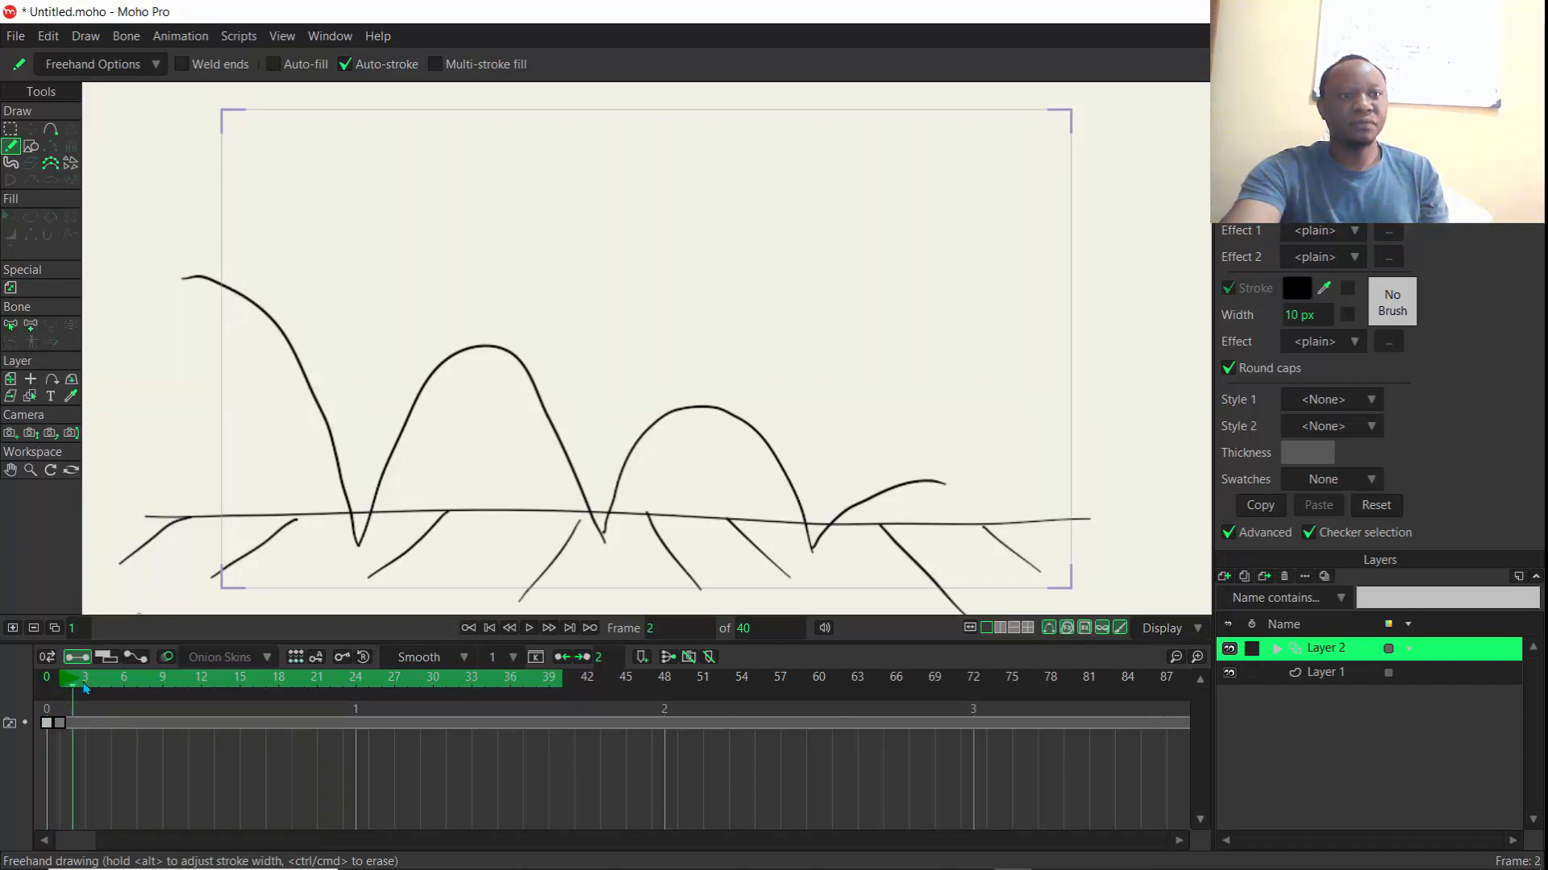
Turn on onion skins and draw the ball descending to a squash at the first bounce.
click(509, 628)
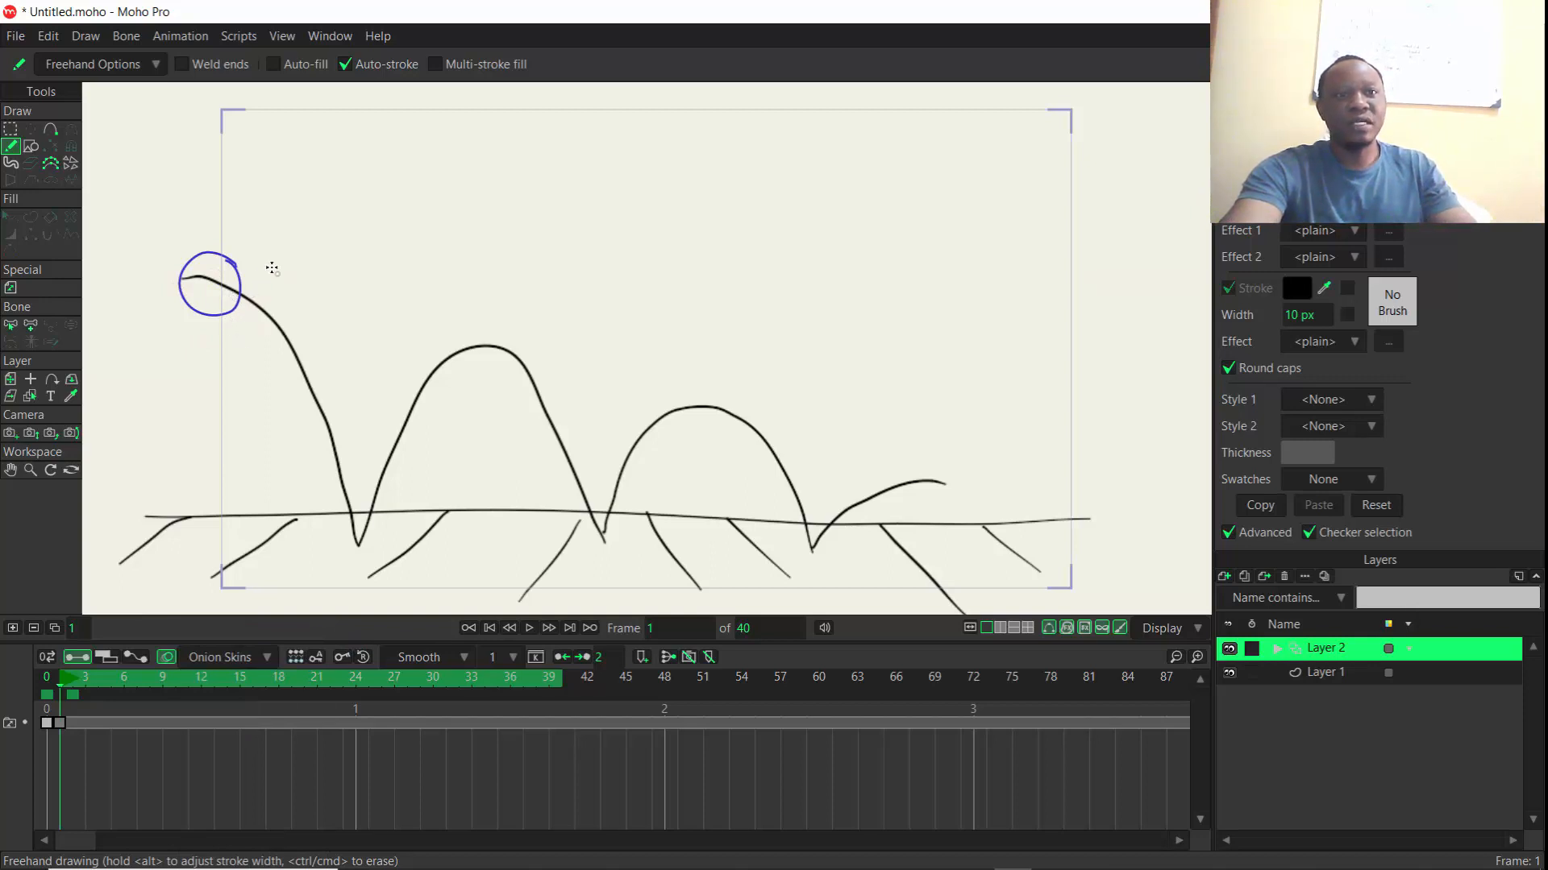
mouse_move(288, 297)
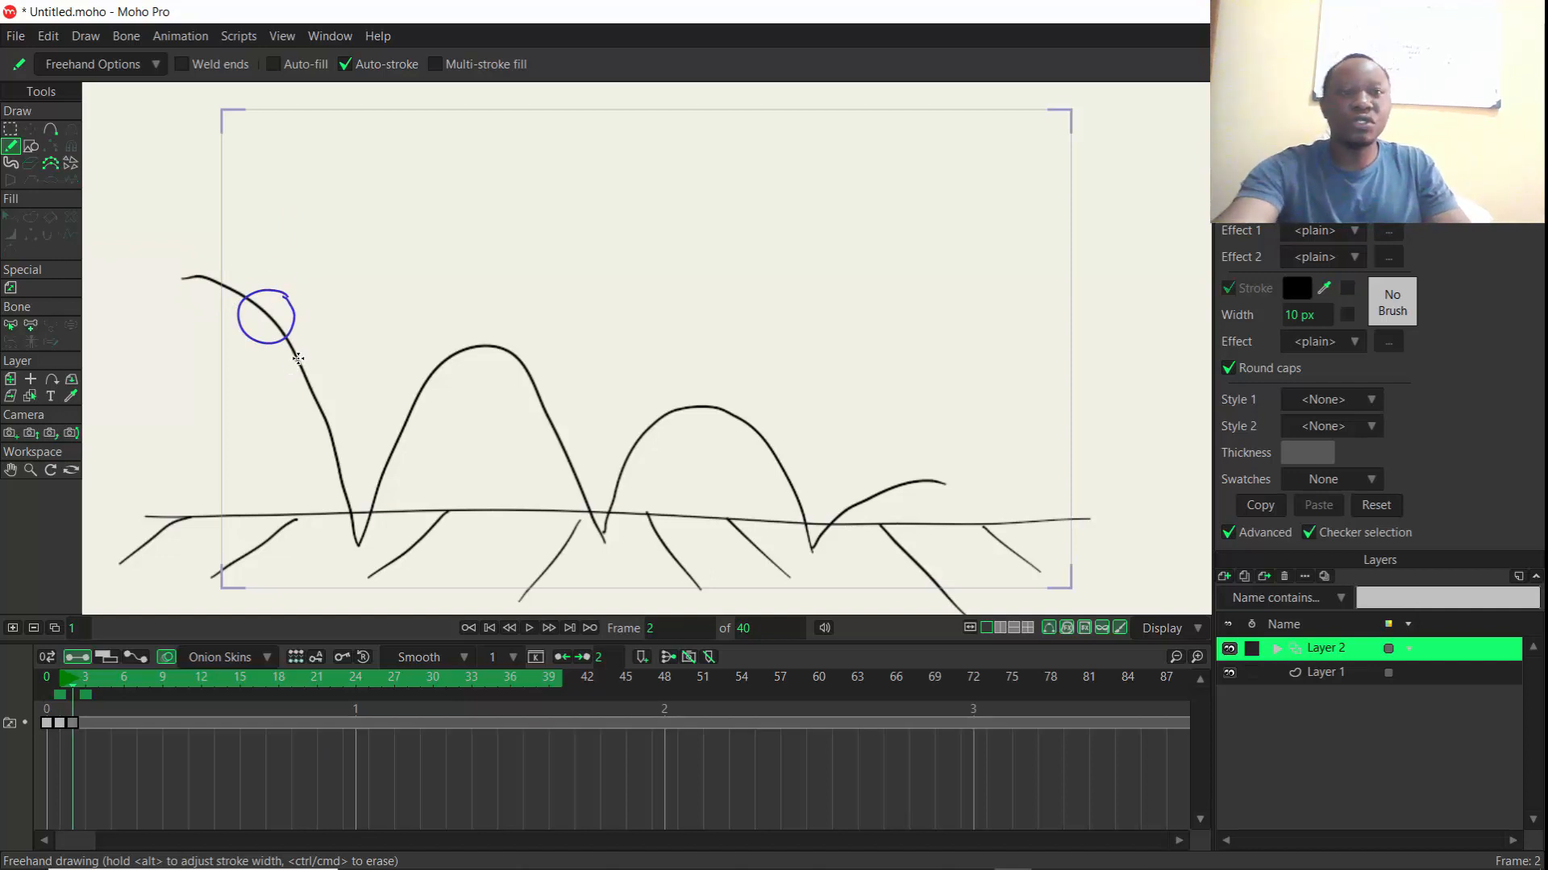
mouse_move(299, 332)
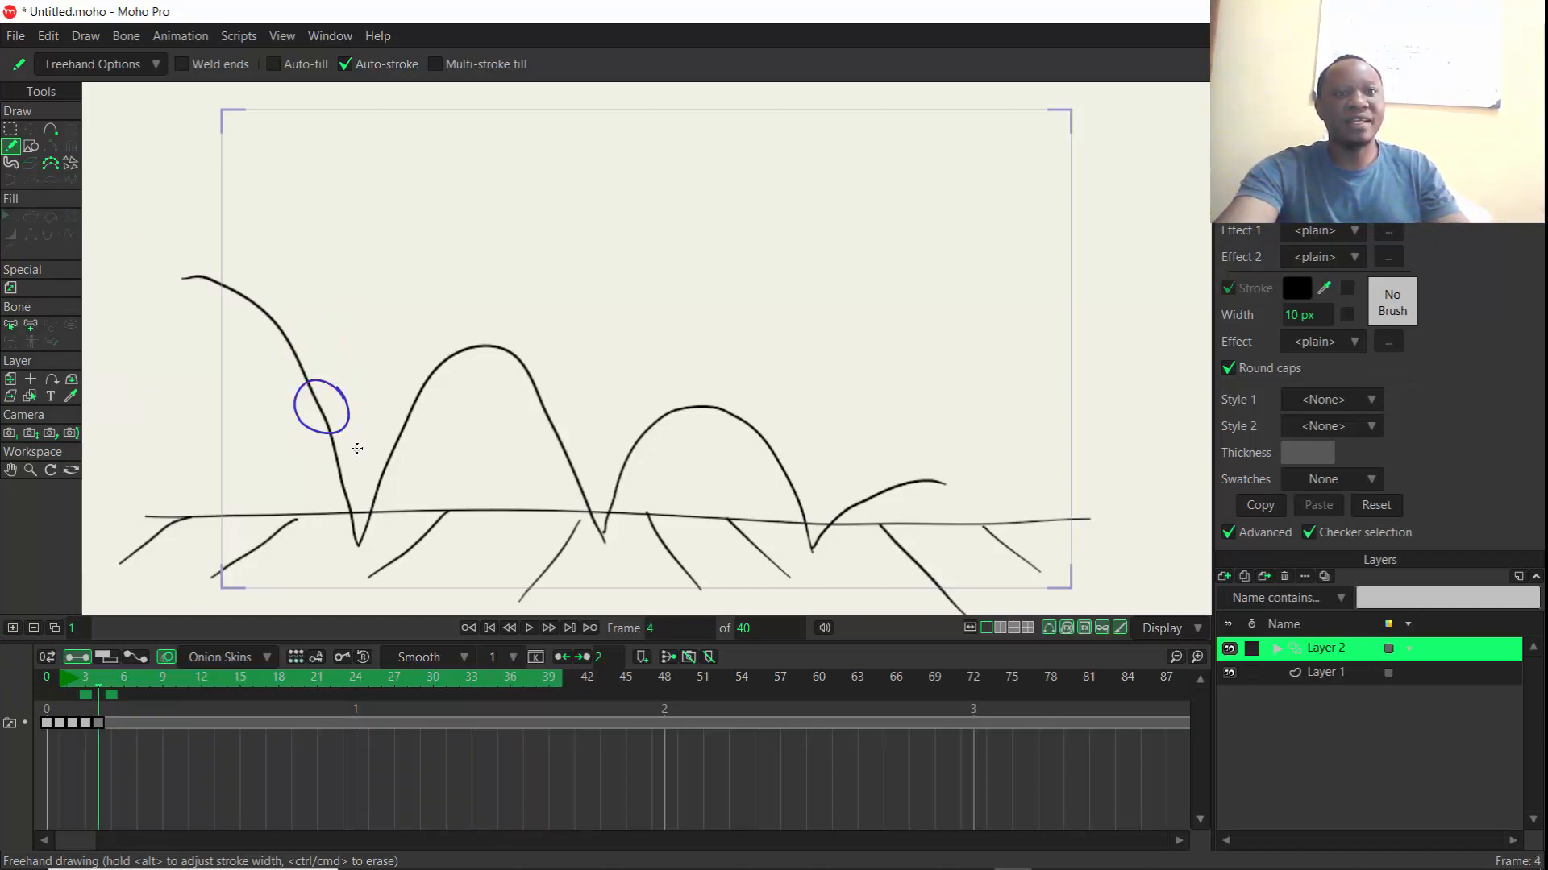
drag(335, 443, 335, 489)
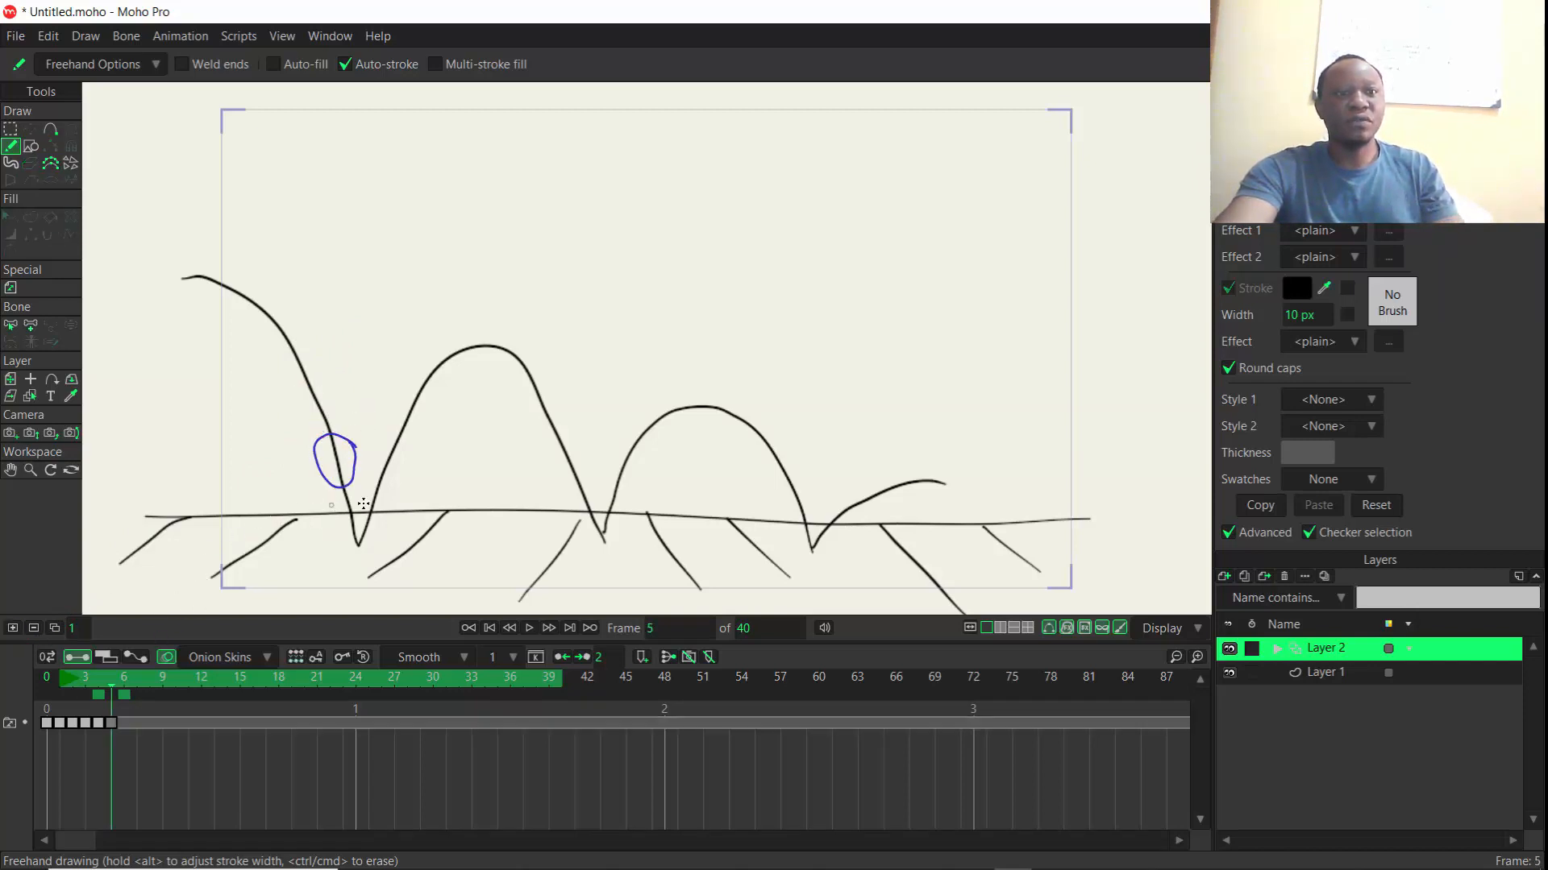
drag(335, 493, 346, 533)
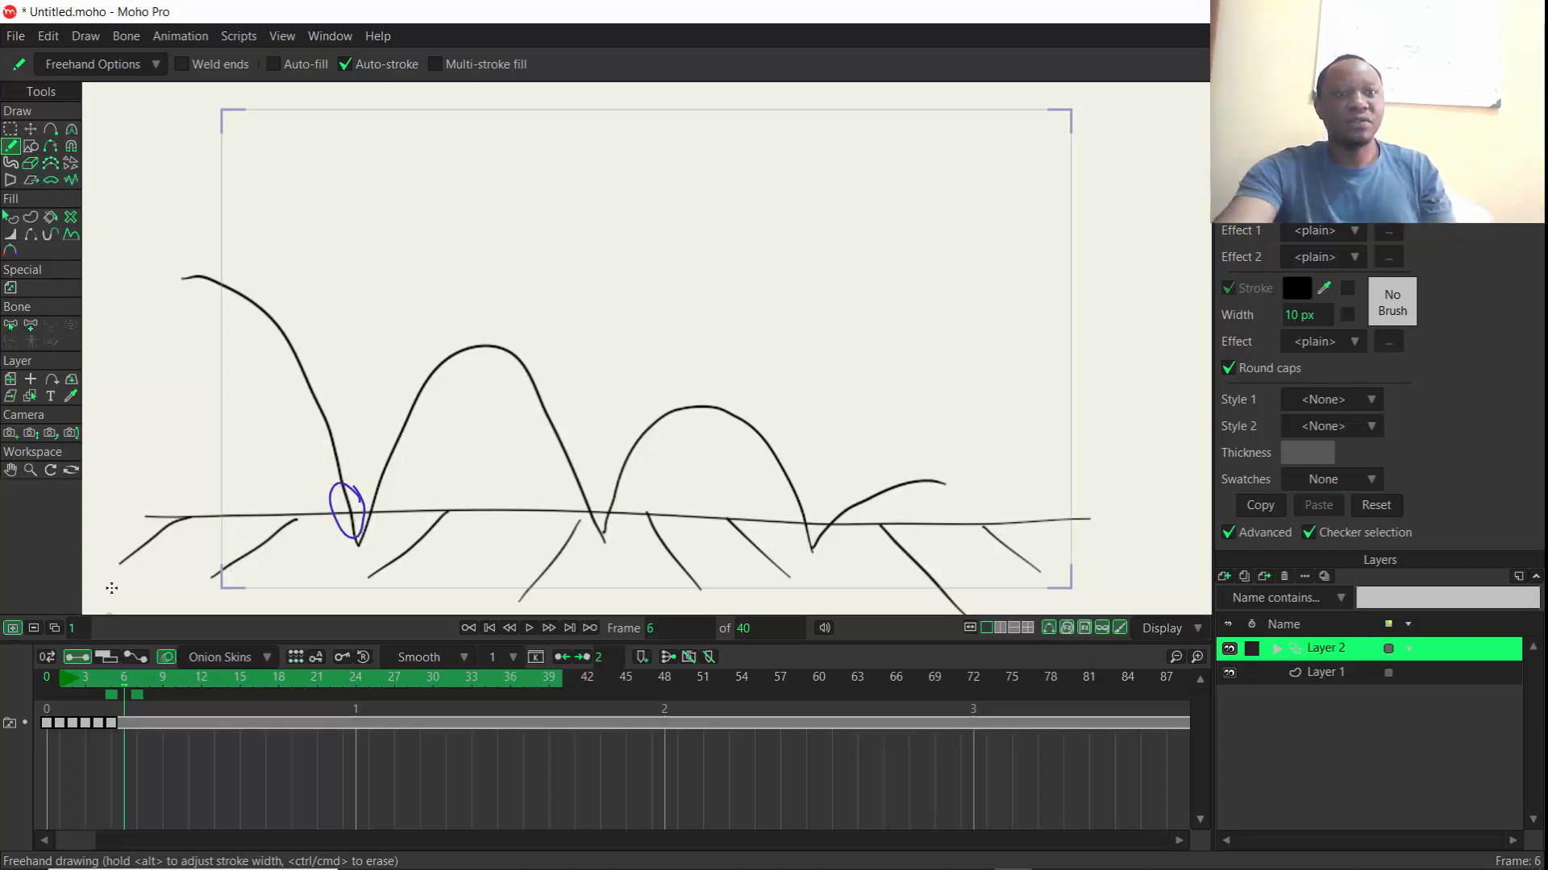
drag(360, 518, 330, 548)
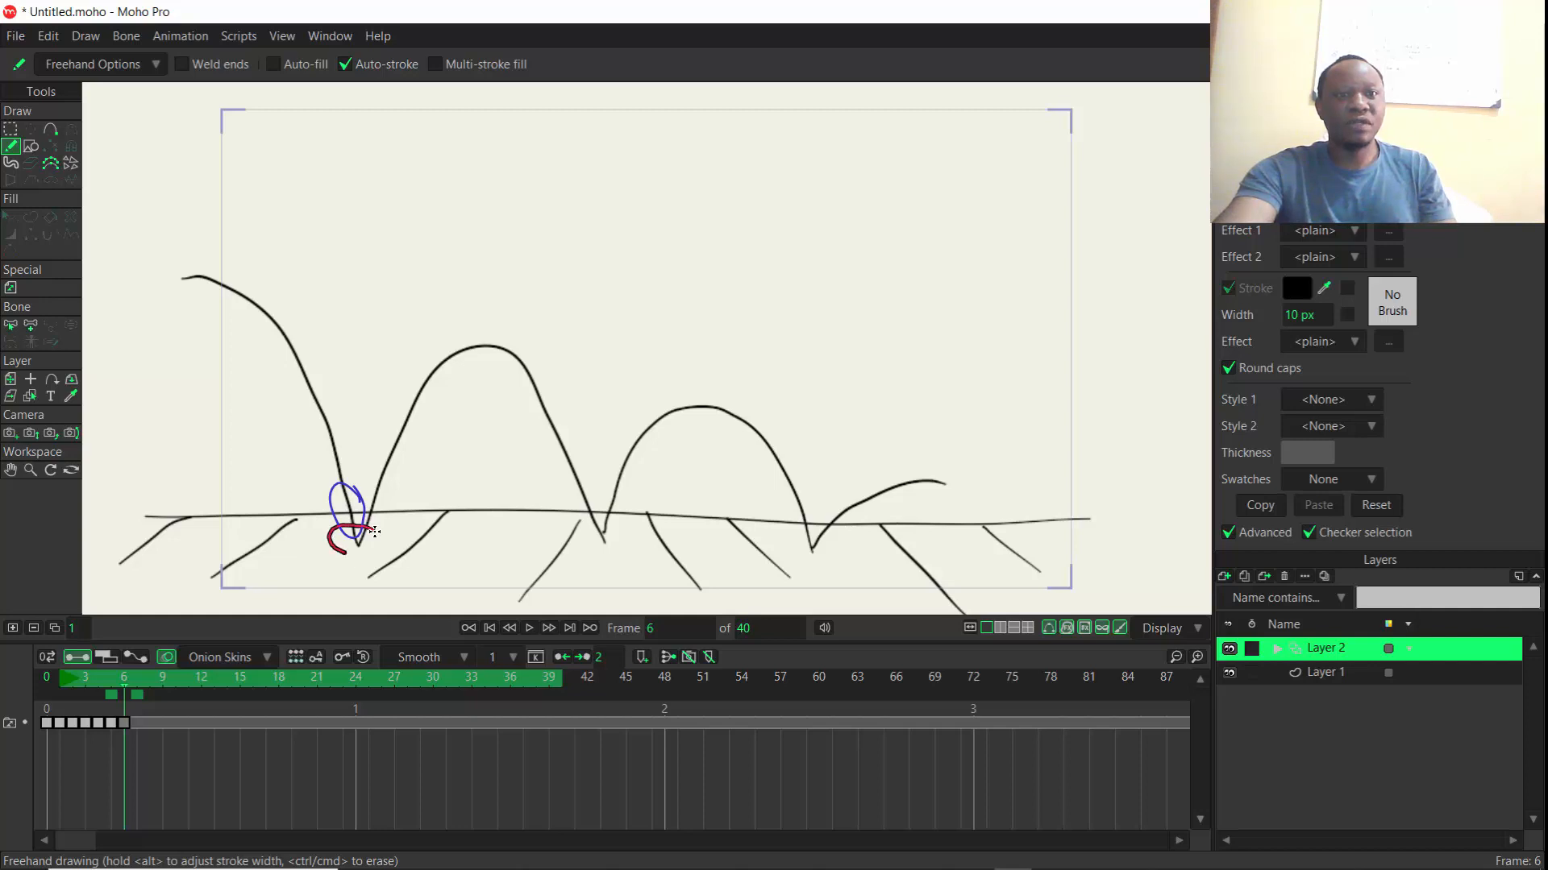
drag(335, 548, 361, 538)
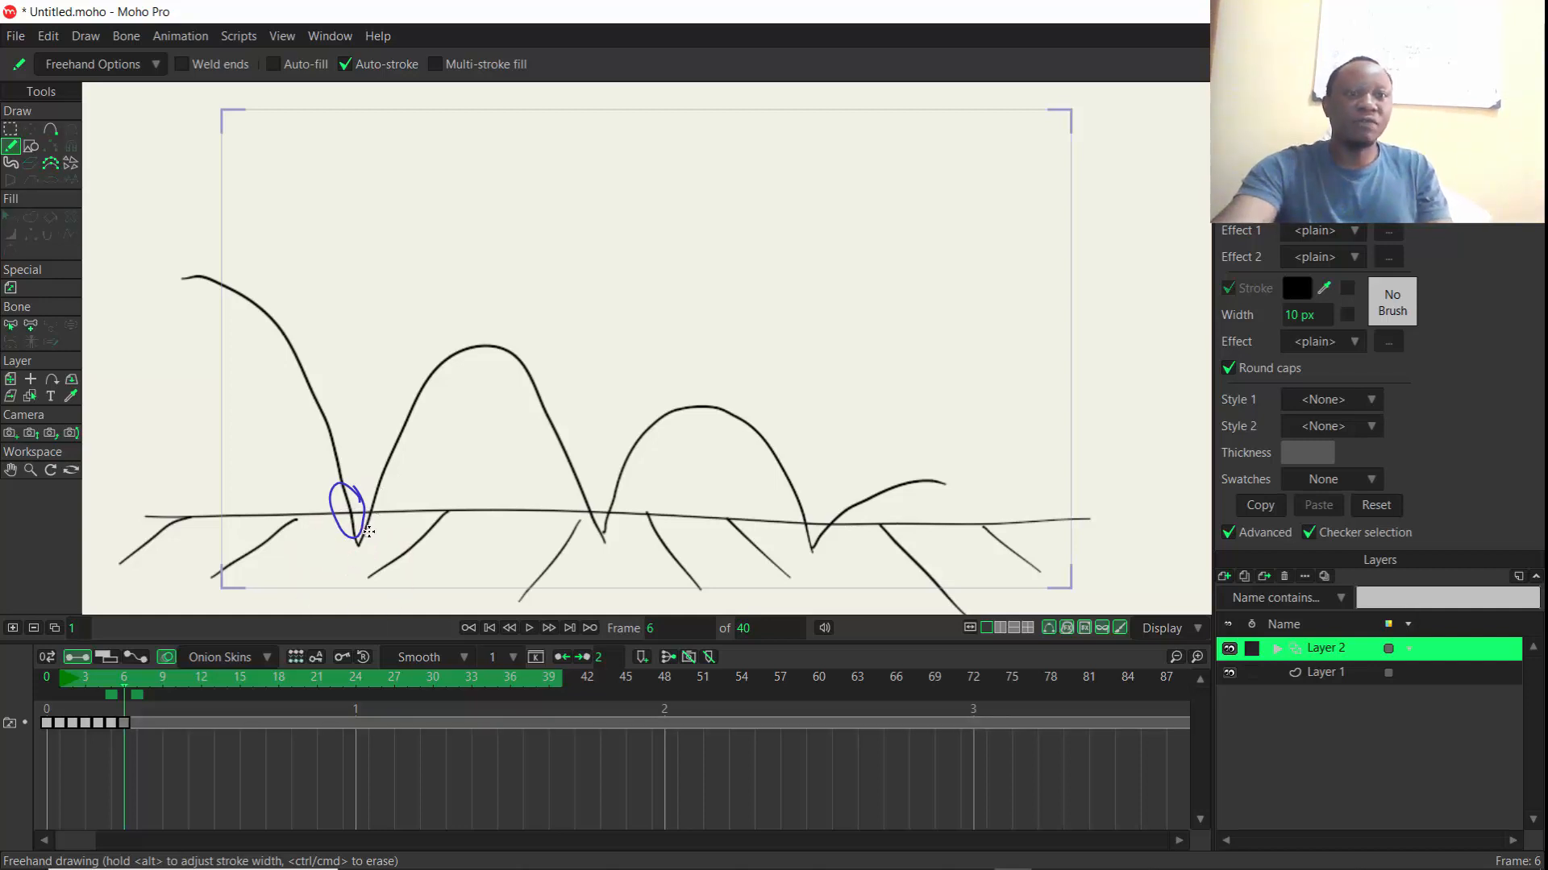
drag(346, 537, 379, 548)
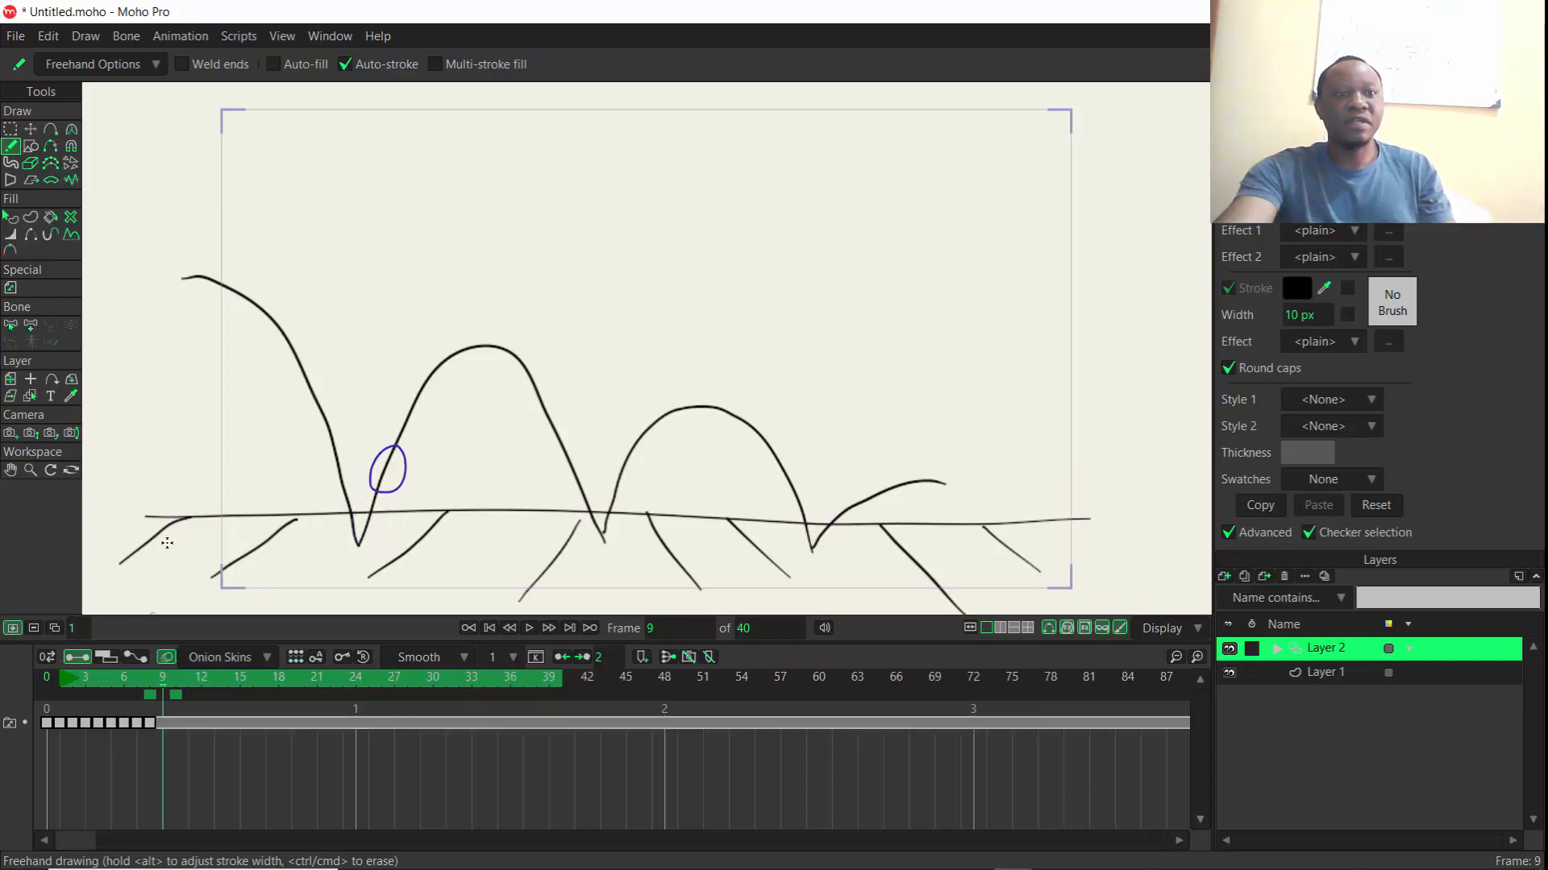
Draw the ball rising over the second arc's peak and down to a squashed second bounce.
drag(390, 414, 430, 404)
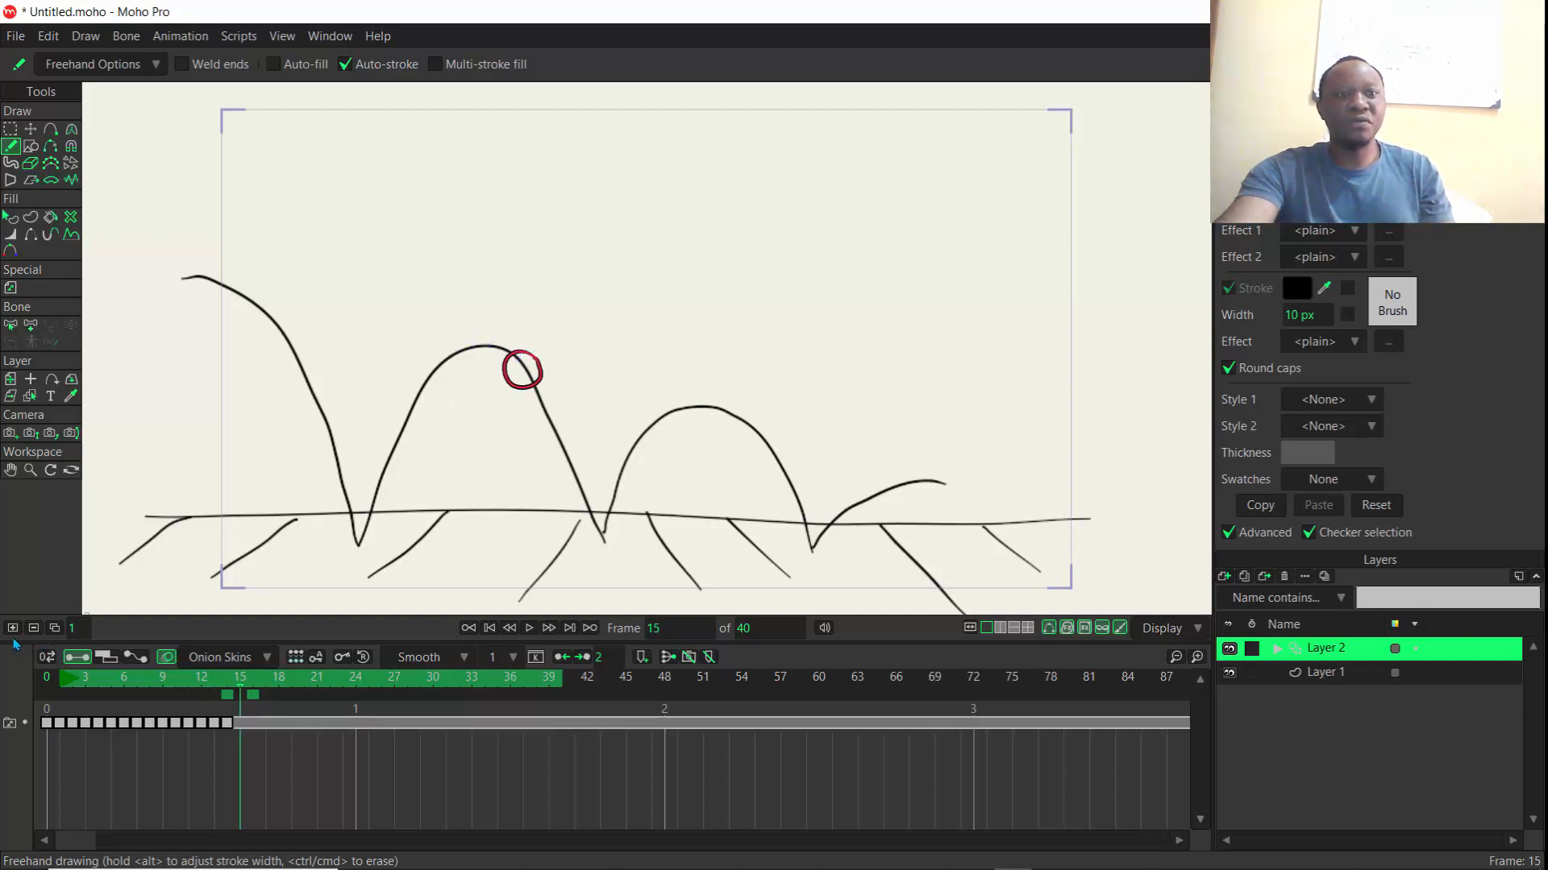
drag(523, 379, 558, 399)
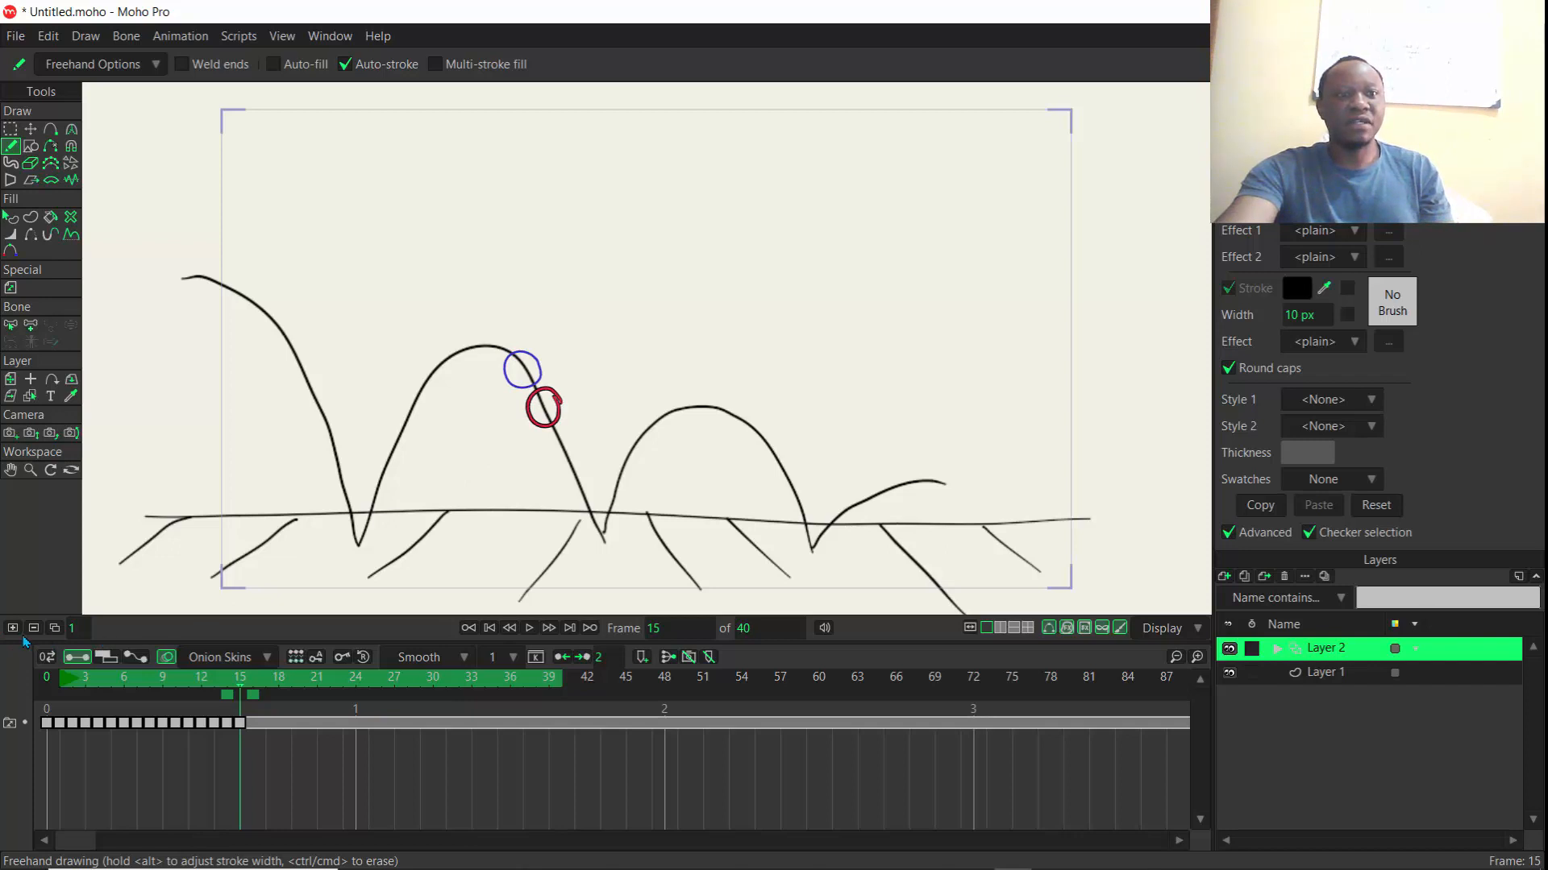
click(549, 628)
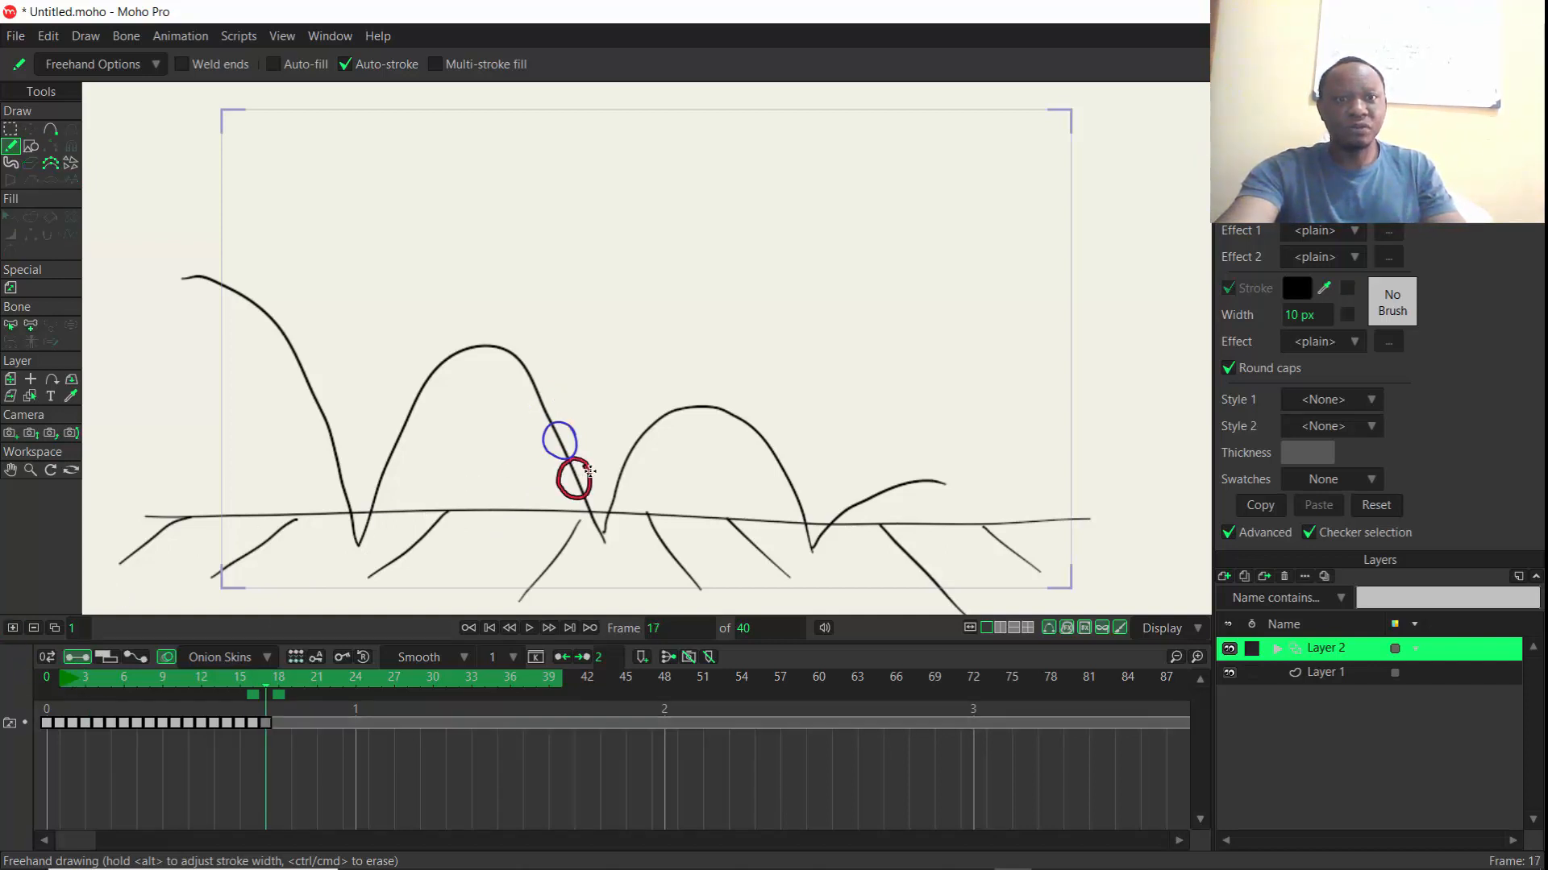
click(550, 628)
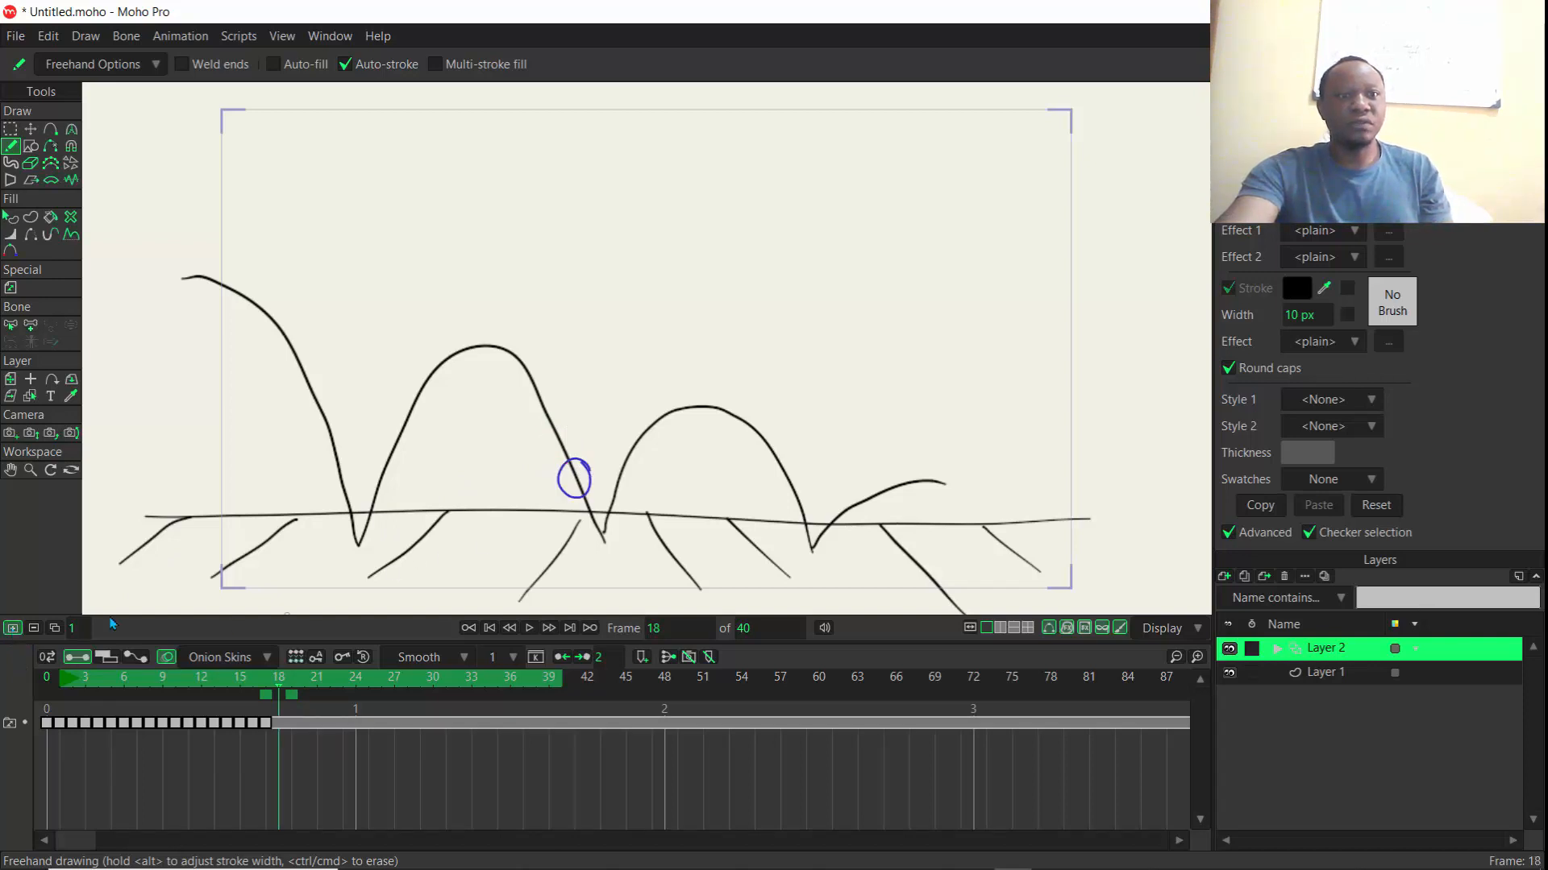
drag(567, 484, 602, 533)
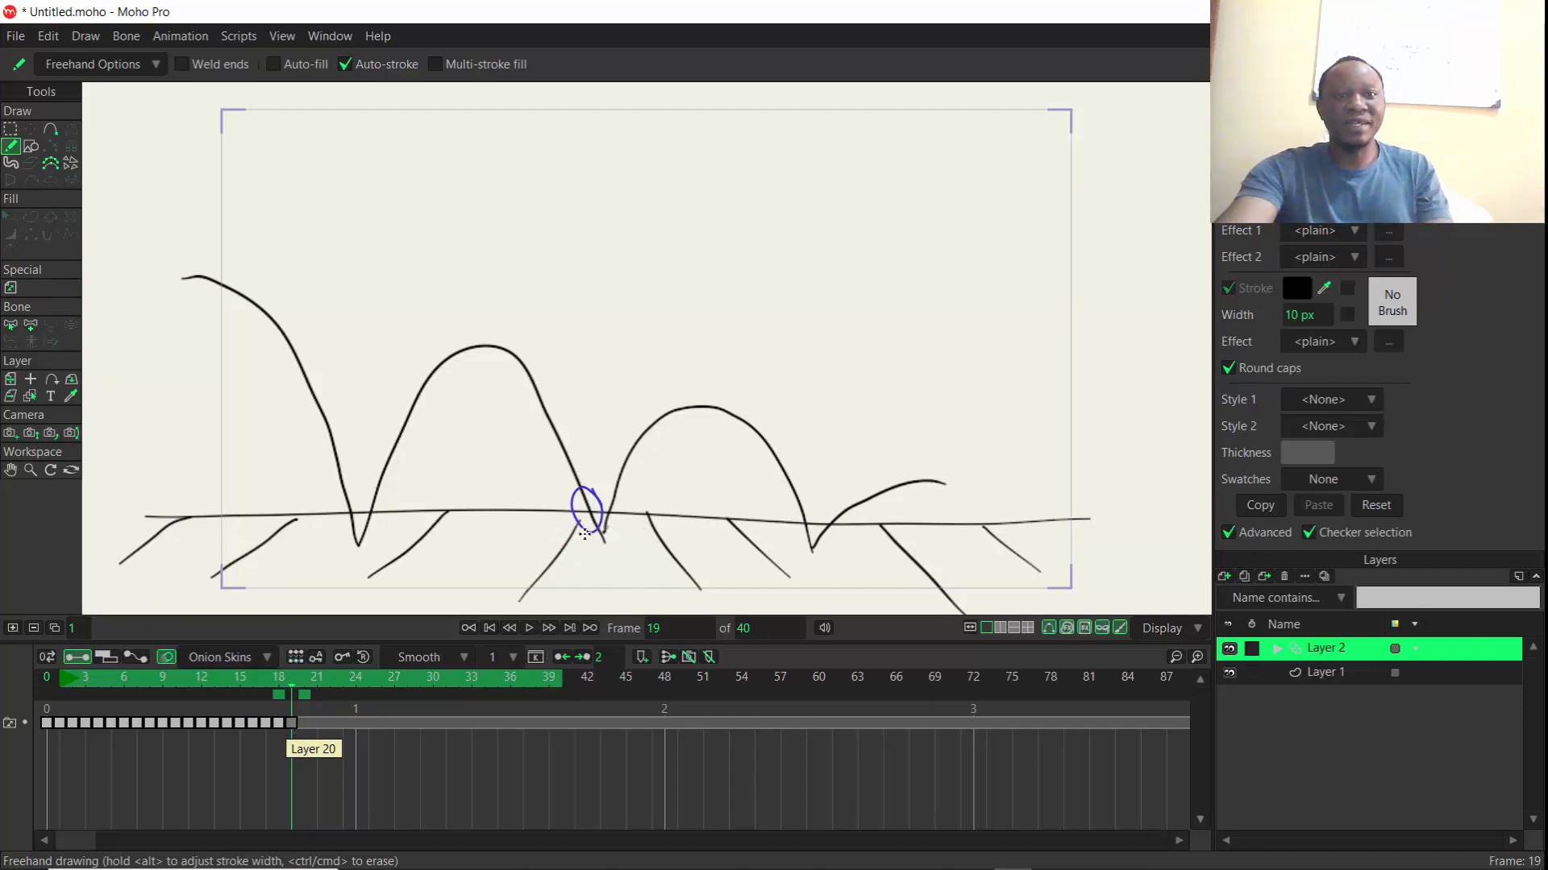
drag(572, 528, 617, 538)
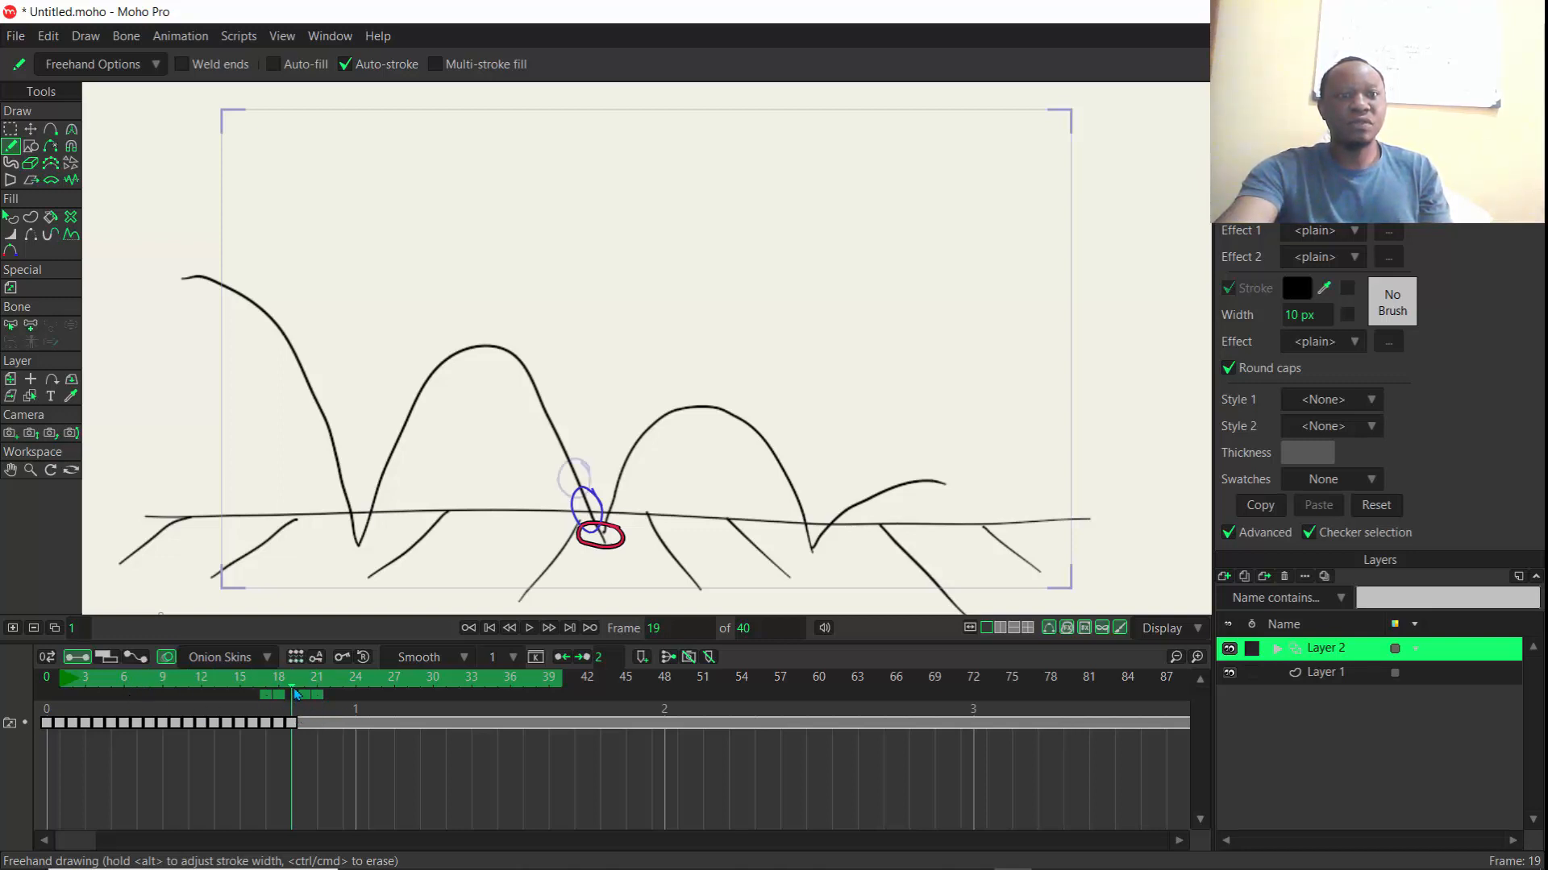
click(175, 684)
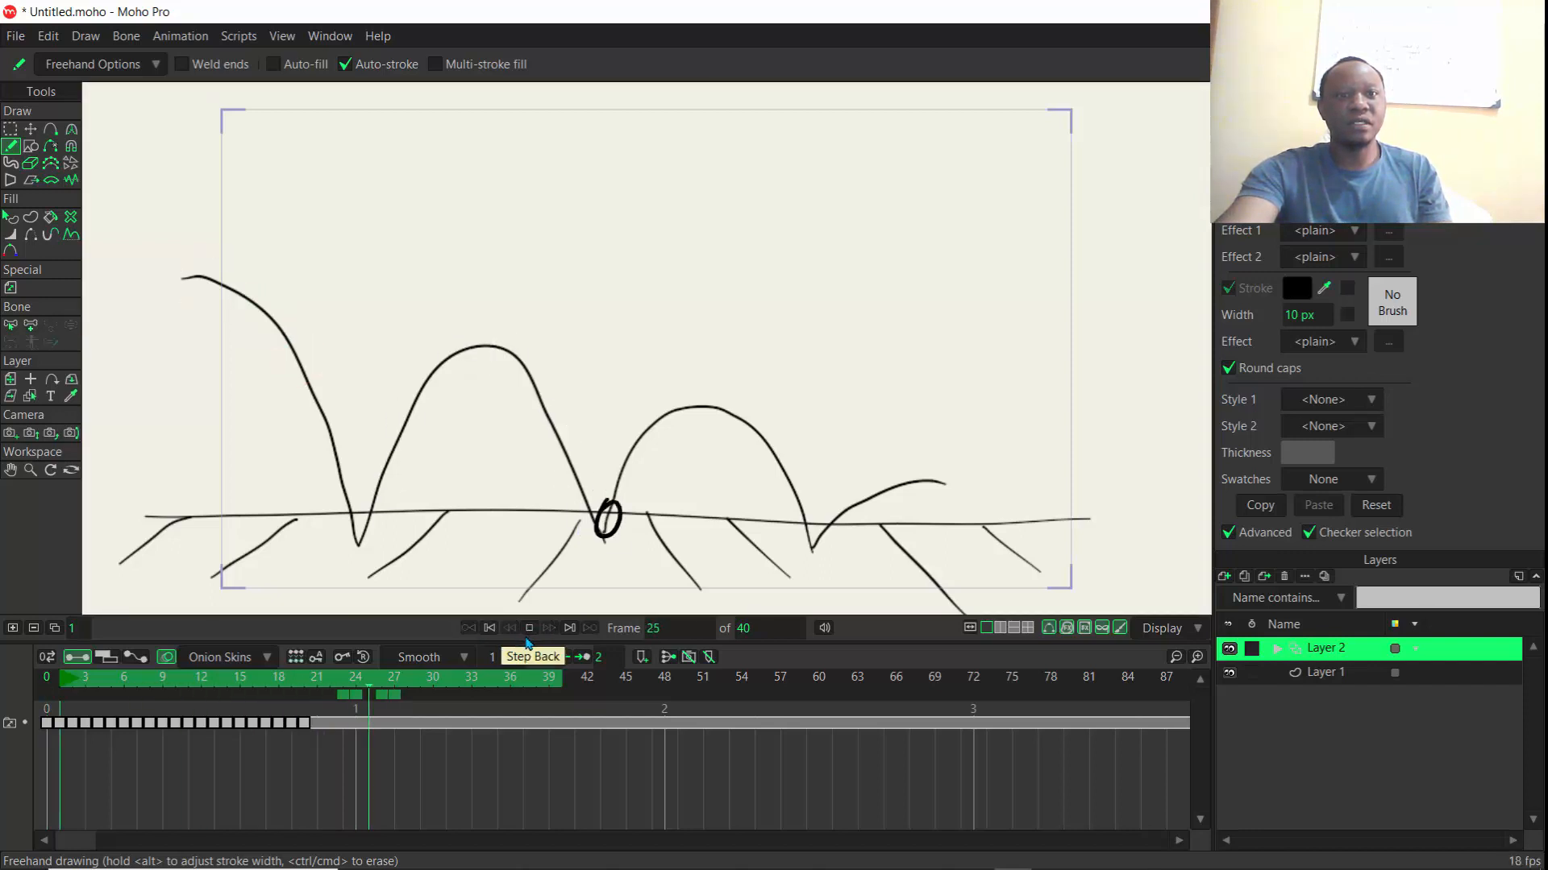
Stop the animation preview playback.
click(528, 628)
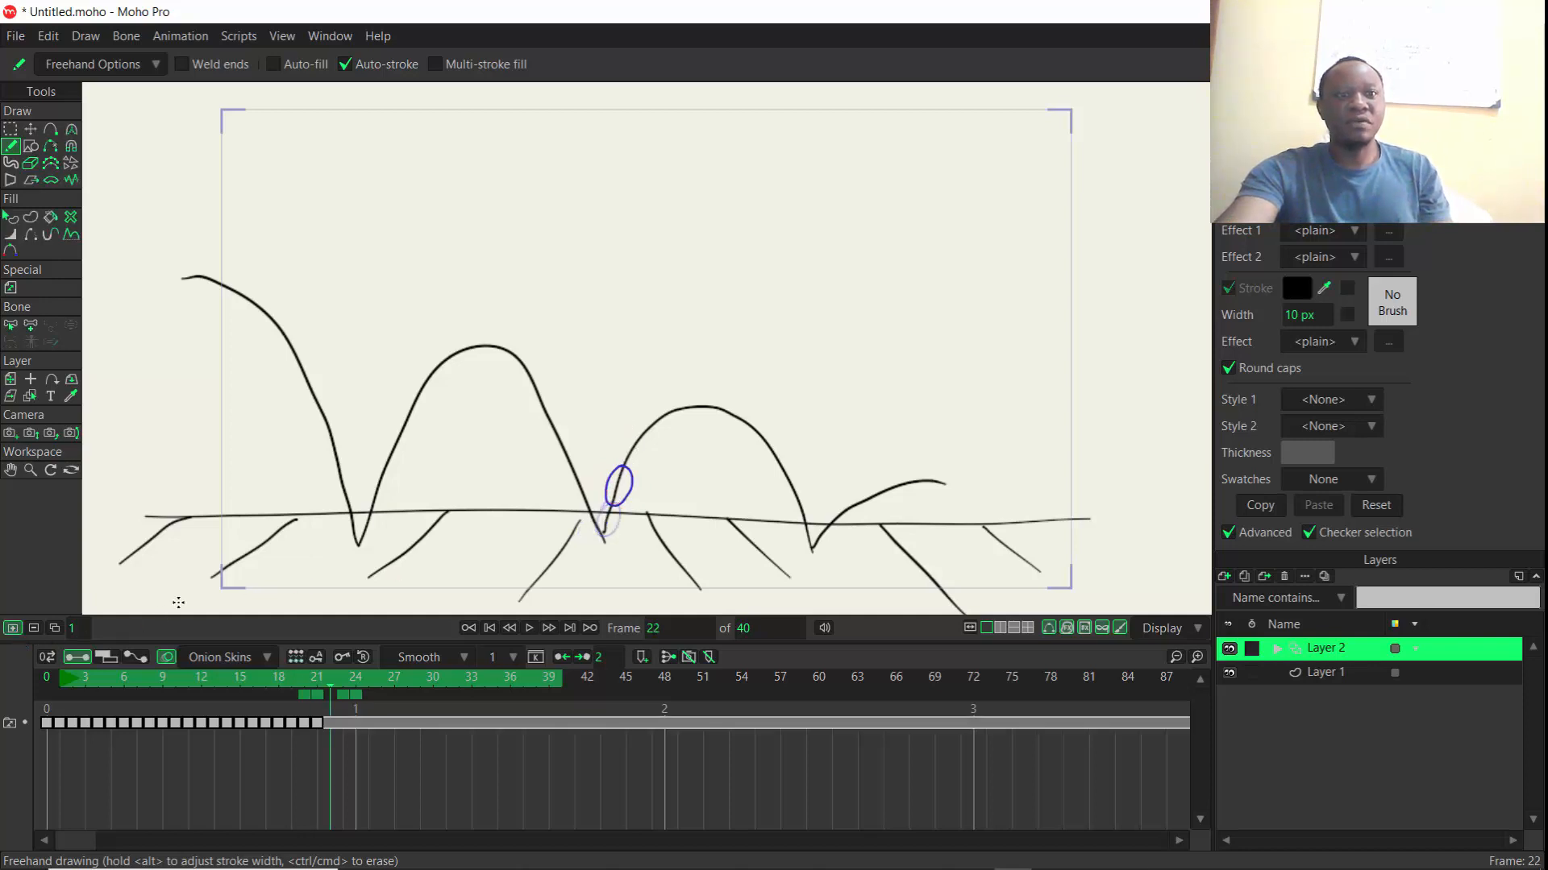
Draw the ball lifting off, over the third arc, squashing, then onto the final arc.
drag(651, 435, 621, 464)
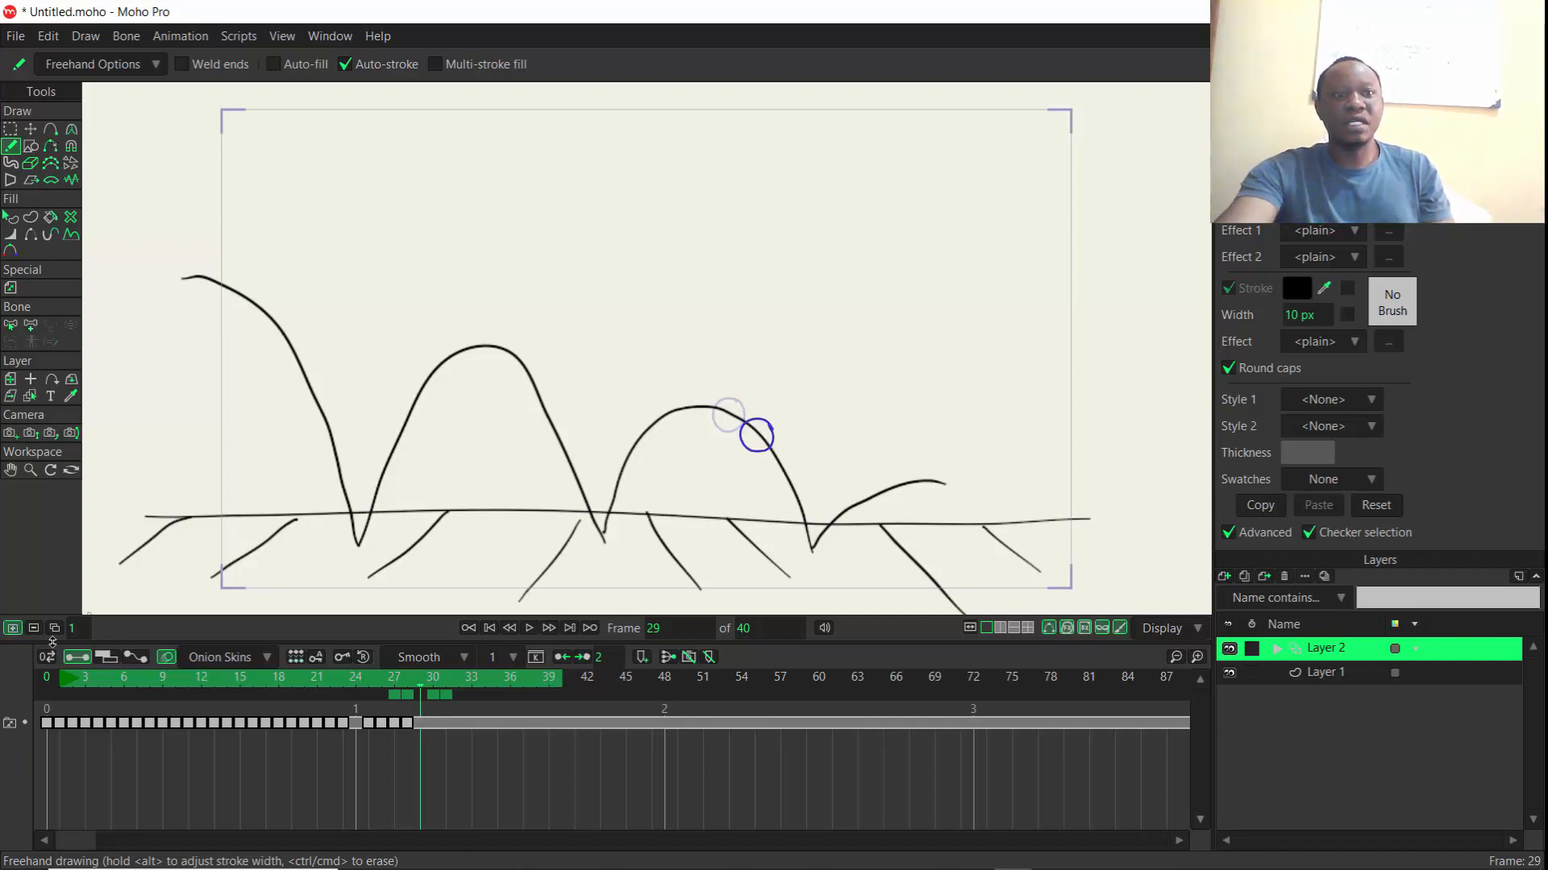
drag(755, 449, 784, 464)
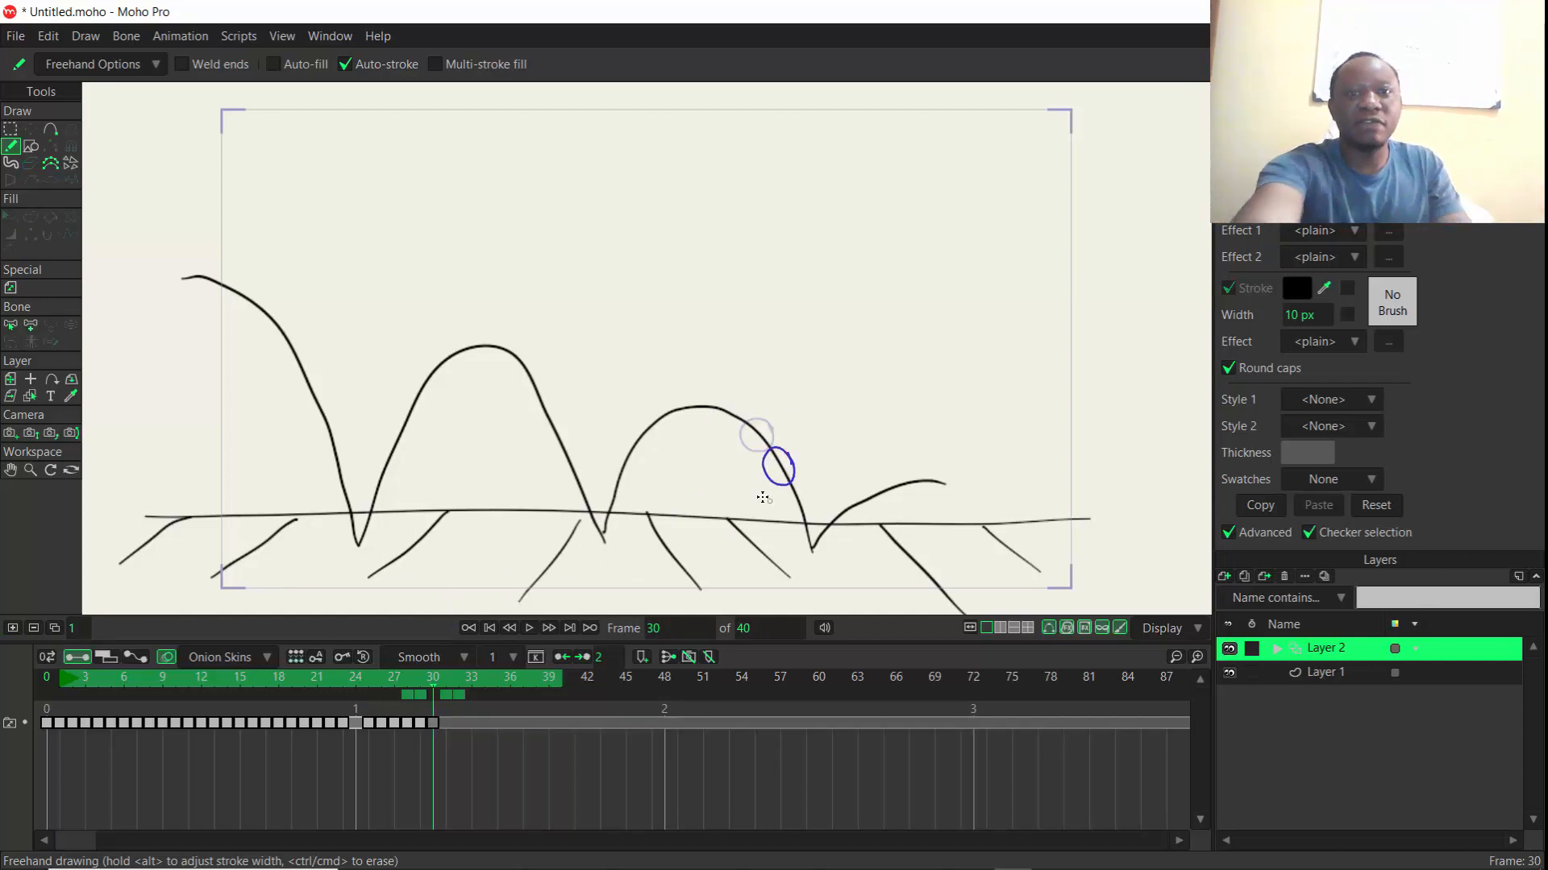
drag(779, 484, 799, 513)
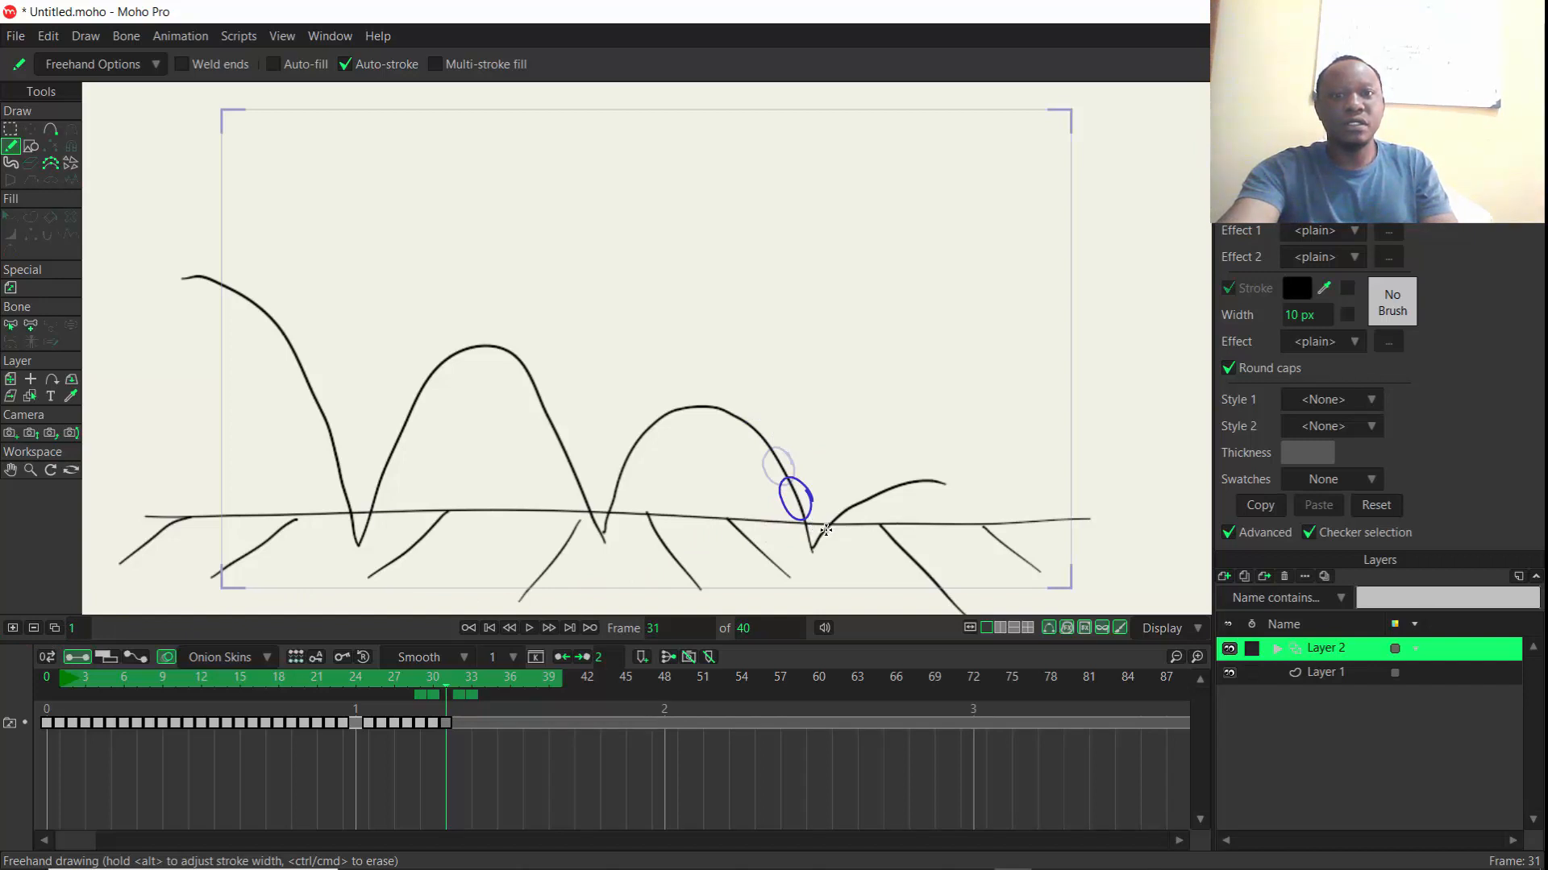
drag(814, 528, 790, 553)
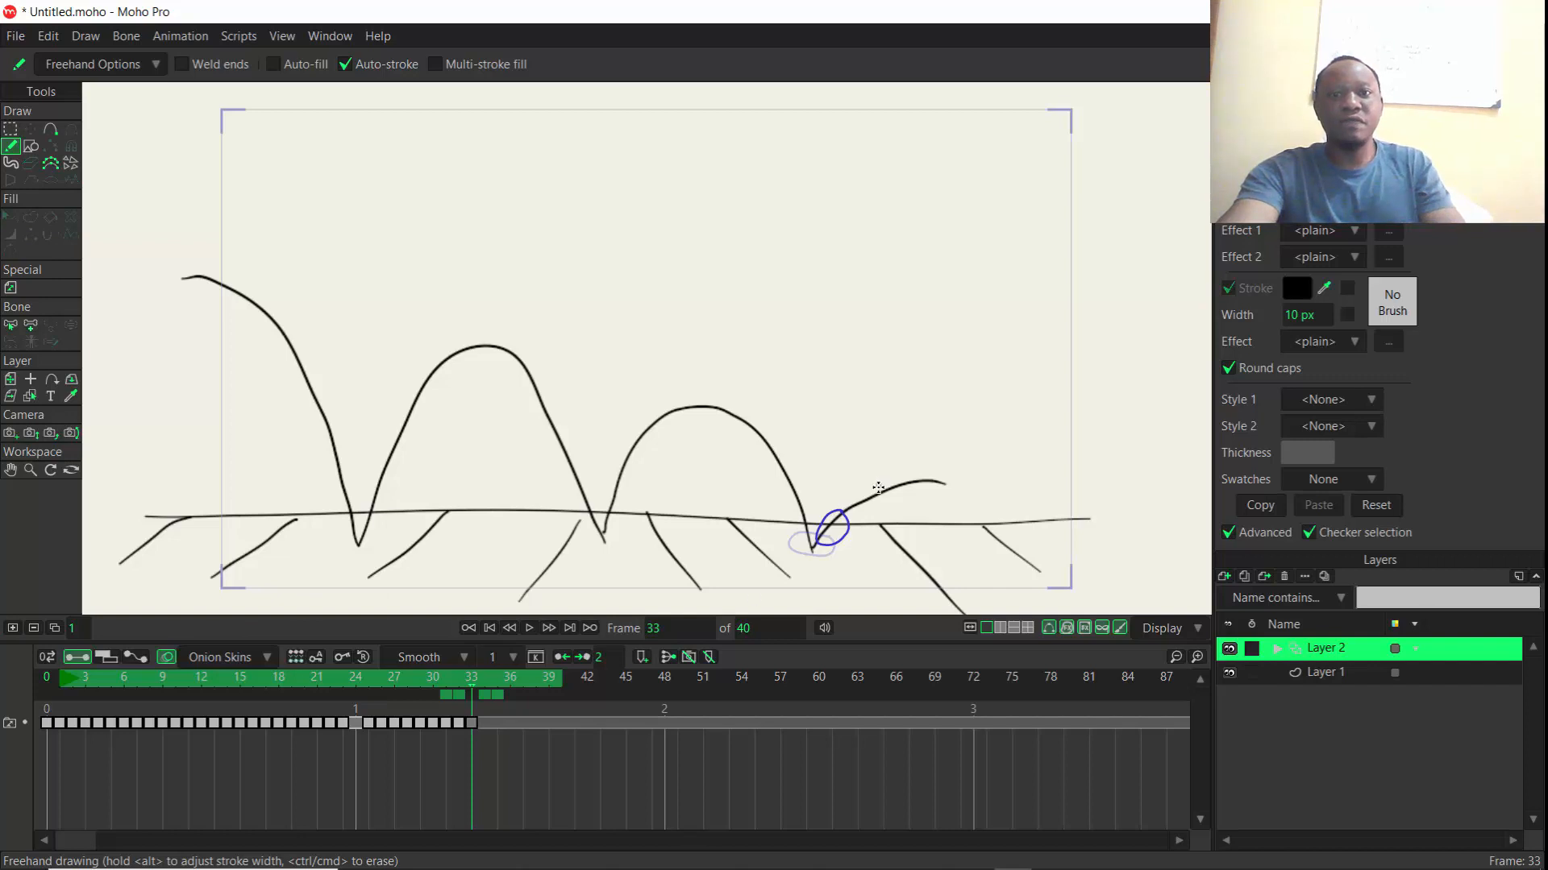
drag(834, 523, 884, 493)
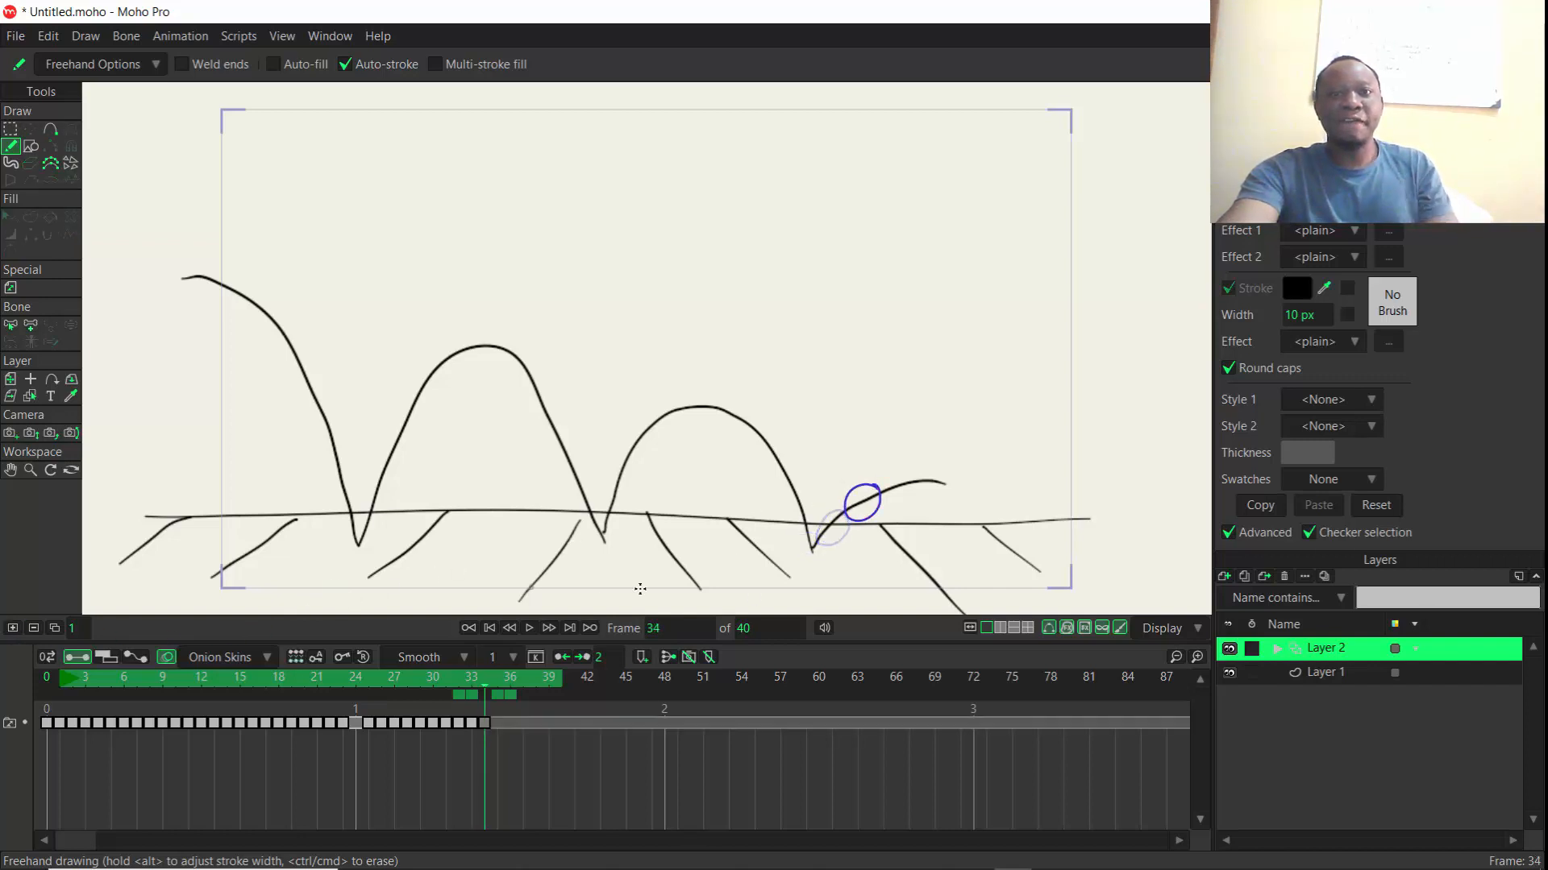
drag(888, 503, 898, 488)
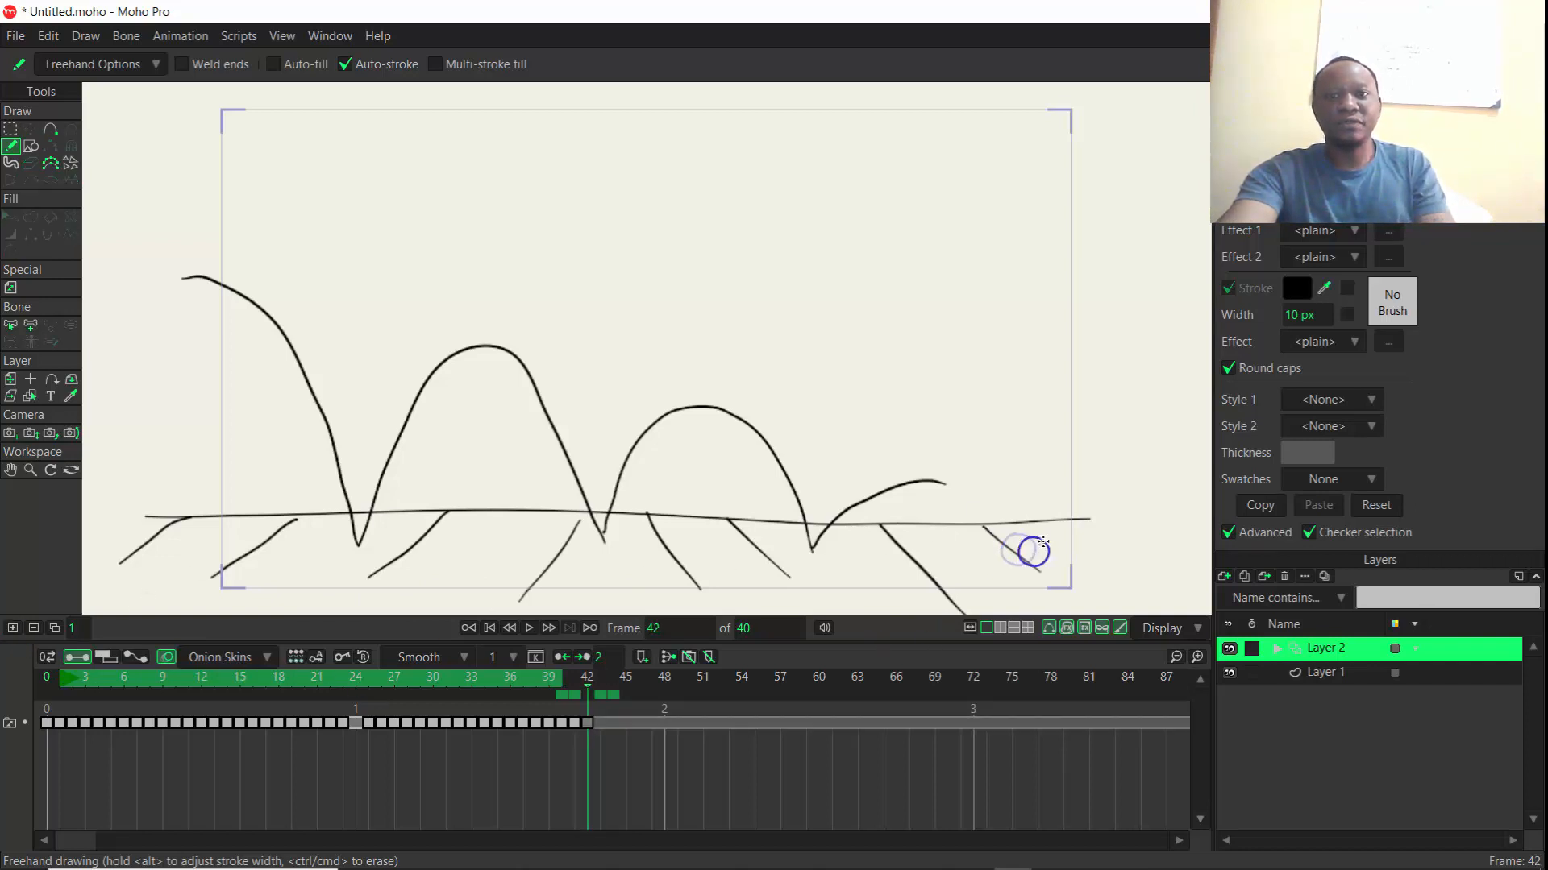
Draw the ball near and then at the right edge of the frame.
drag(1021, 537, 1061, 563)
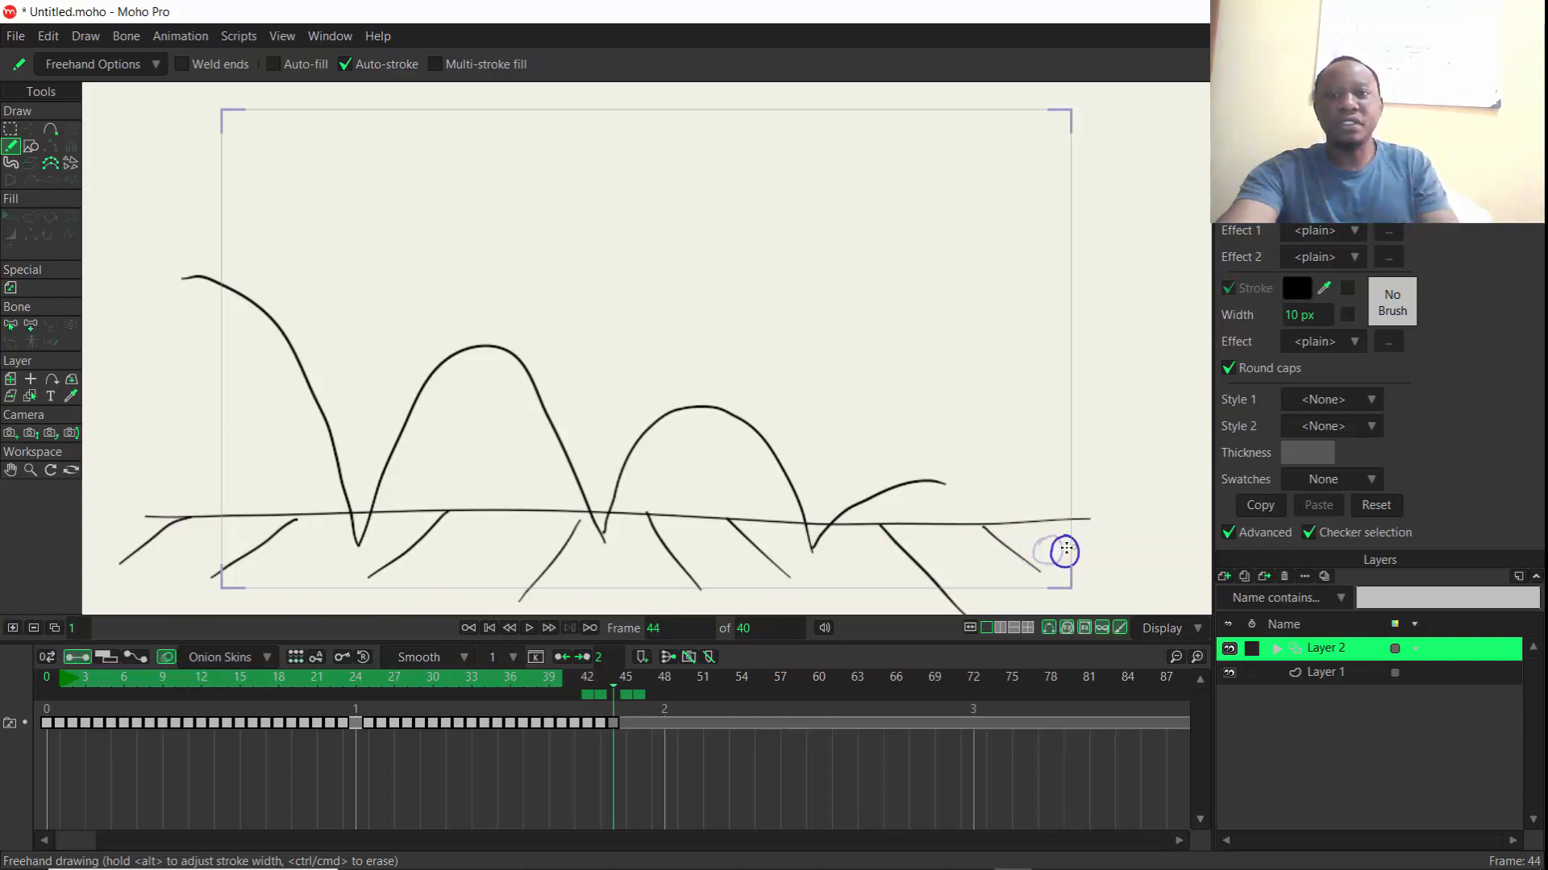
drag(1061, 551, 1086, 553)
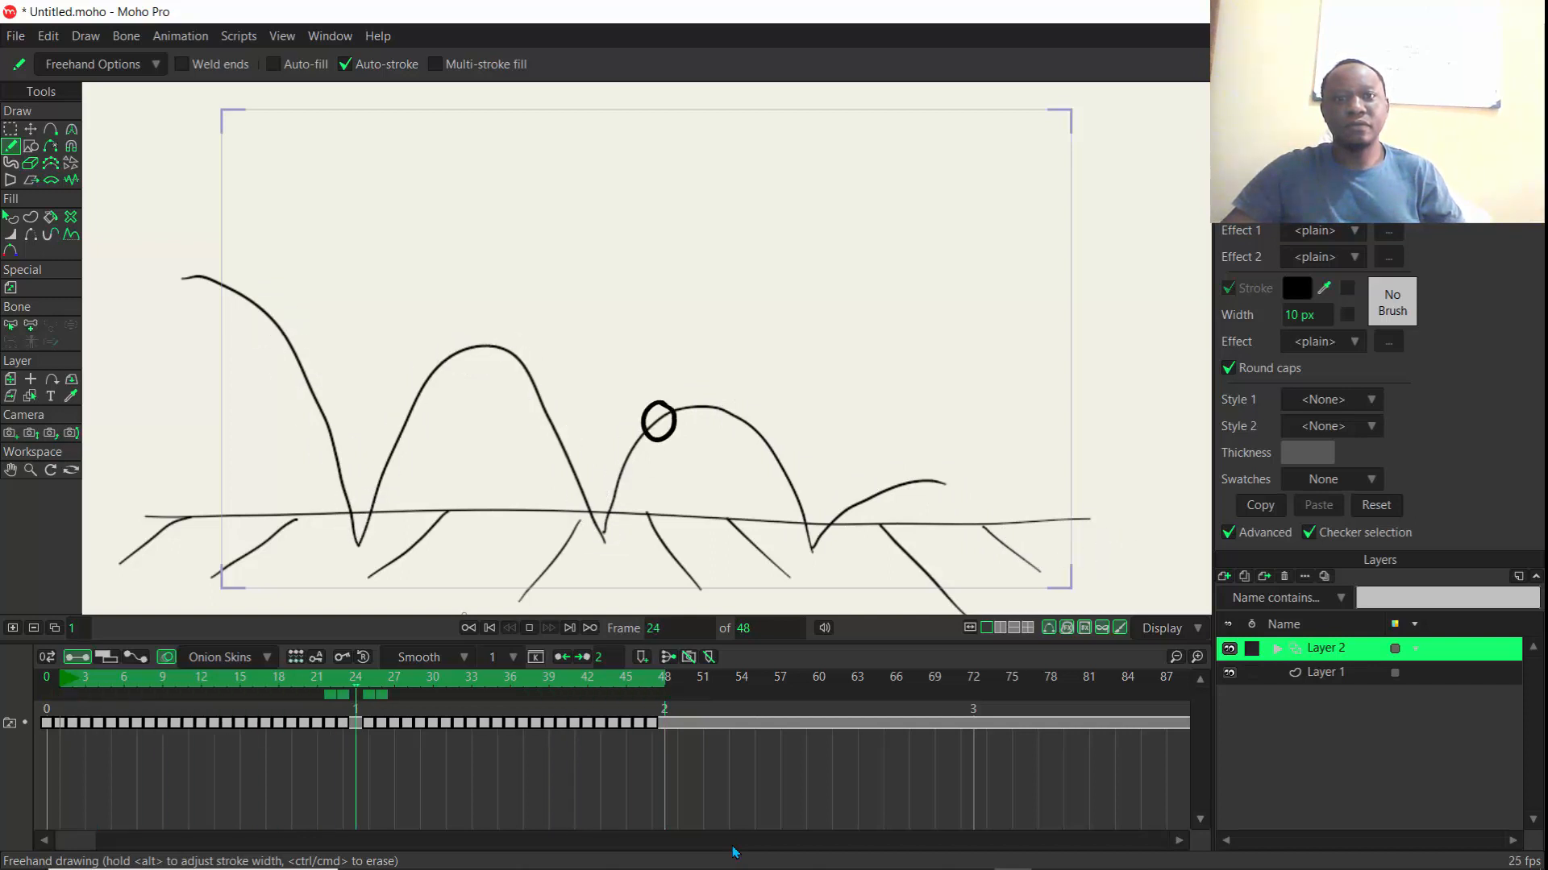
Extend the animation to 48 frames and stop the preview playback.
drag(658, 423, 681, 409)
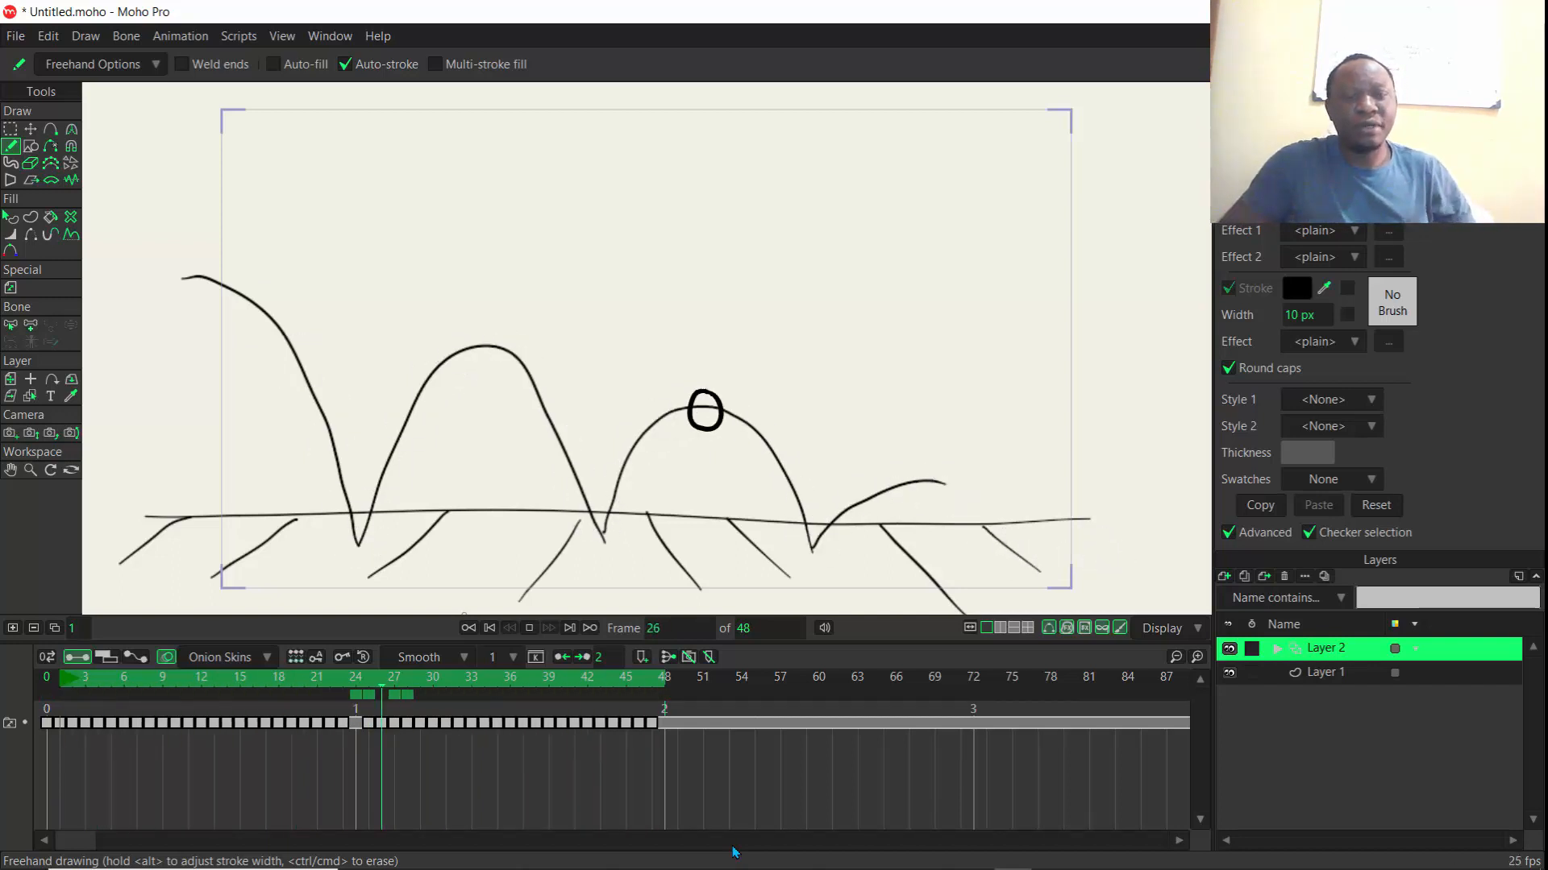
click(528, 628)
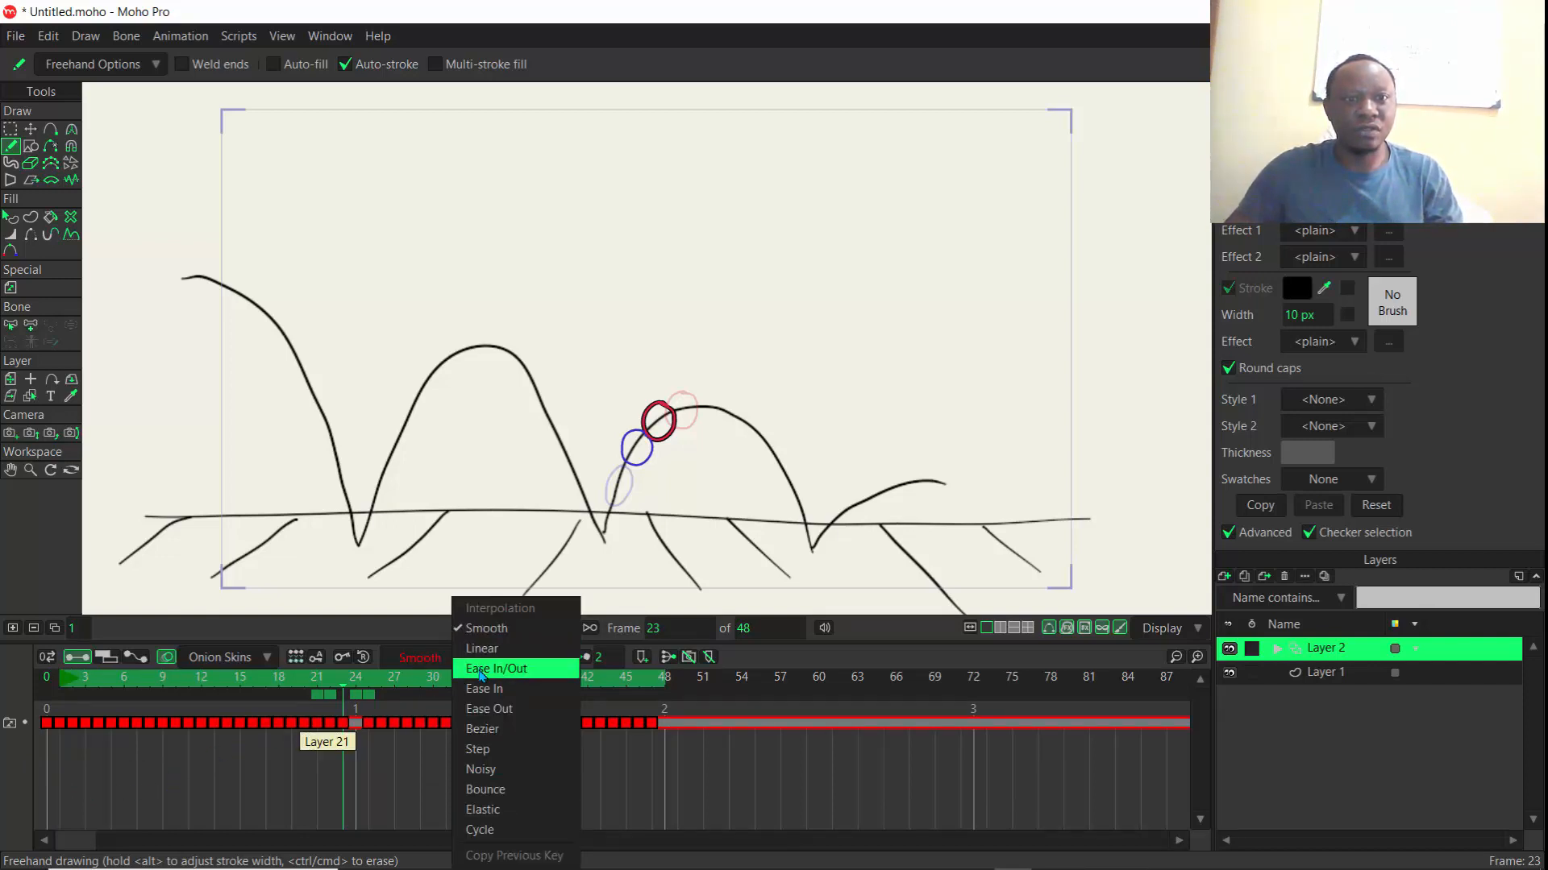
Apply Ease In/Out to all keys and replay the bounce from frame 1.
click(497, 668)
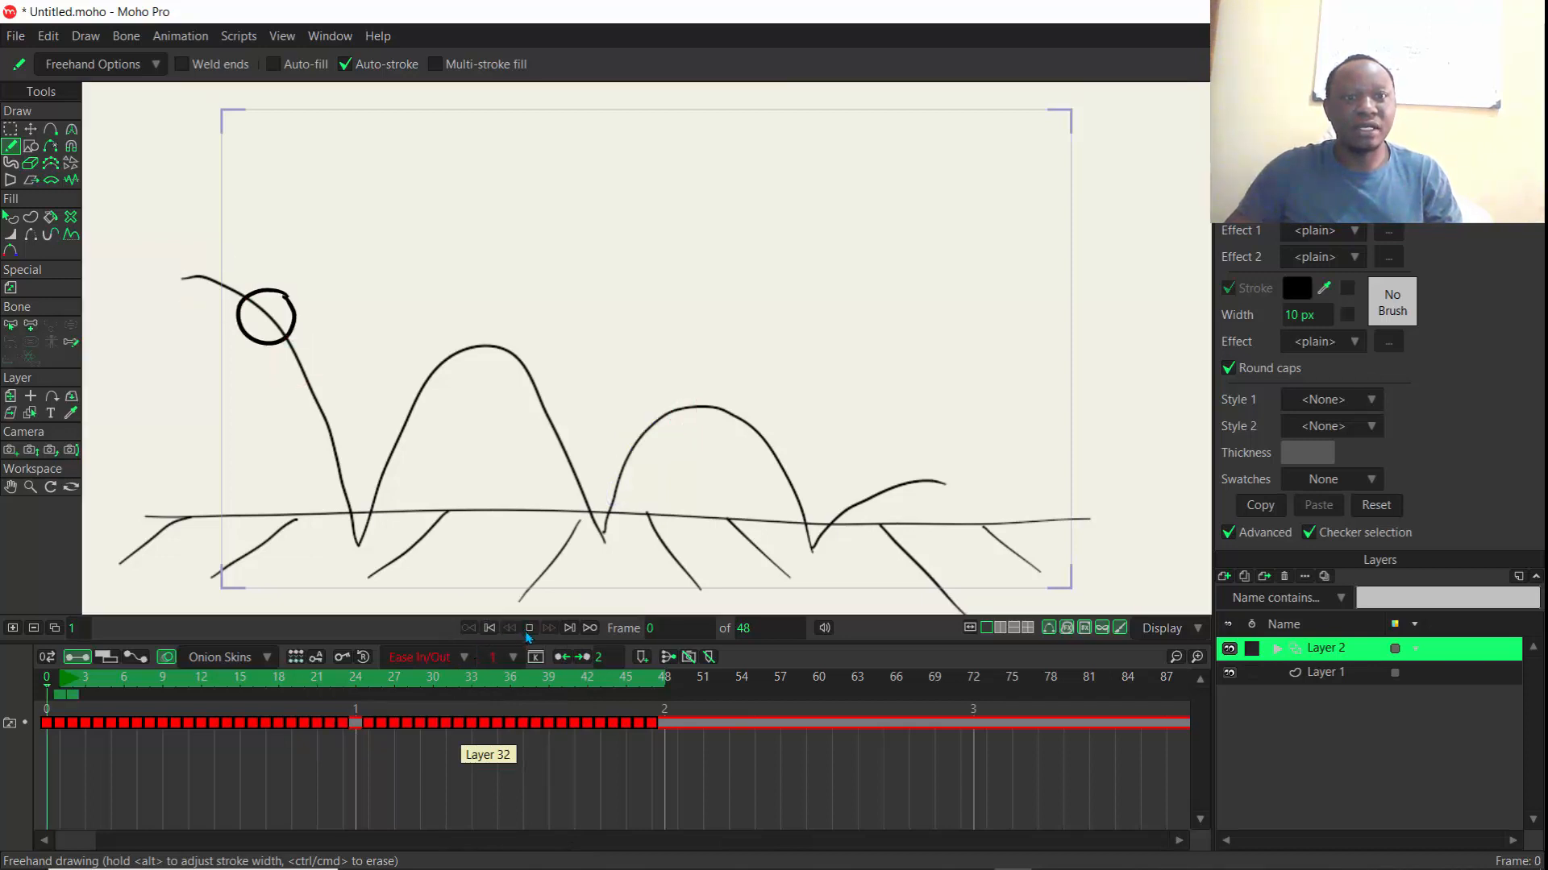
click(569, 627)
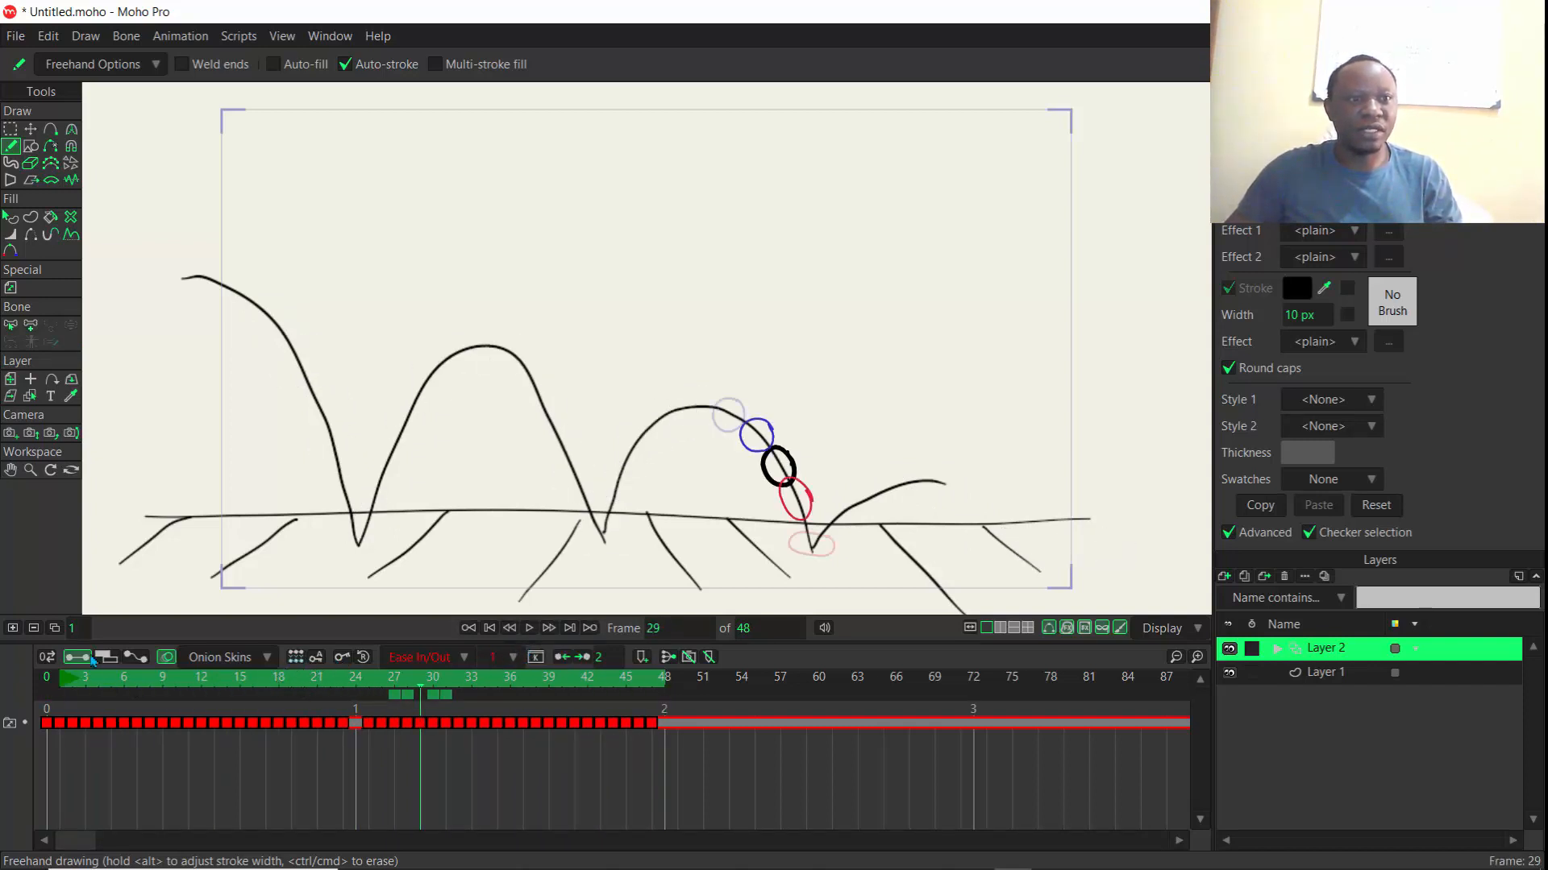
mouse_move(77, 657)
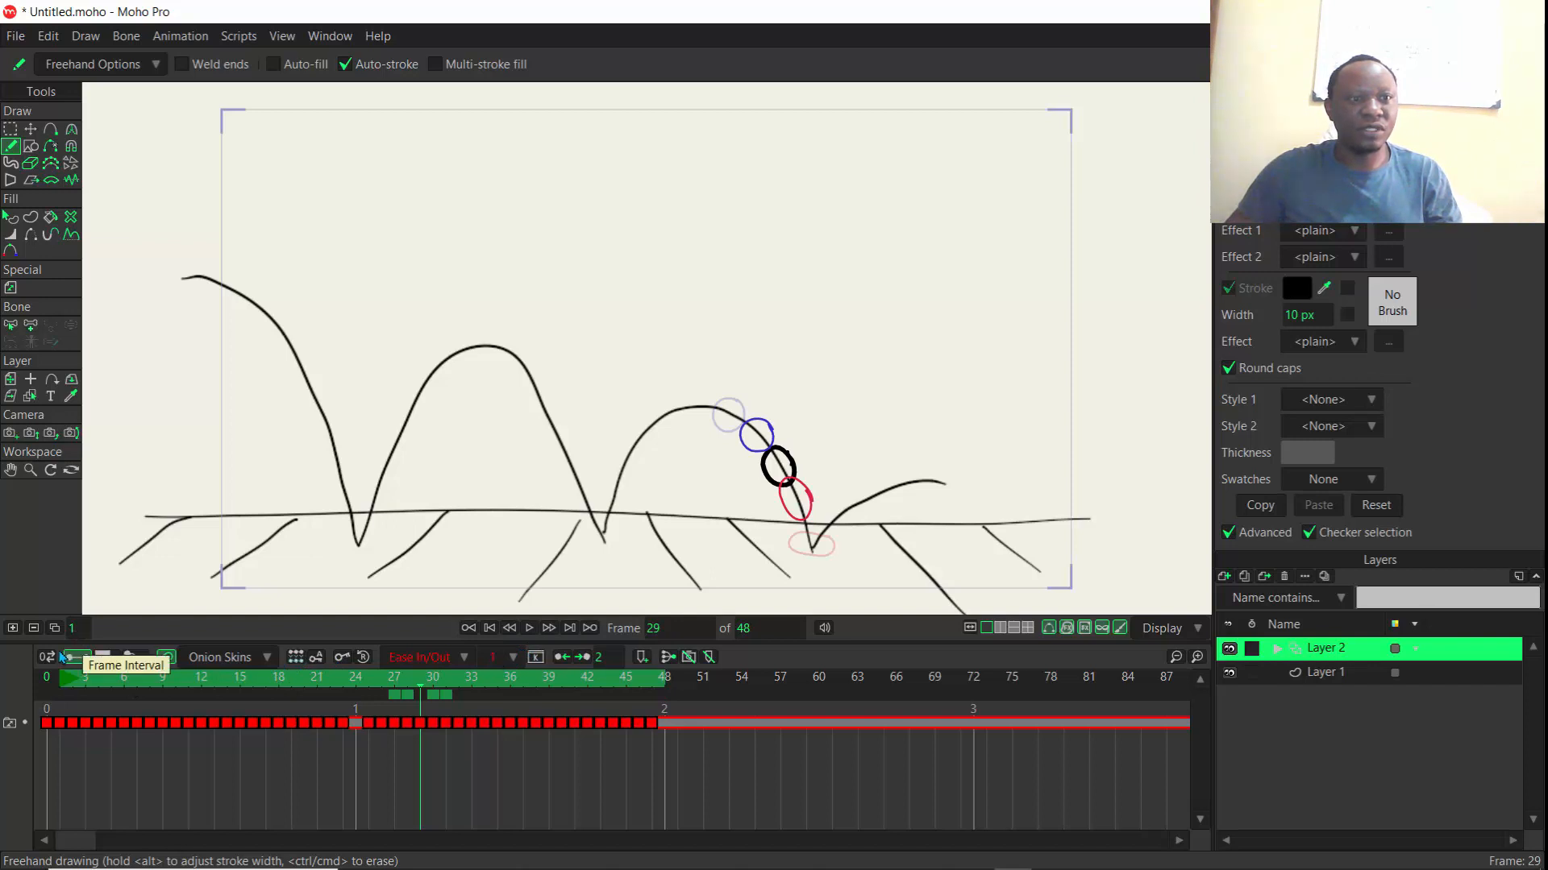